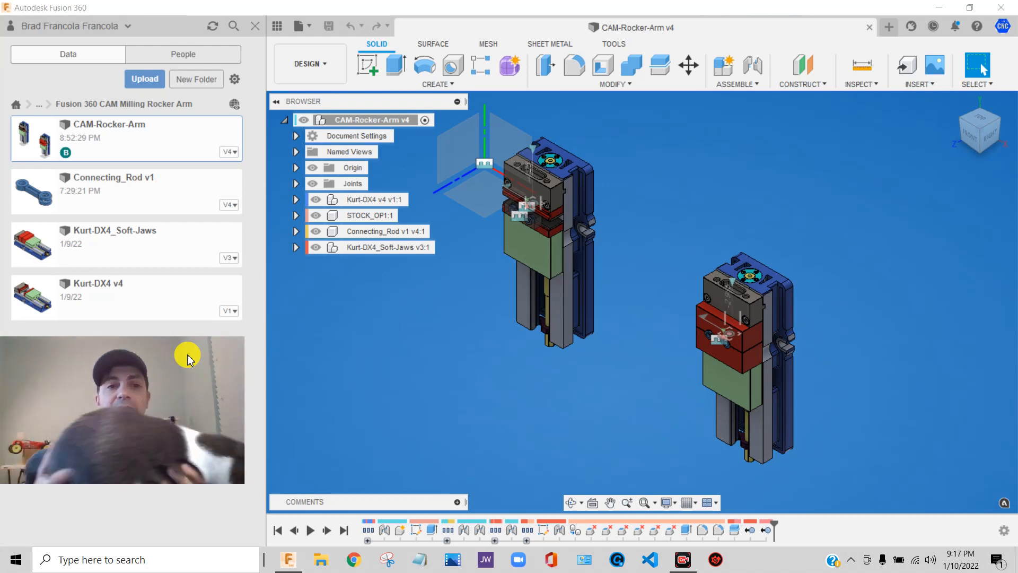
pyautogui.moveTo(183, 324)
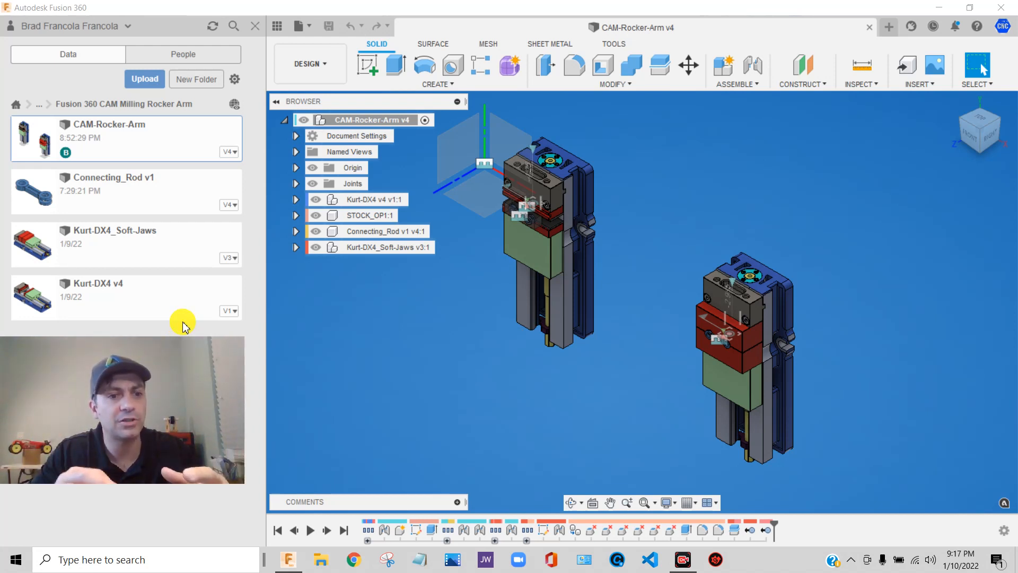
pyautogui.moveTo(189, 293)
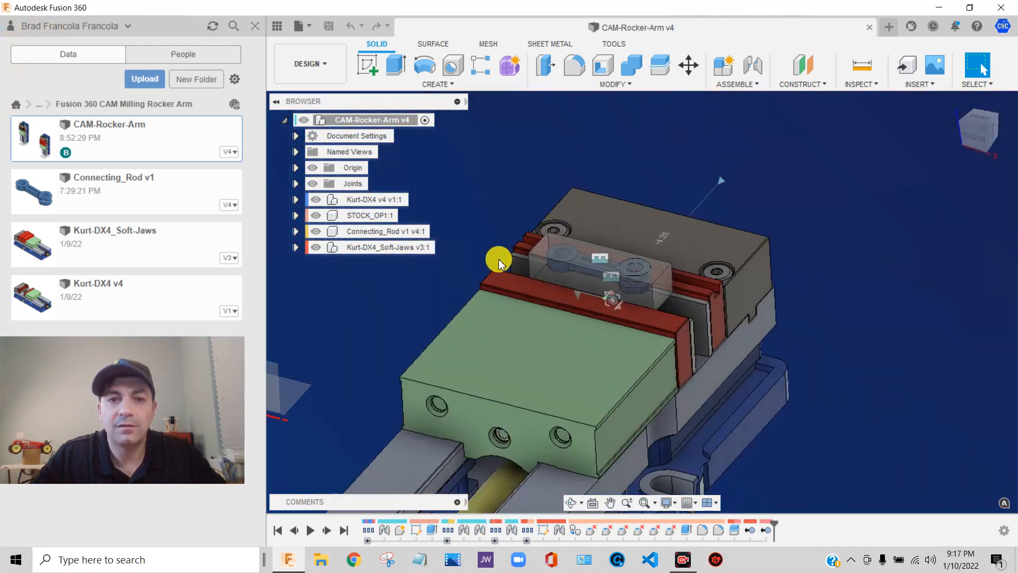
# Step: In the Manufacture workspace, create a new setup with stock From solid using the stock block
pyautogui.click(309, 64)
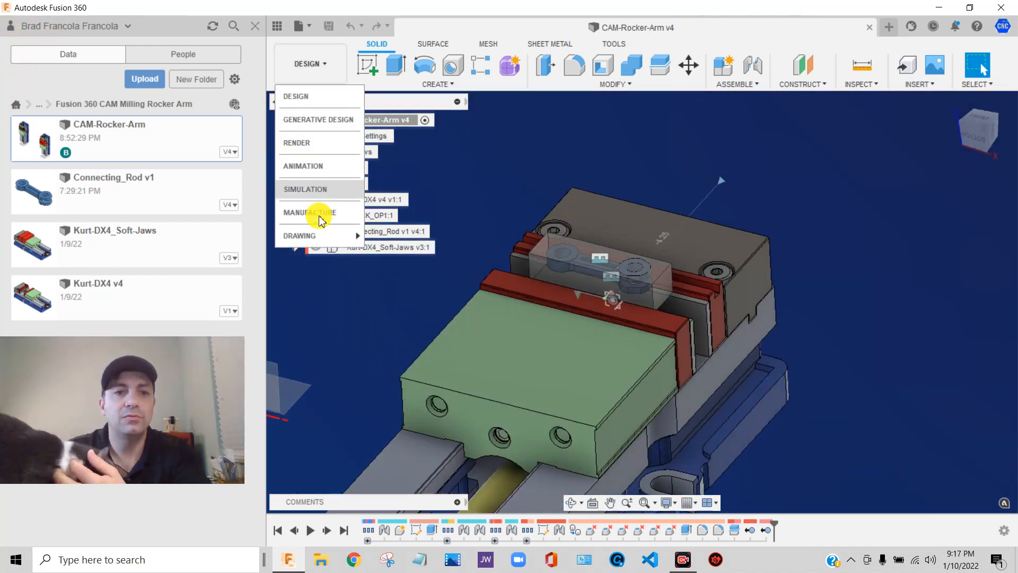
pyautogui.click(309, 212)
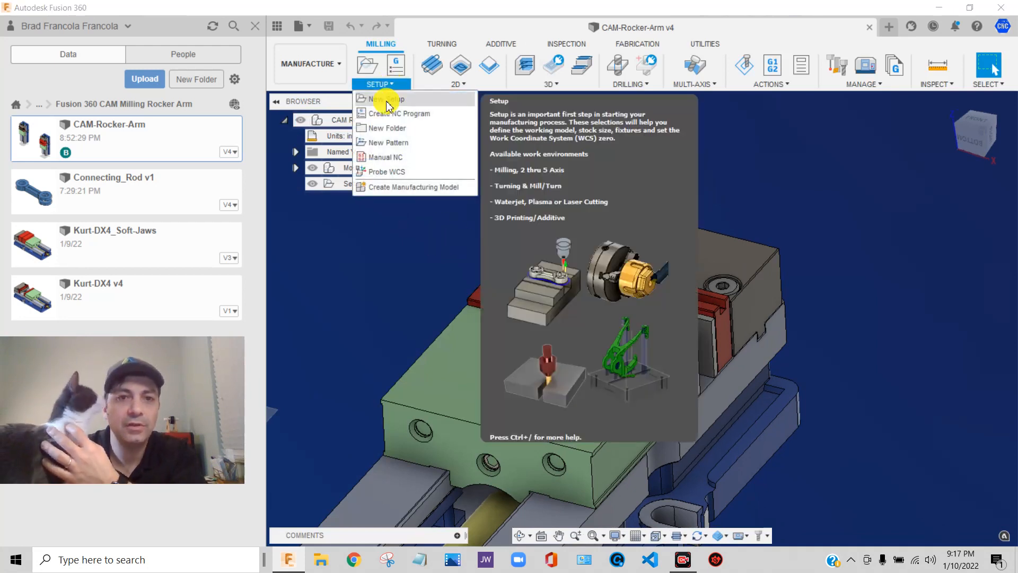
pyautogui.click(383, 99)
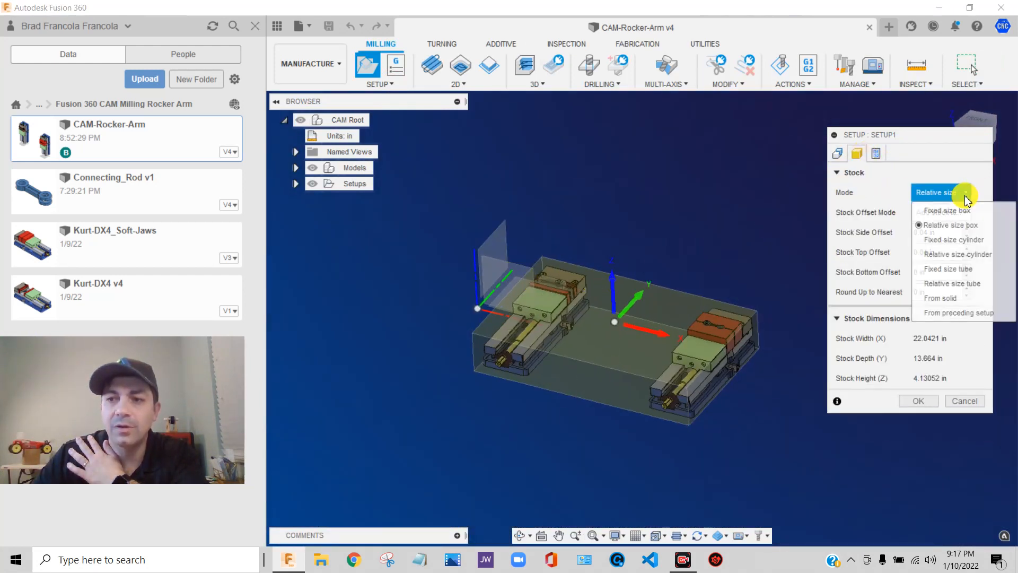
pyautogui.click(940, 299)
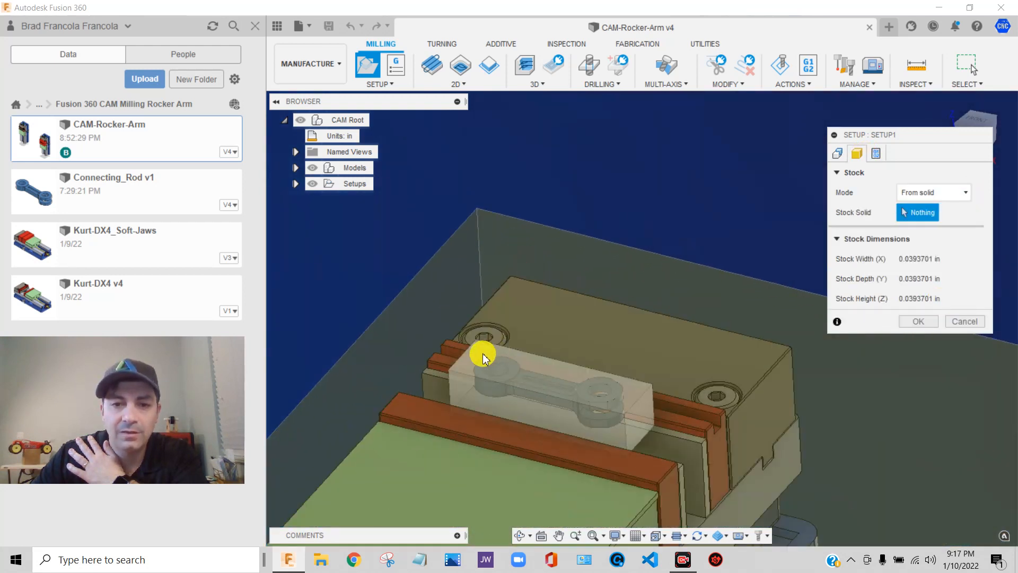
pyautogui.click(513, 276)
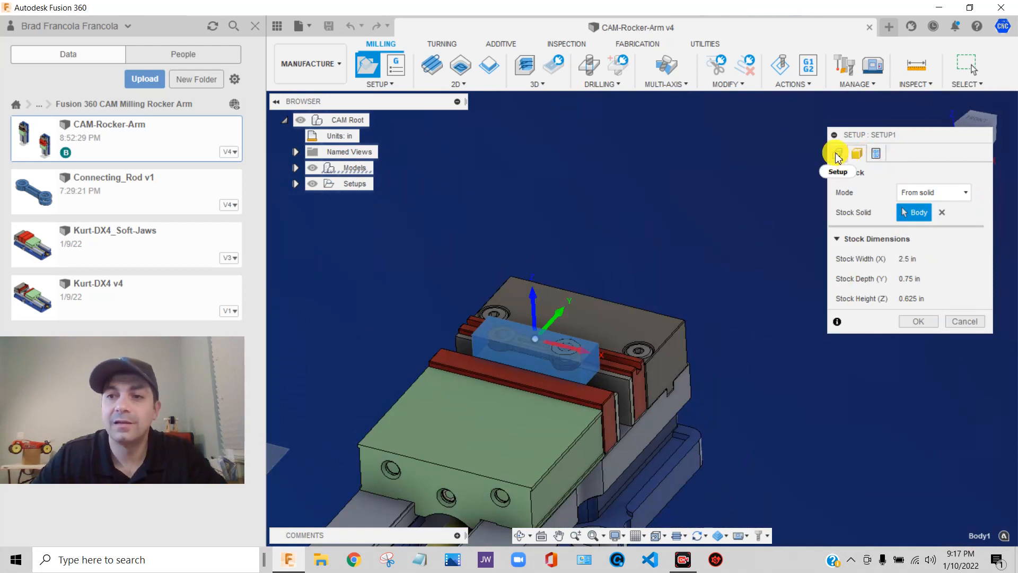
# Step: Set Connecting_Rod v1 from the CAM-Rocker-Arm model as the setup's machining model
pyautogui.click(838, 153)
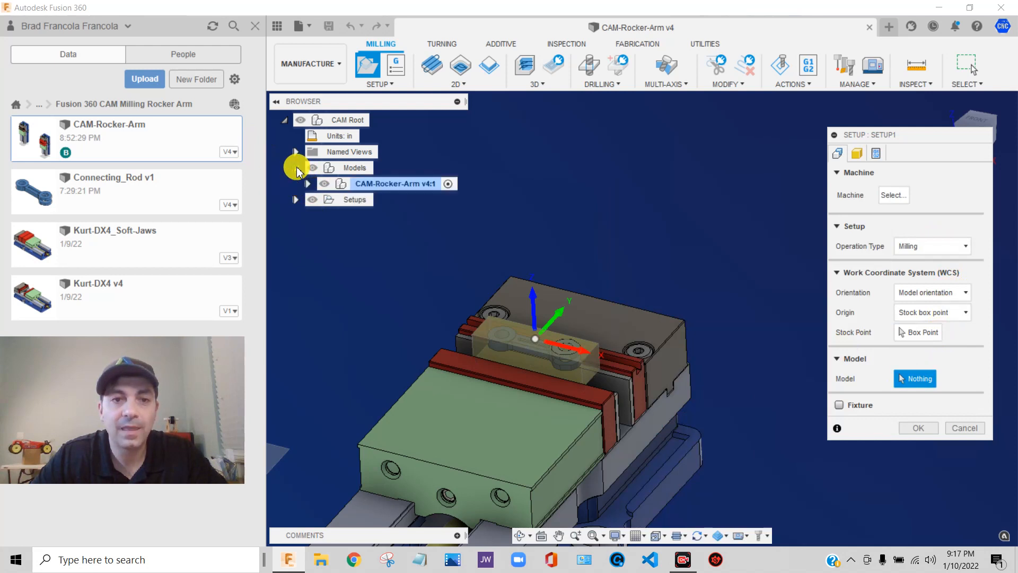
pyautogui.click(307, 183)
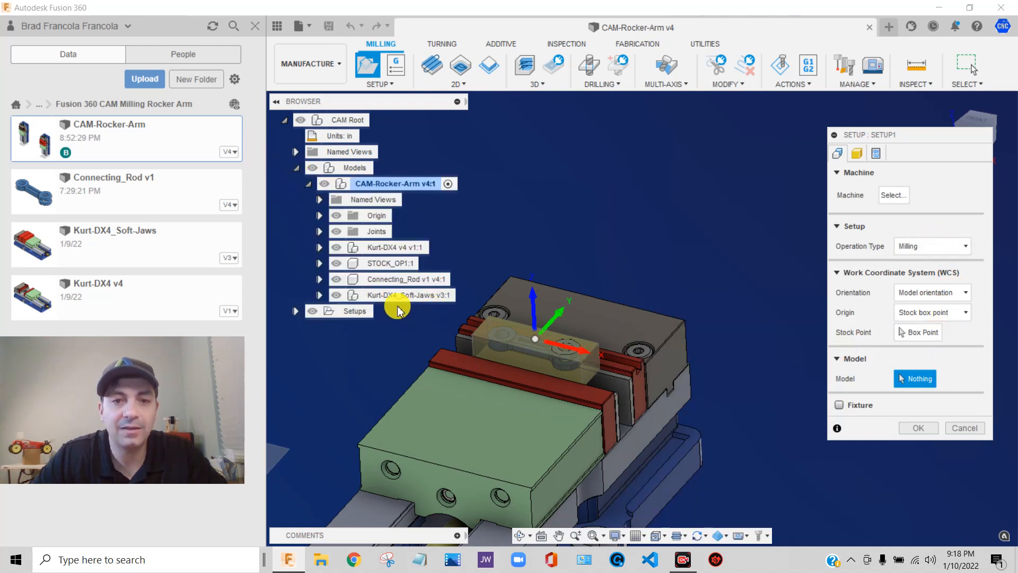
pyautogui.click(407, 278)
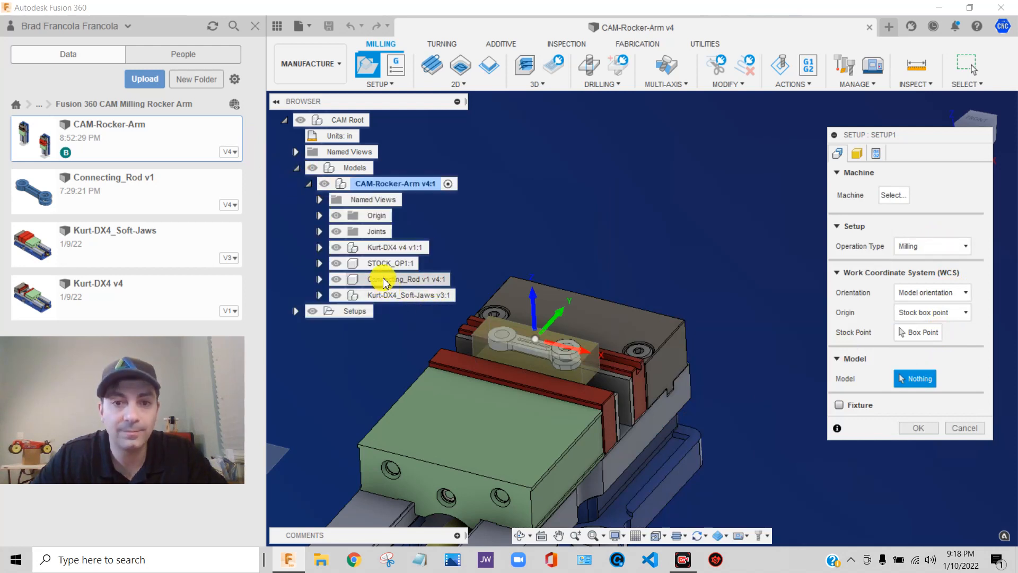
pyautogui.click(408, 278)
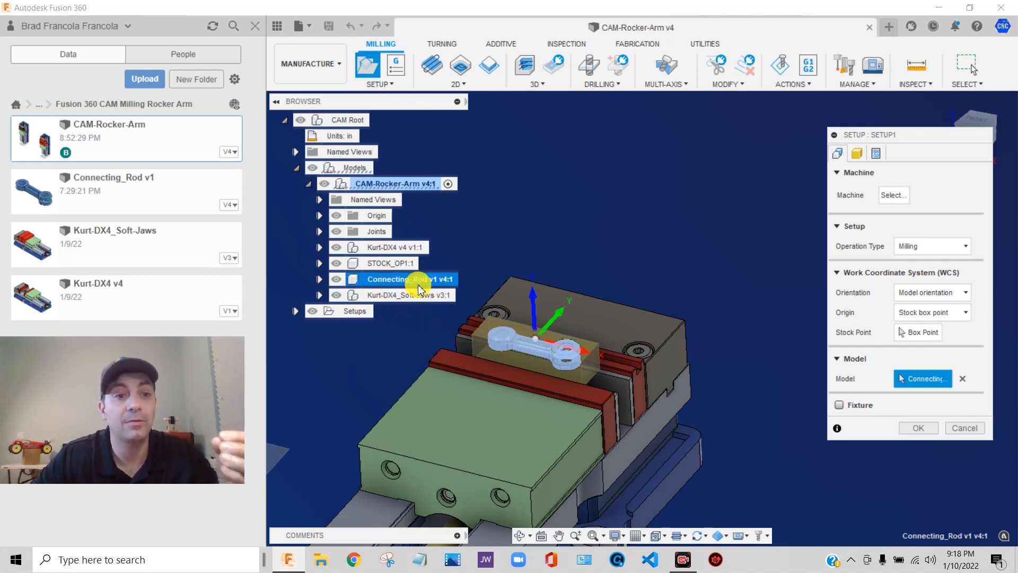
pyautogui.moveTo(729, 312)
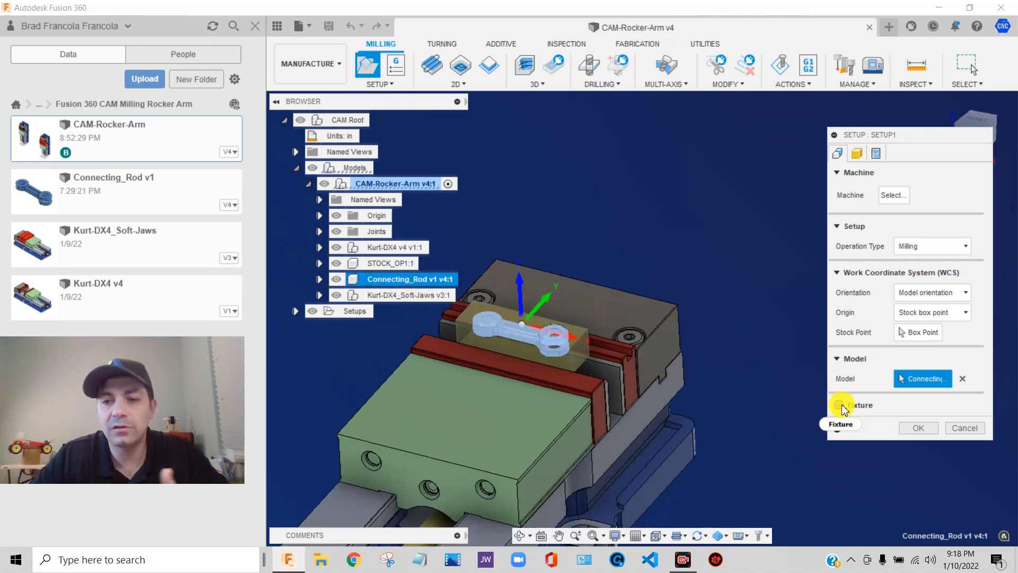
# Step: Enable fixtures with the four vise jaw bodies and review the program number settings
pyautogui.click(860, 404)
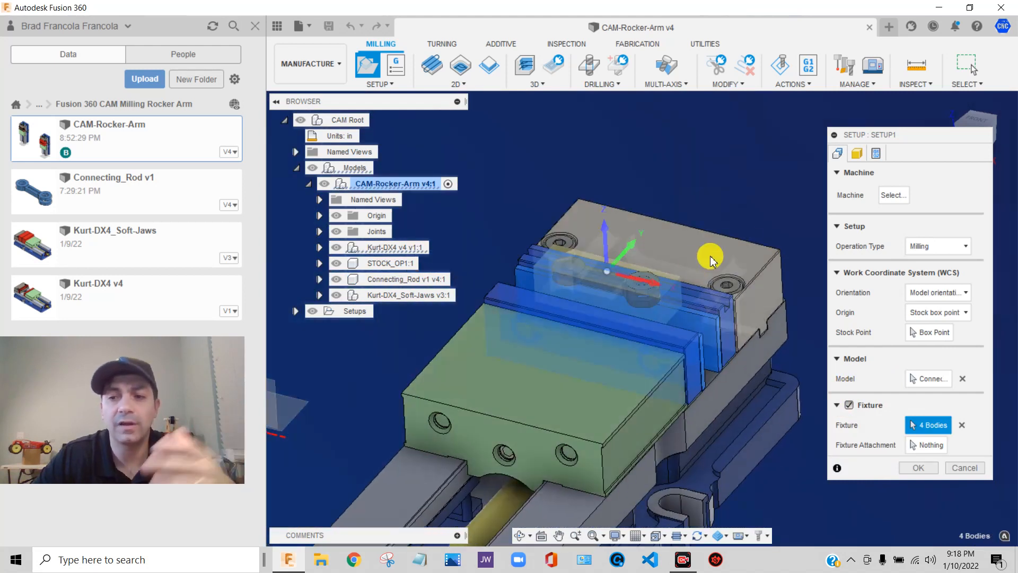
pyautogui.click(857, 153)
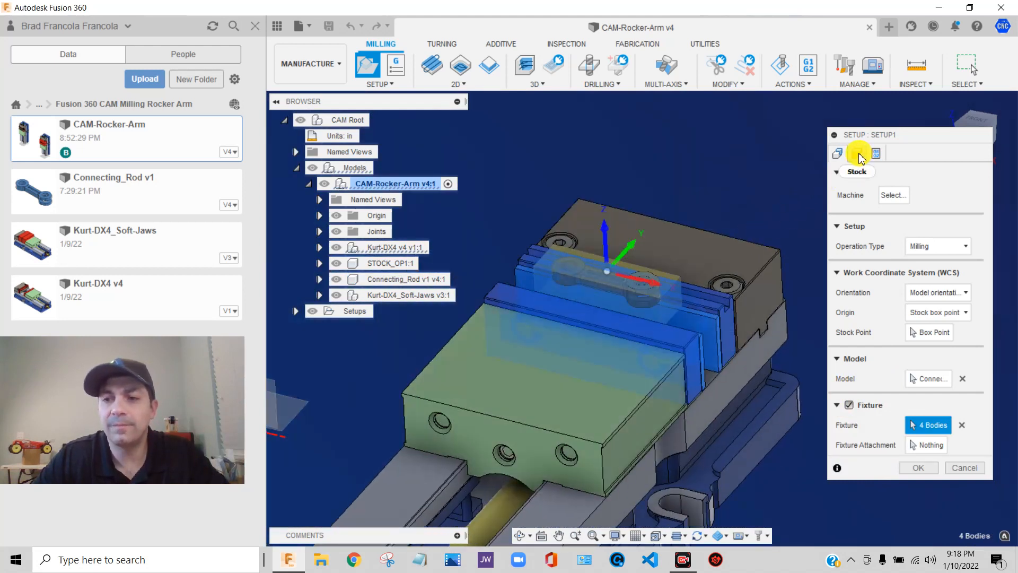
pyautogui.click(857, 153)
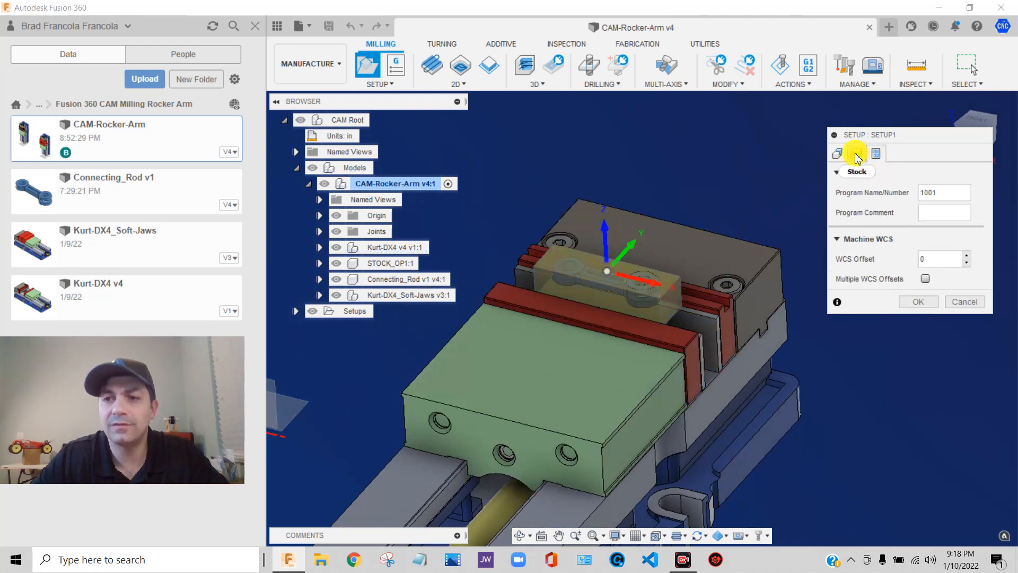
pyautogui.click(838, 153)
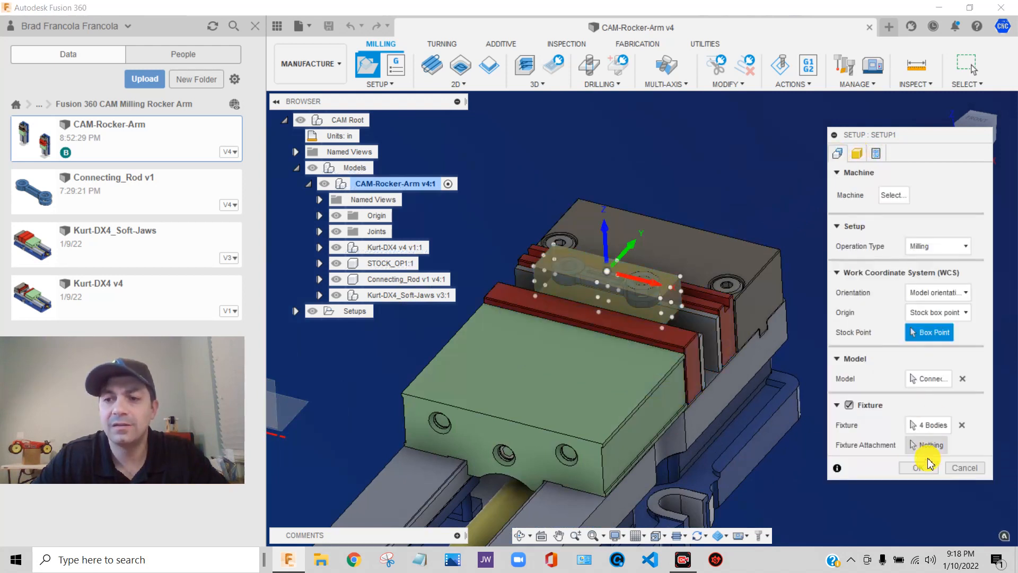
# Step: Create Setup1 and start a 3D Adaptive Clearing operation, opening tool selection
pyautogui.click(918, 467)
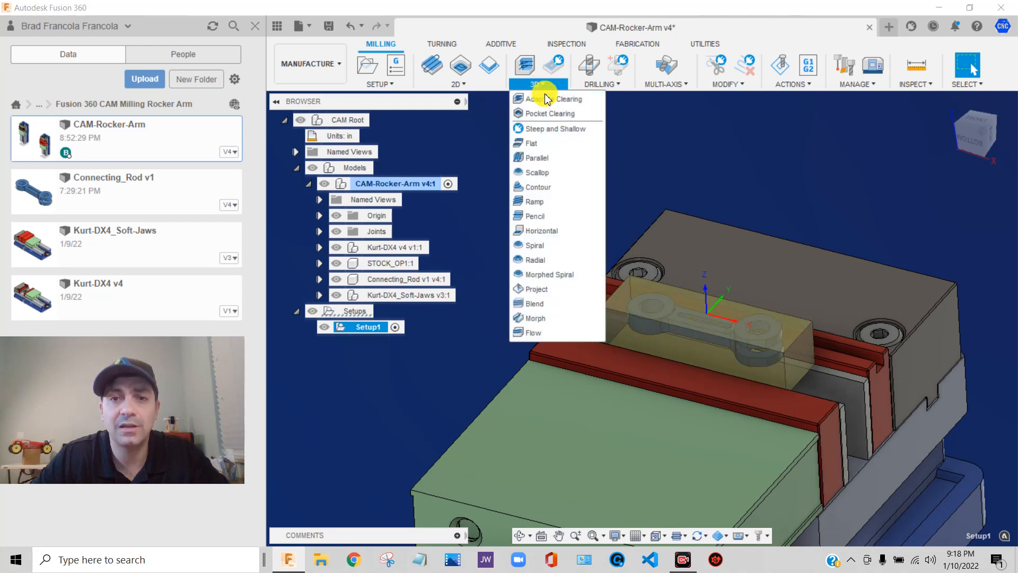
pyautogui.click(556, 99)
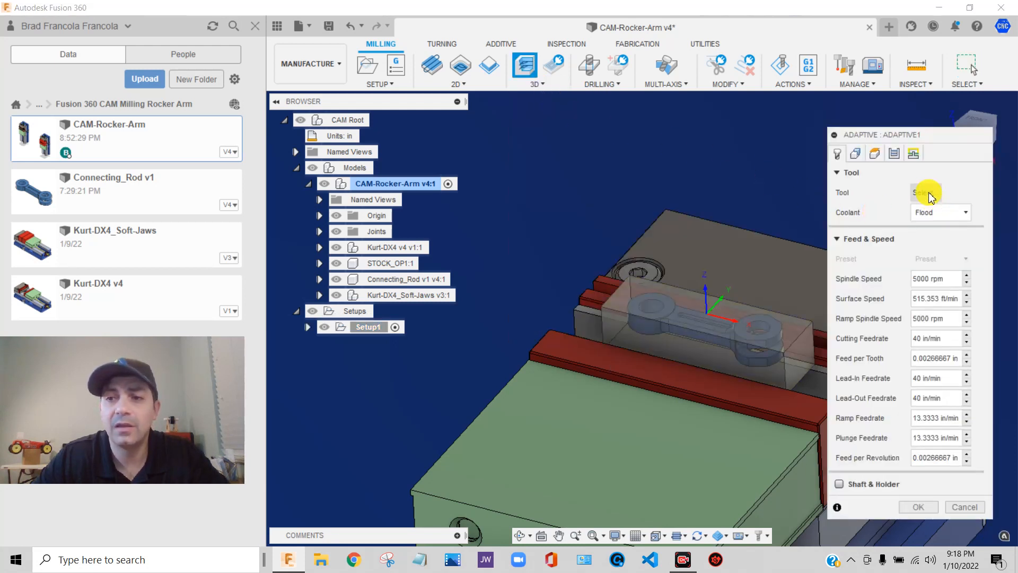
pyautogui.click(924, 192)
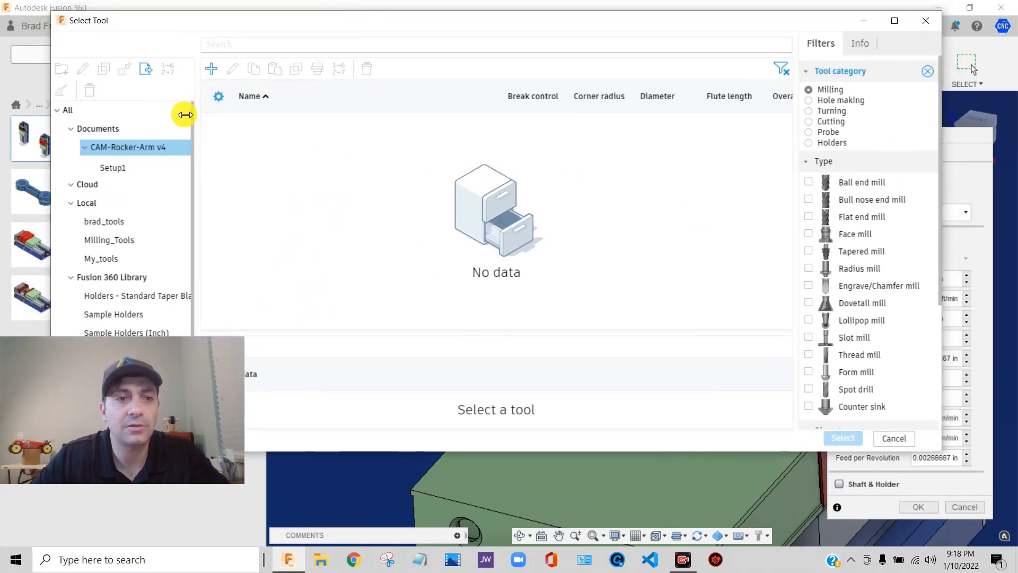
# Step: Filter all libraries by .125 diameter and choose the 1/8-inch flat end mill
pyautogui.click(67, 109)
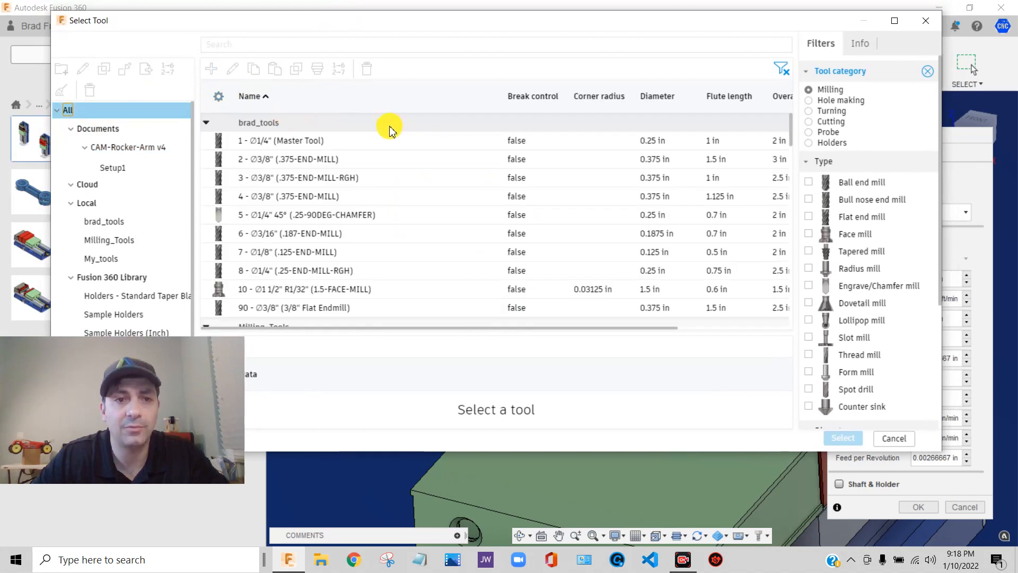
pyautogui.moveTo(779, 32)
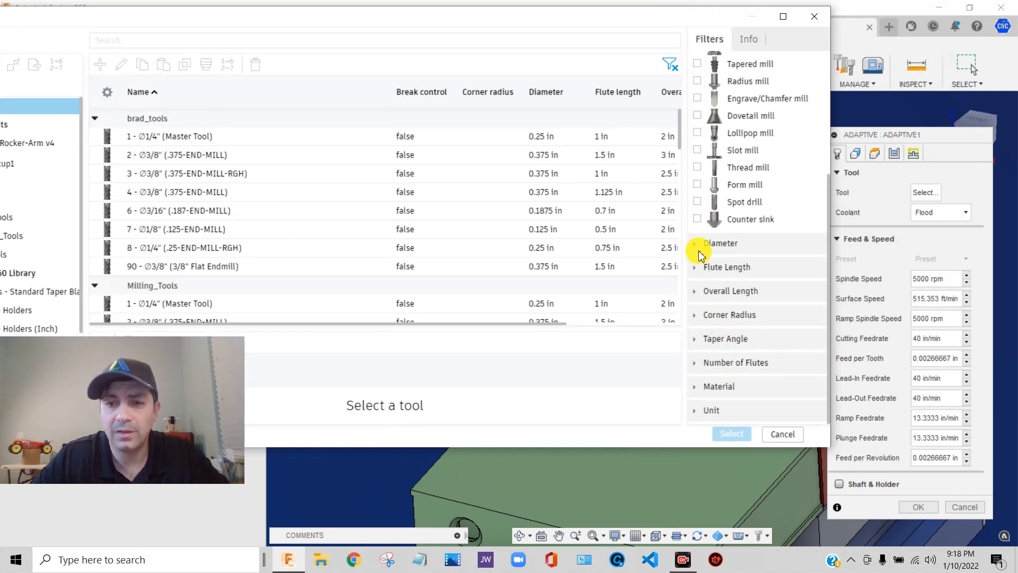
pyautogui.click(720, 243)
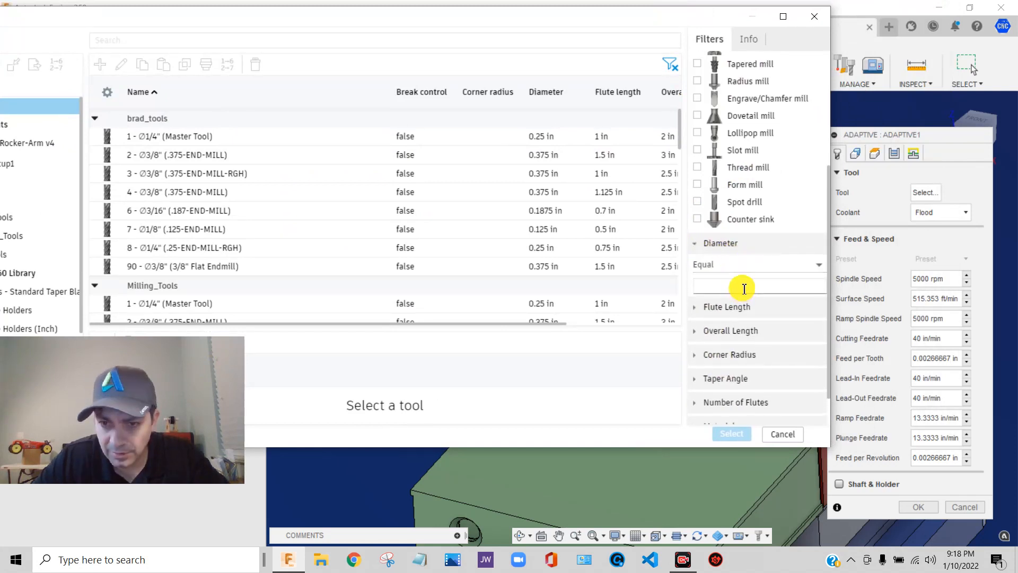
pyautogui.write('.125')
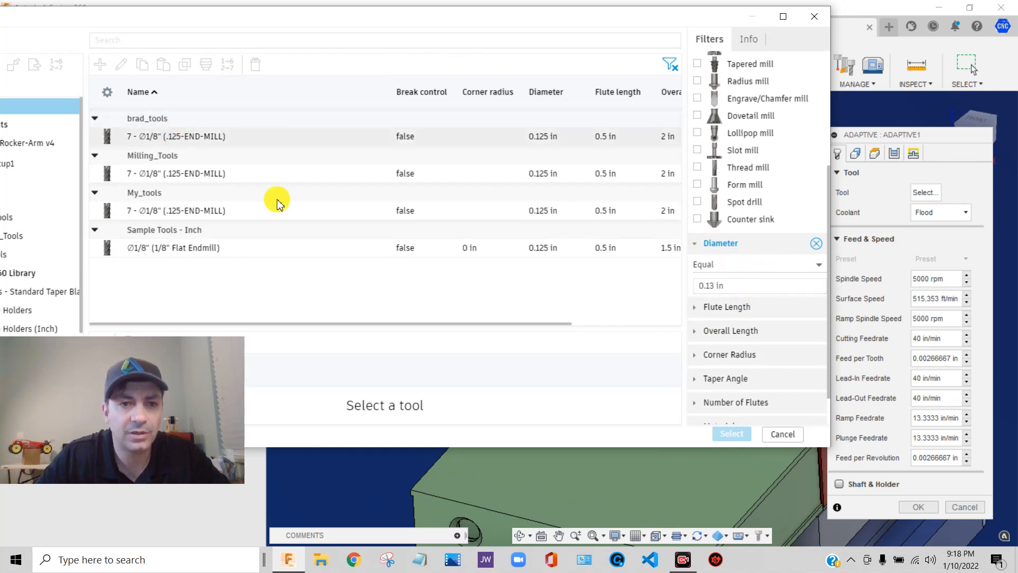
pyautogui.click(781, 434)
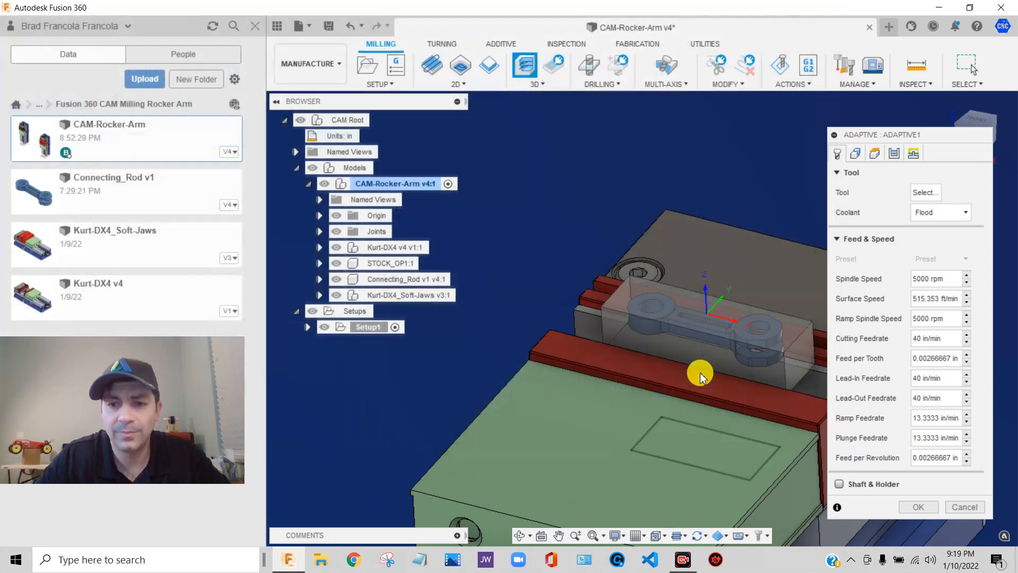
# Step: Set the Adaptive1 bottom height offset to -.05 and generate the toolpath with tool T7
pyautogui.click(925, 192)
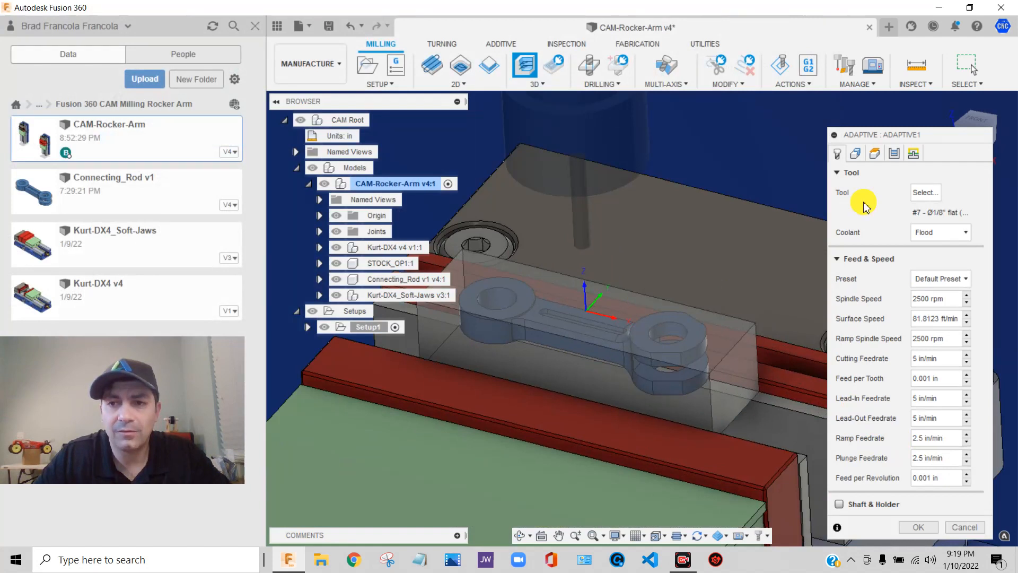
pyautogui.click(856, 154)
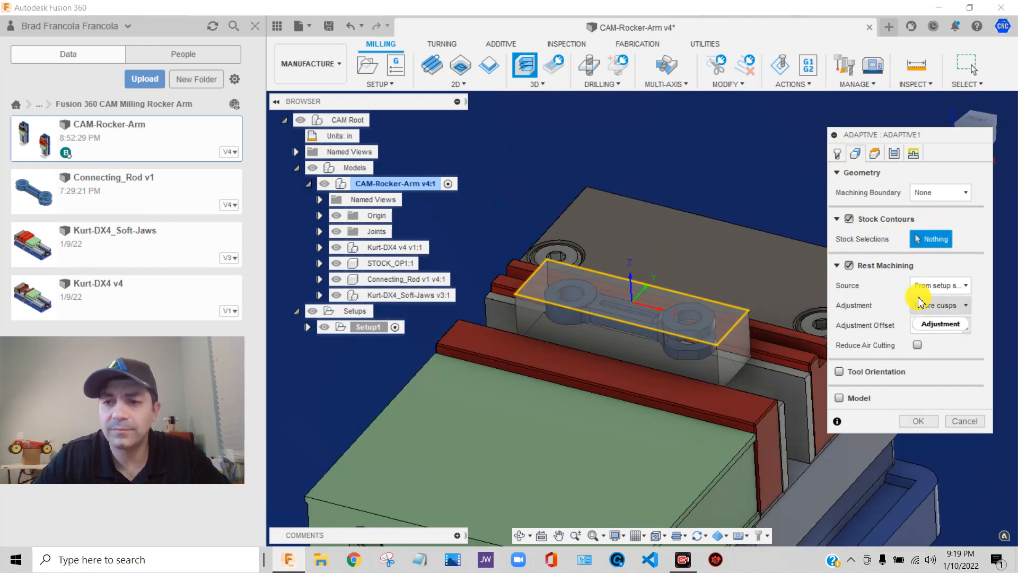
pyautogui.click(874, 153)
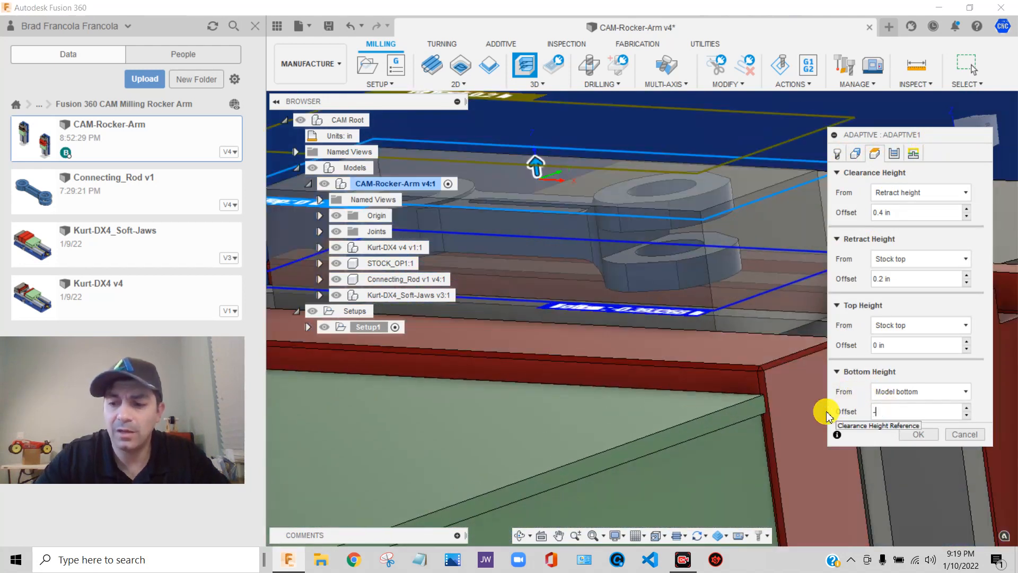
pyautogui.write('-.05')
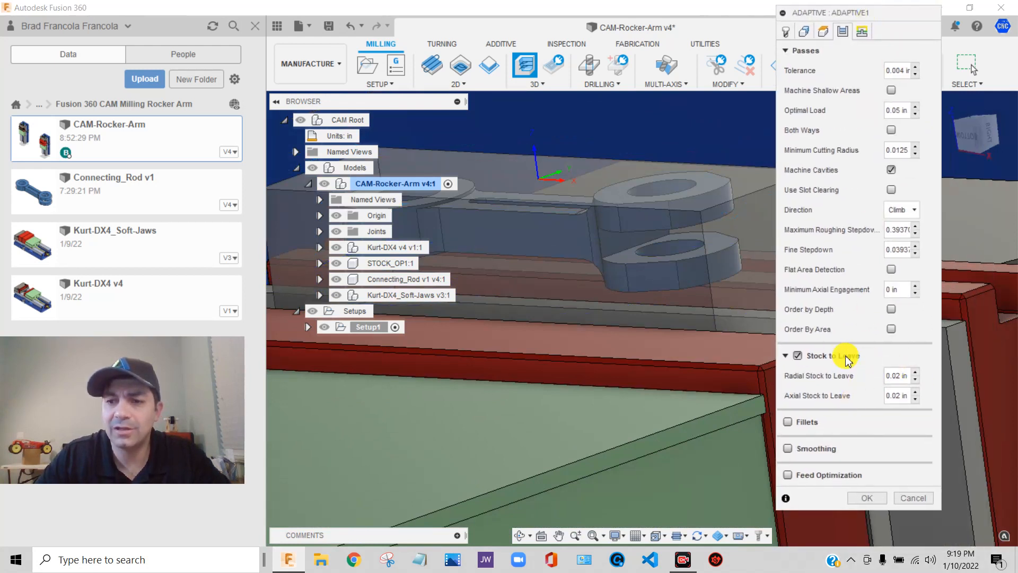
pyautogui.moveTo(797, 355)
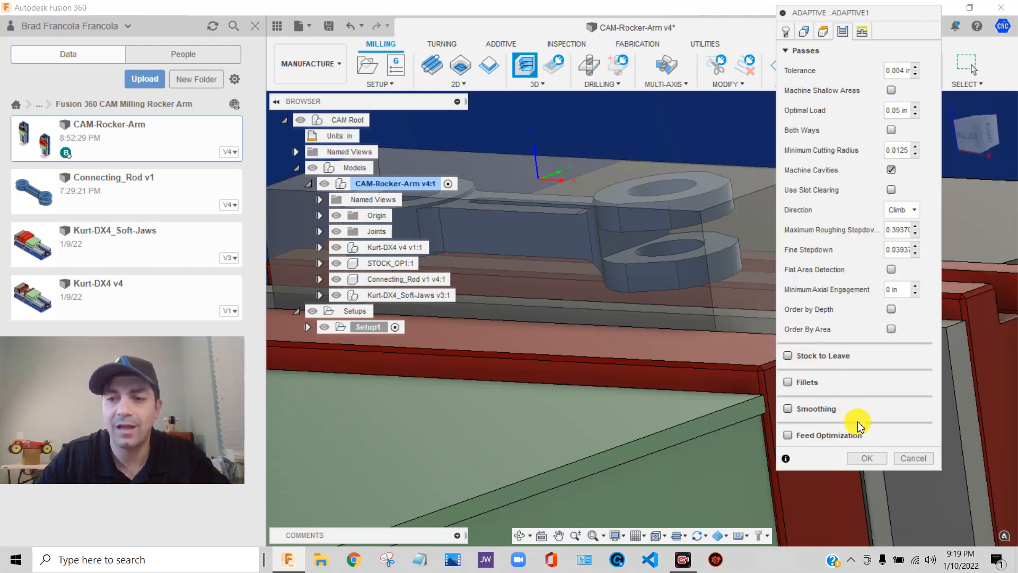
pyautogui.click(867, 458)
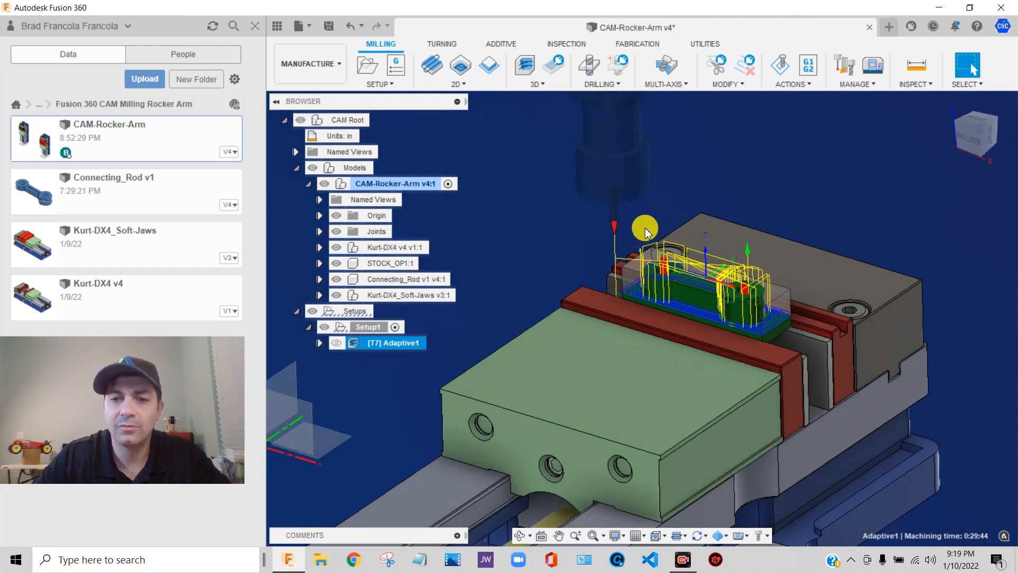
# Step: Hide the Adaptive1 toolpath and bring up the workspace list
pyautogui.click(383, 343)
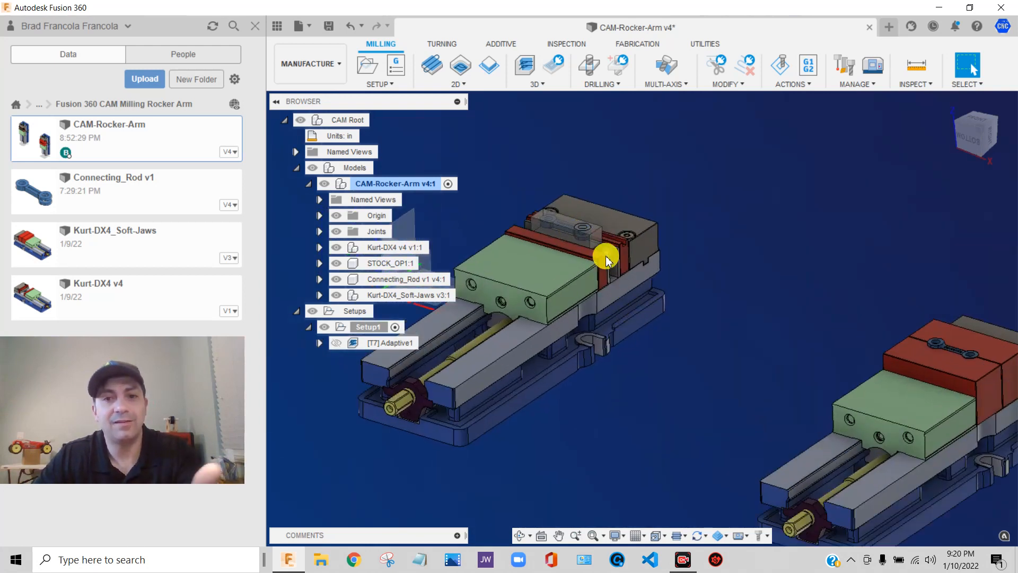
pyautogui.moveTo(581, 235)
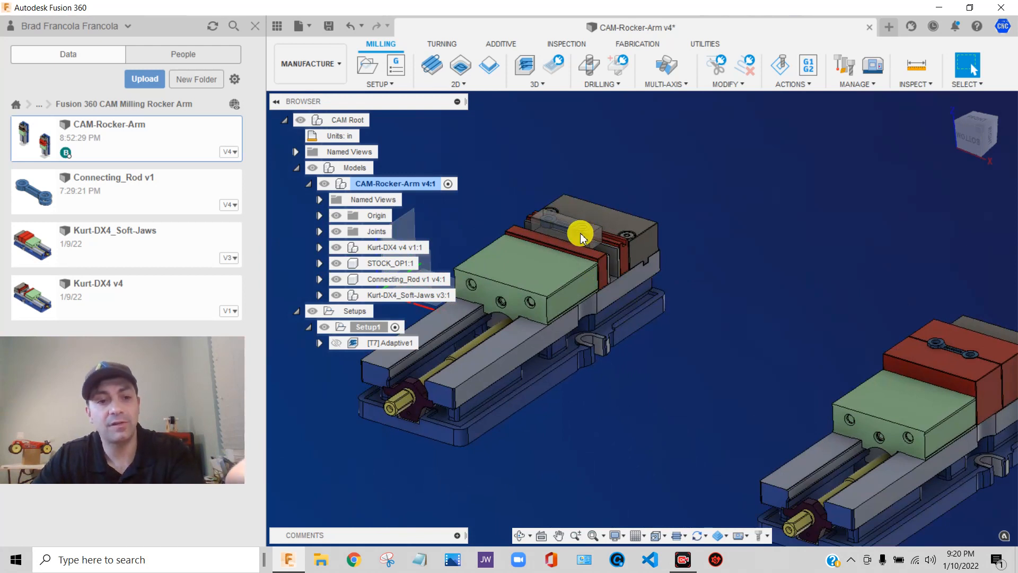
pyautogui.moveTo(567, 233)
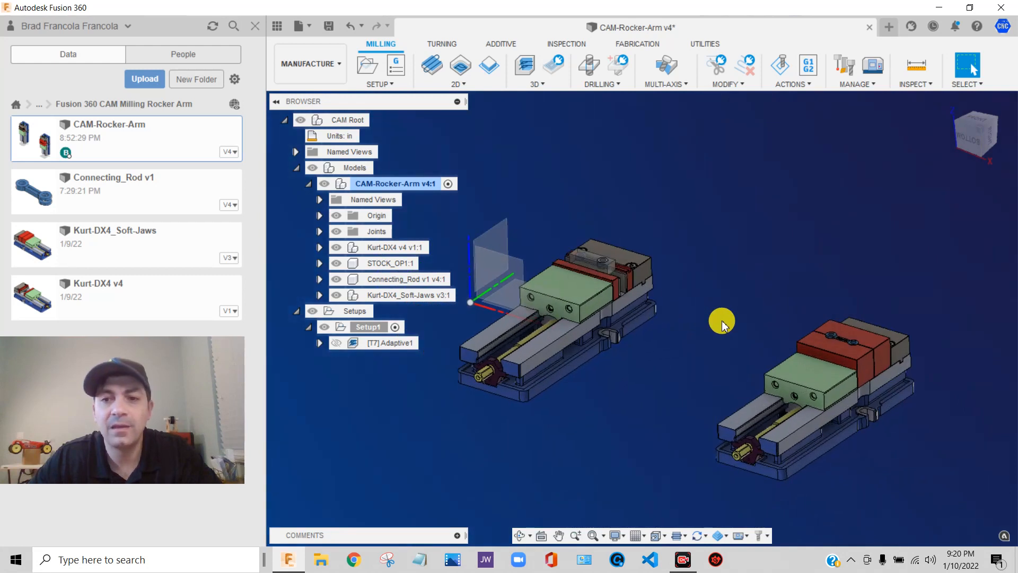
pyautogui.click(310, 63)
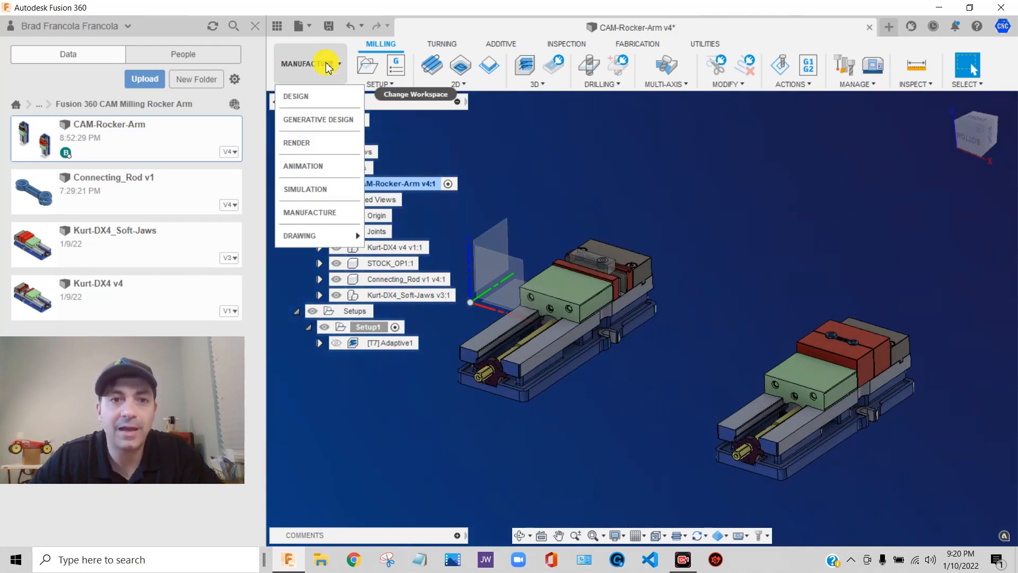
# Step: Switch to the Design workspace and zoom in on the left vise
pyautogui.click(295, 96)
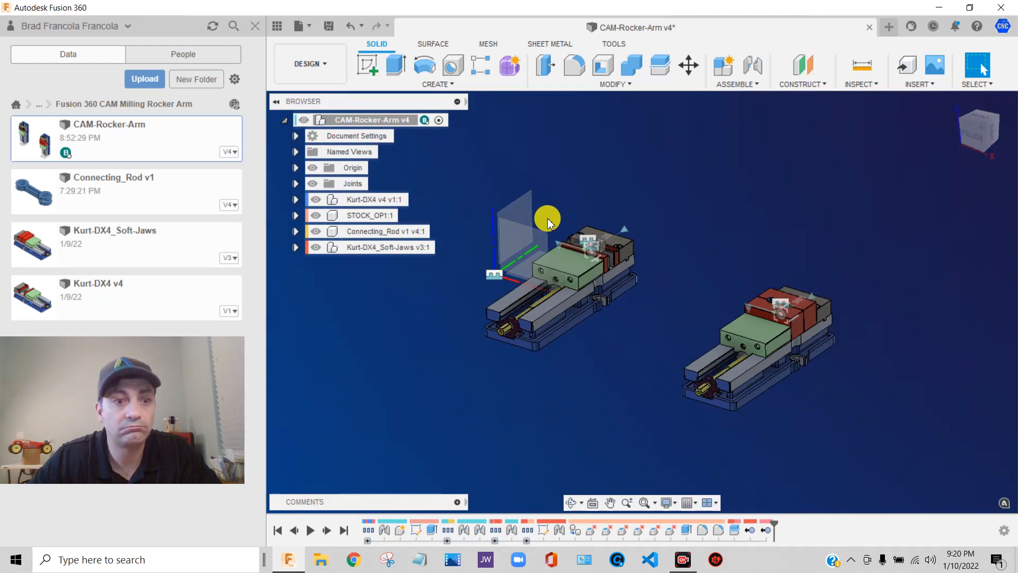
pyautogui.moveTo(463, 233)
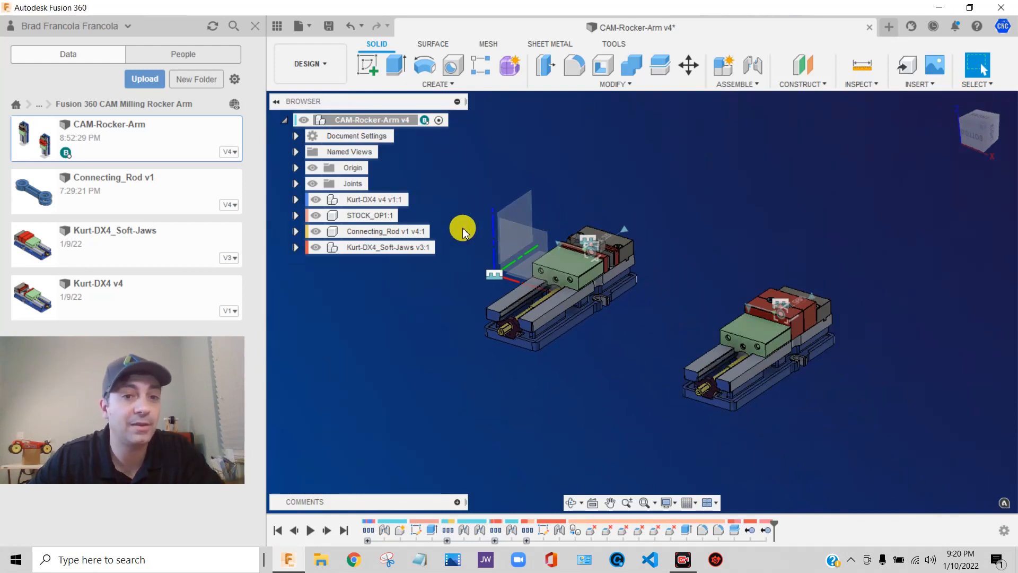
pyautogui.moveTo(479, 364)
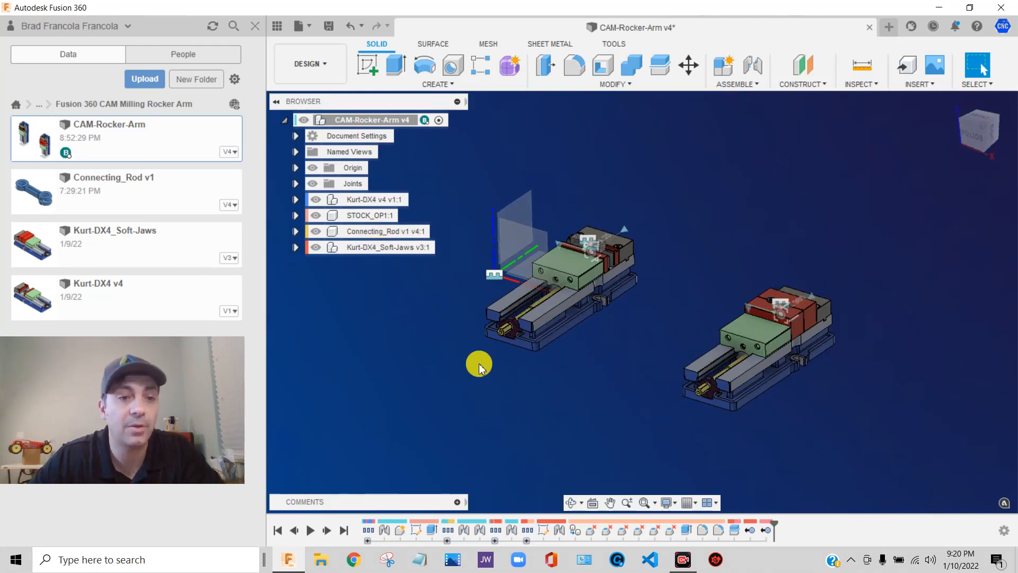
pyautogui.moveTo(840, 268)
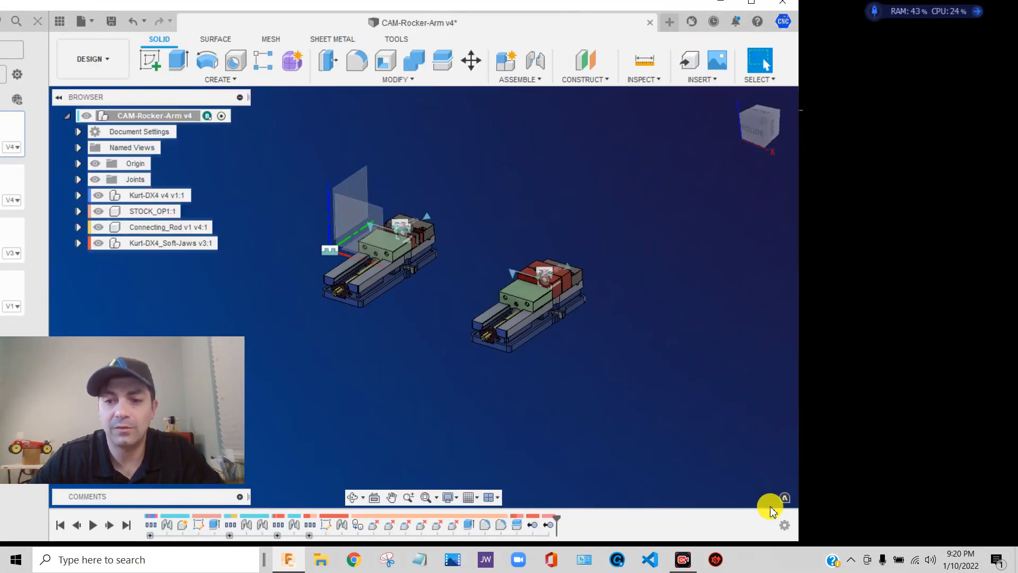
pyautogui.moveTo(793, 542)
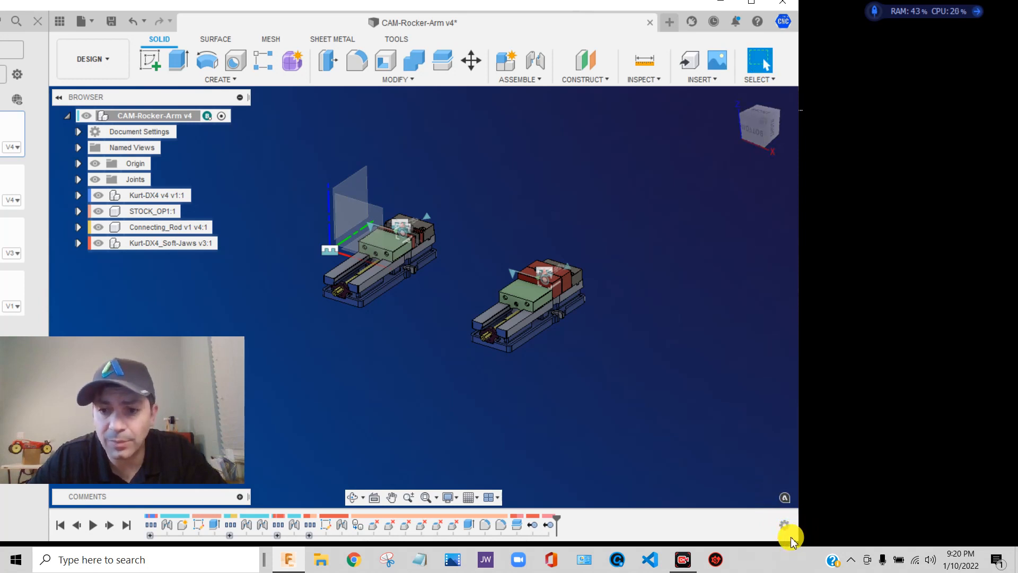
pyautogui.click(783, 525)
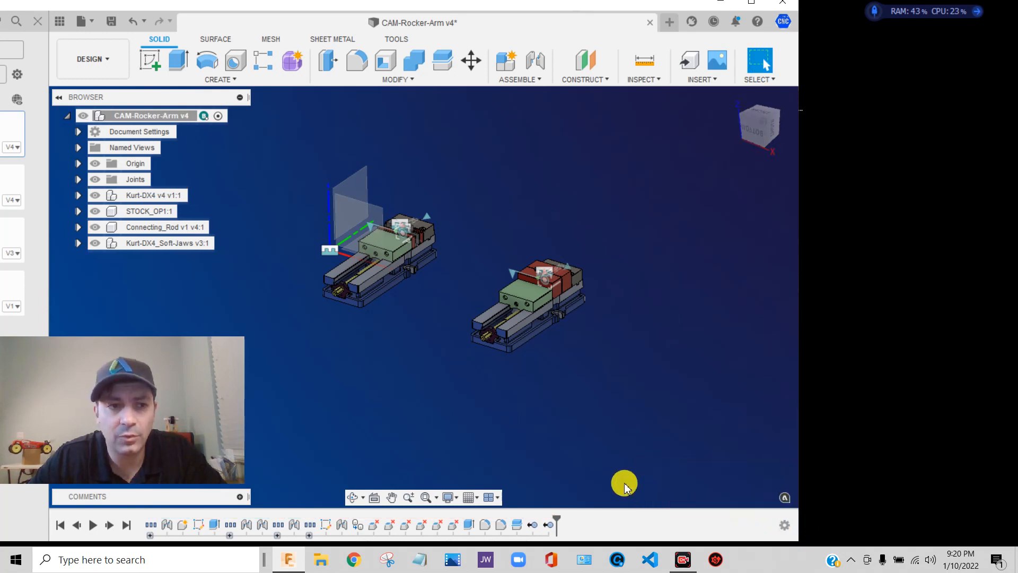
pyautogui.moveTo(735, 543)
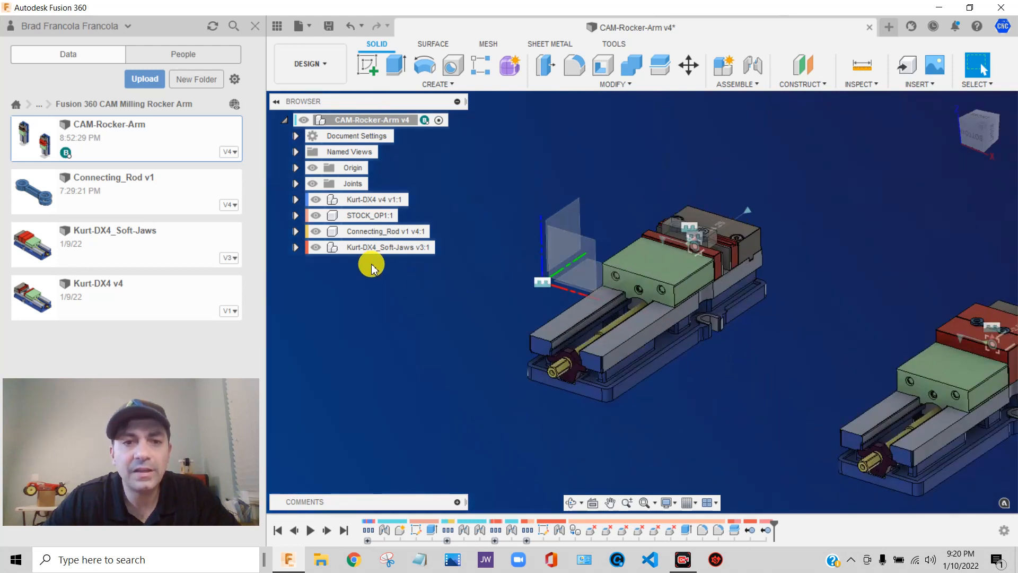
pyautogui.moveTo(654, 235)
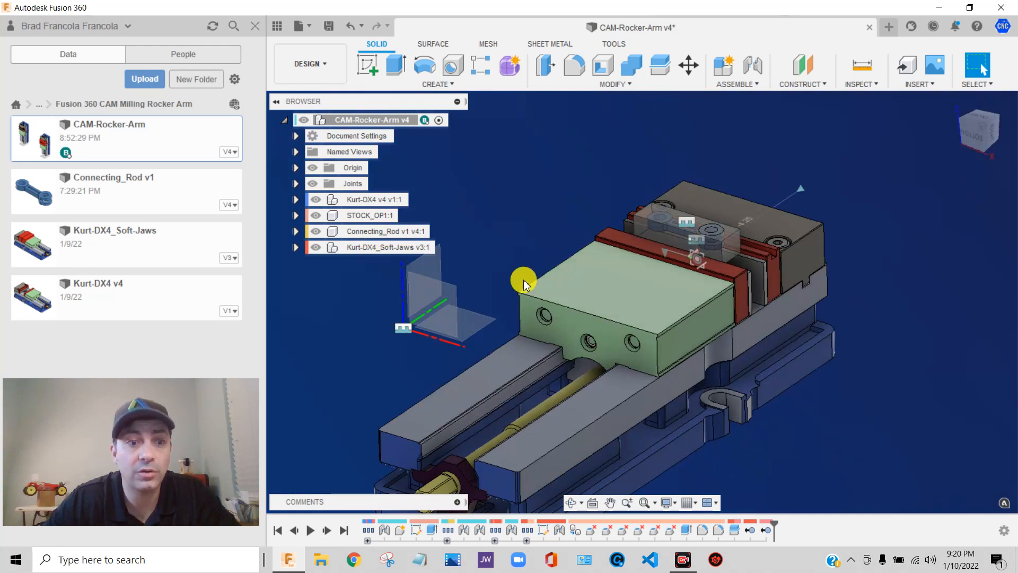
# Step: Bring up the context menu of the top-level CAM-Rocker-Arm v4 assembly
pyautogui.rightClick(384, 230)
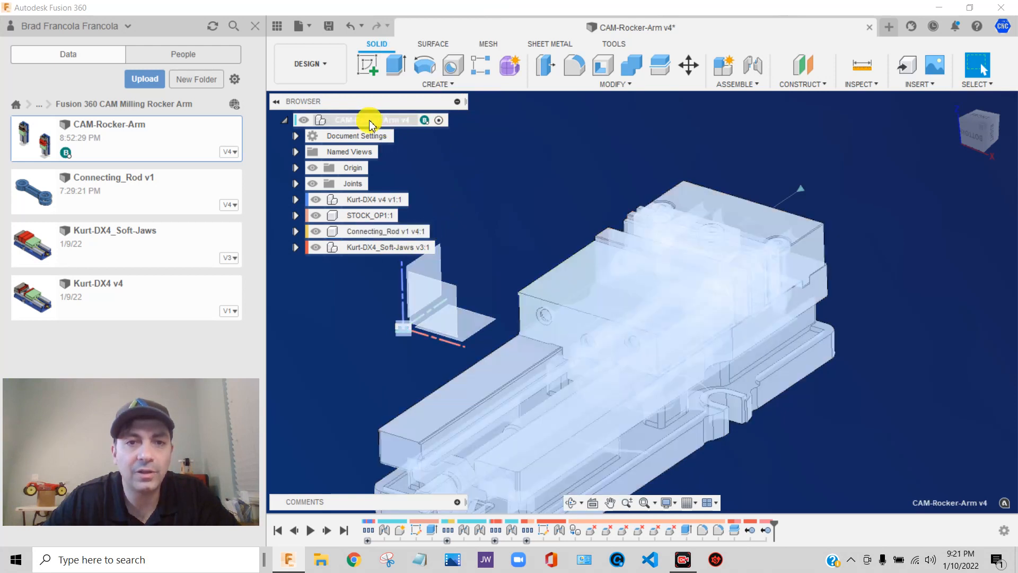
pyautogui.rightClick(364, 120)
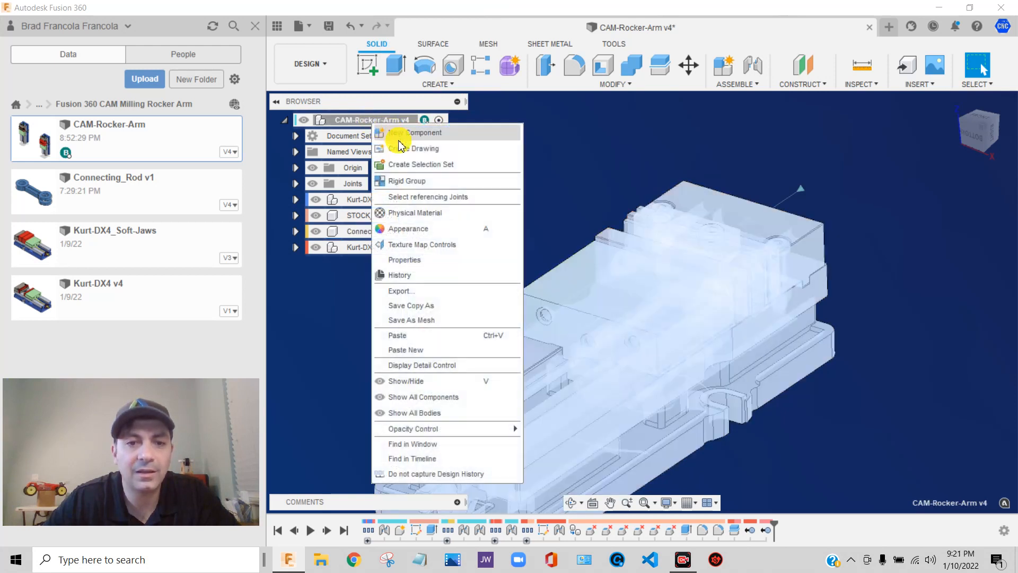
pyautogui.moveTo(406, 341)
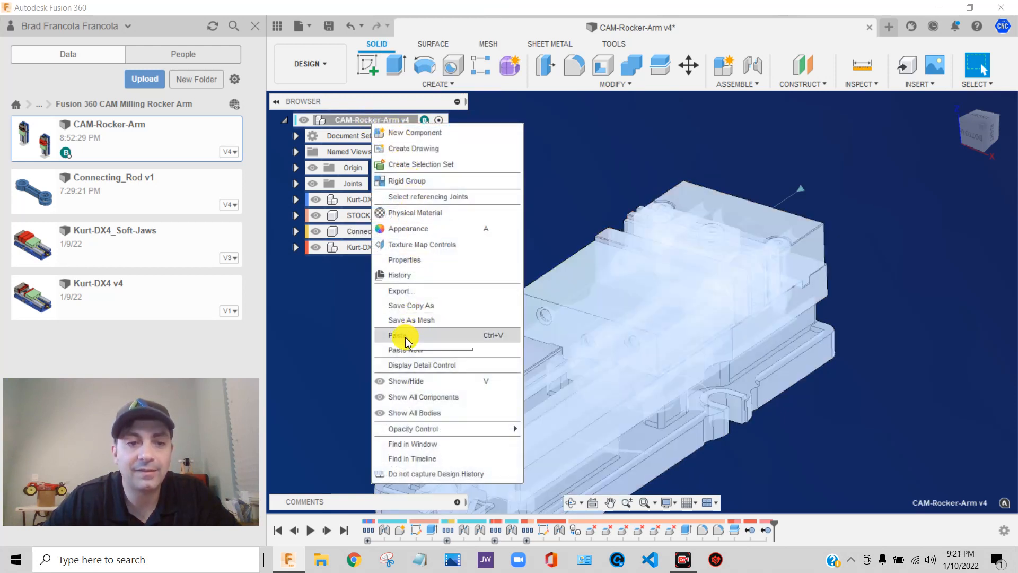
pyautogui.moveTo(403, 336)
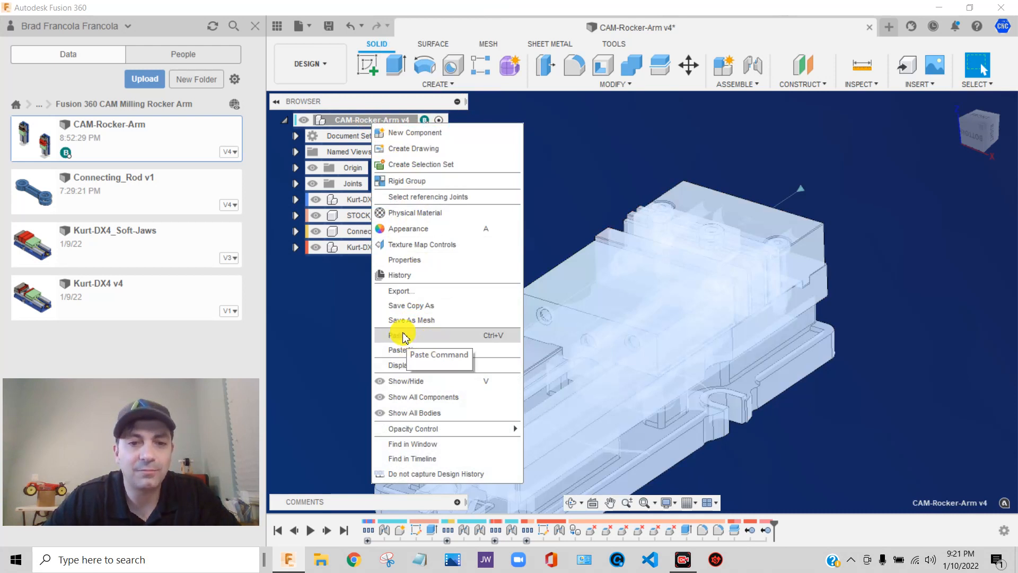
pyautogui.moveTo(399, 341)
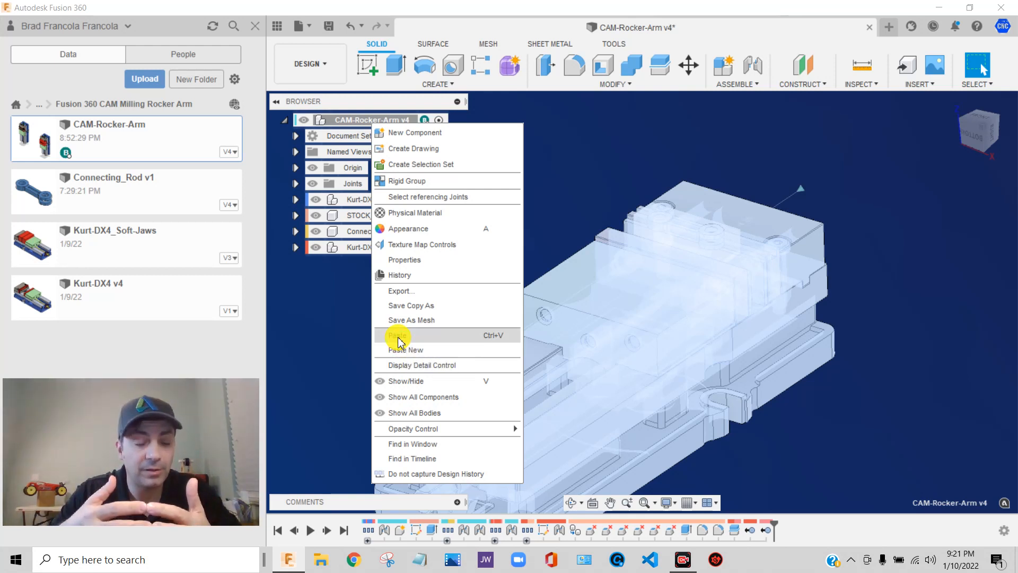
pyautogui.moveTo(402, 351)
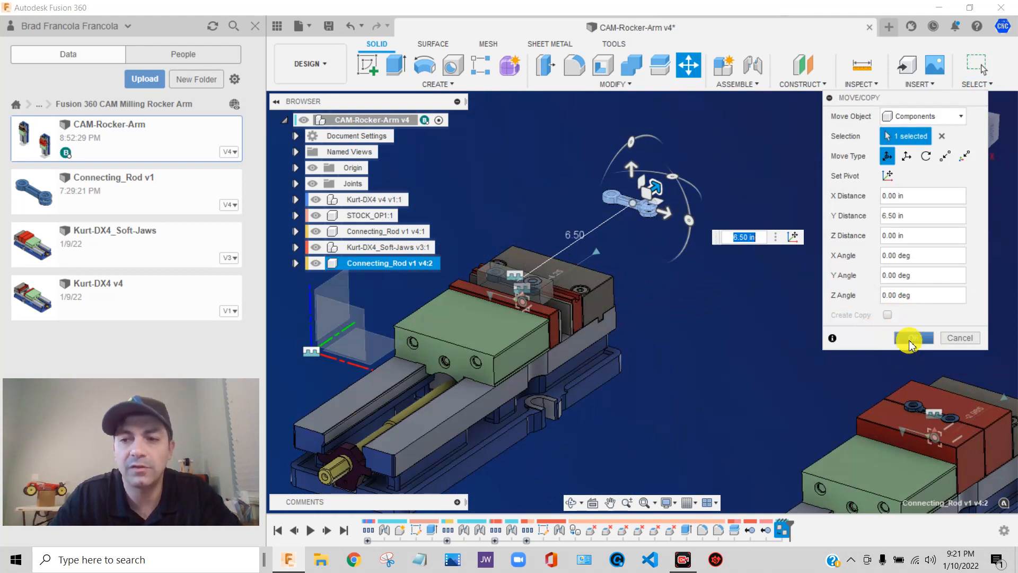
# Step: Confirm the pasted connecting rod's 6.50 in move and select the new instance
pyautogui.click(914, 337)
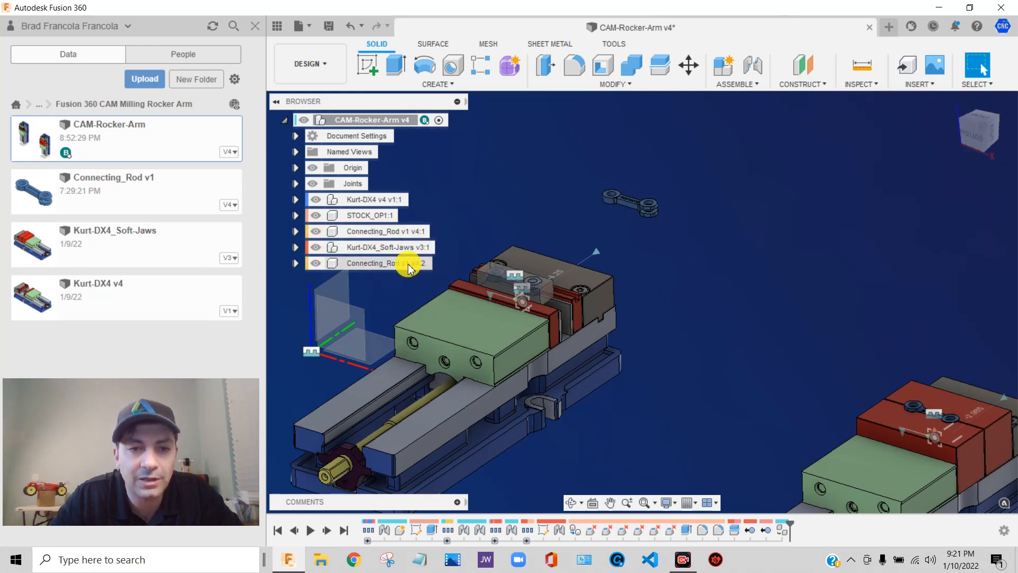
pyautogui.click(383, 231)
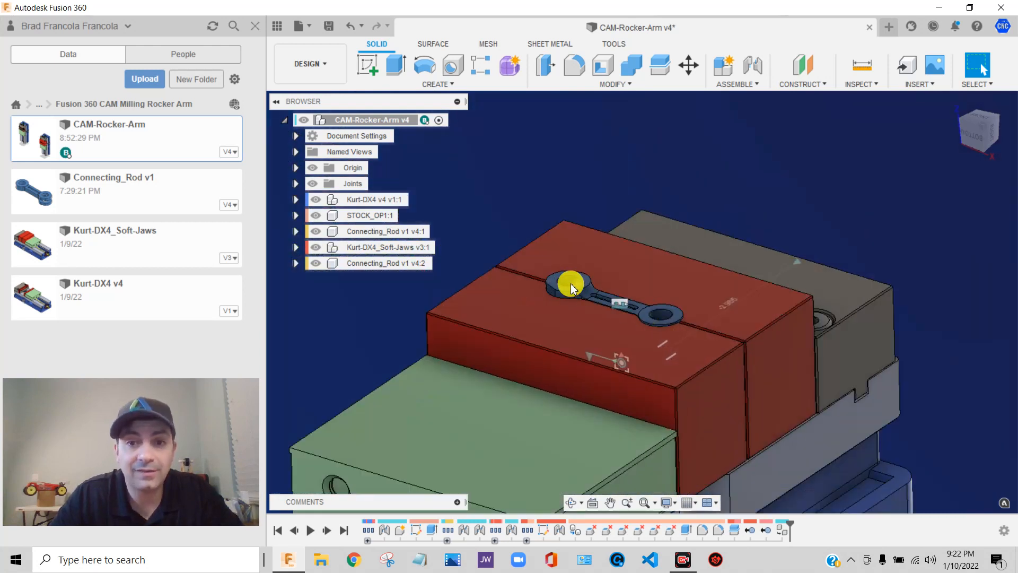
pyautogui.moveTo(587, 298)
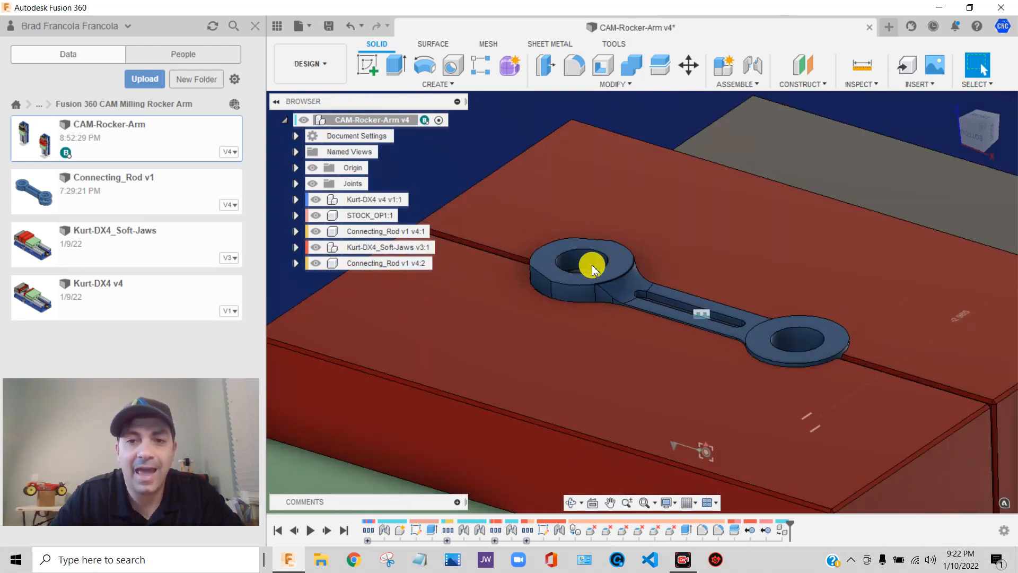
pyautogui.moveTo(653, 298)
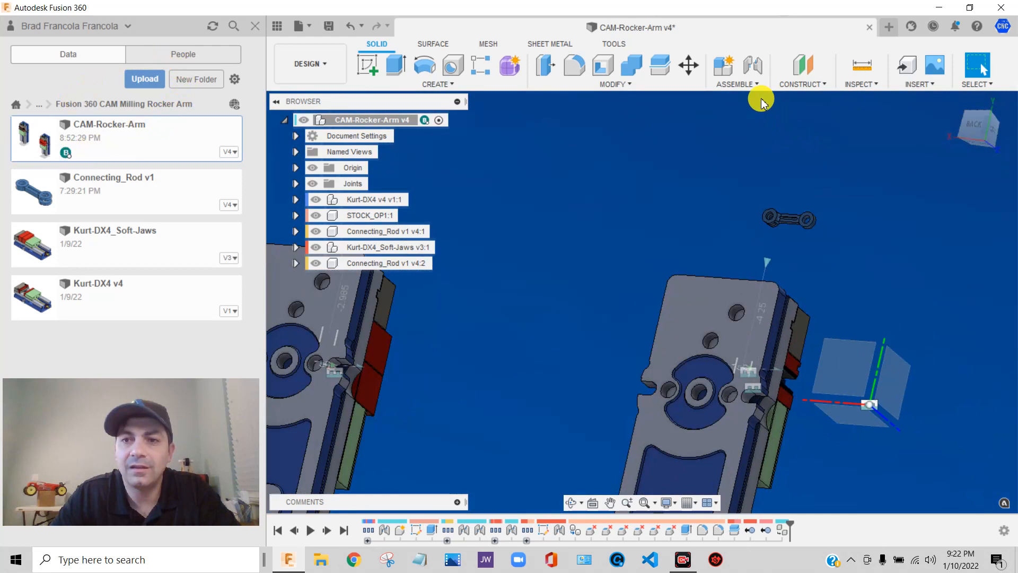
# Step: Joint the copied rod to the original, flipped, at 0 deg angle
pyautogui.click(753, 65)
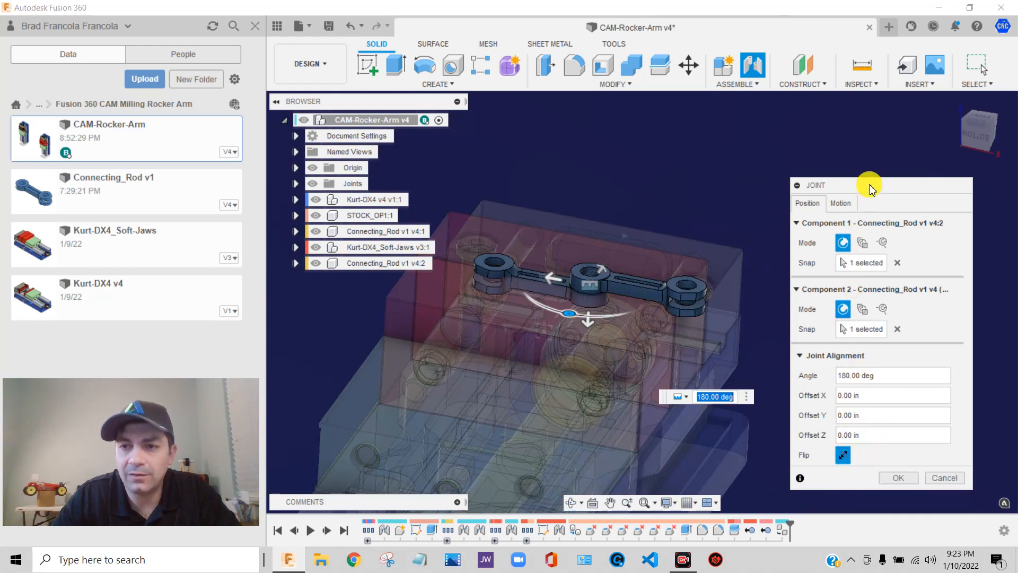
pyautogui.moveTo(842, 409)
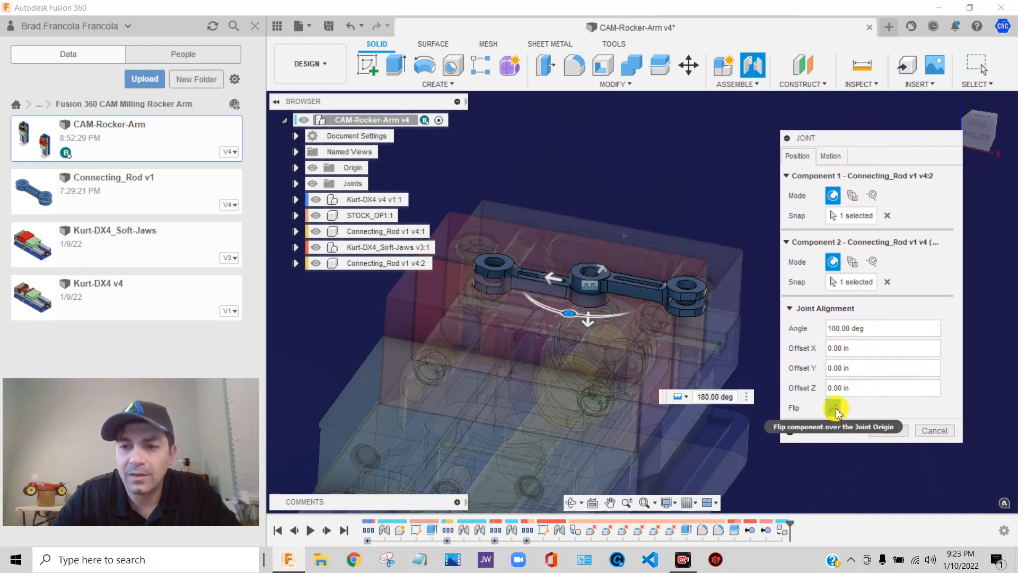
pyautogui.click(833, 408)
pyautogui.write('0')
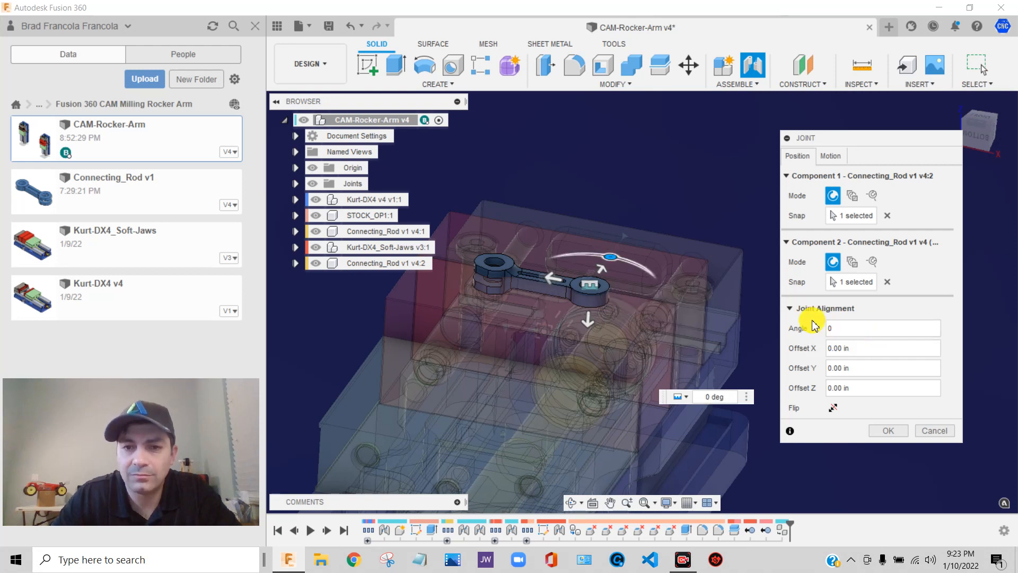
pyautogui.click(889, 430)
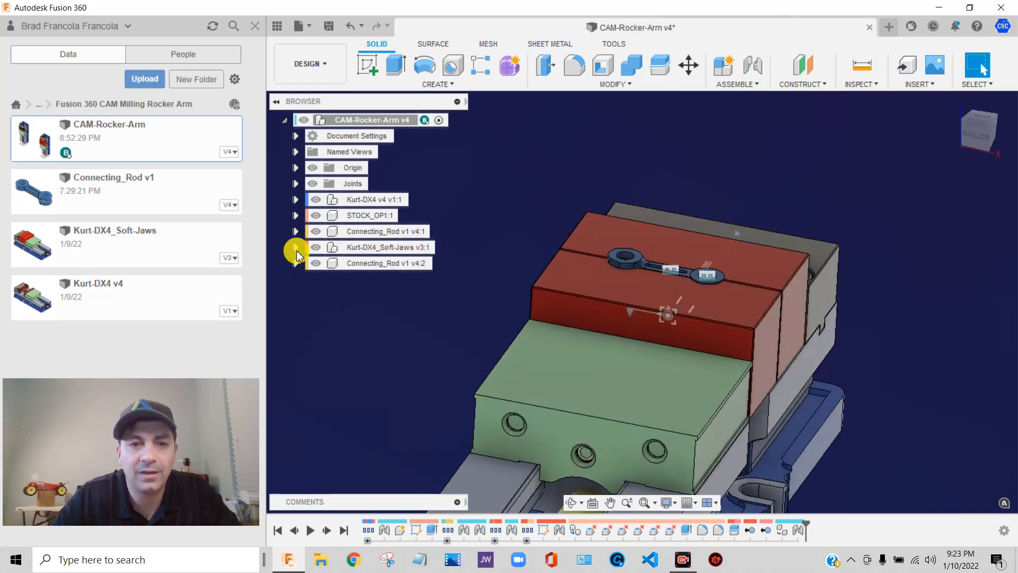
# Step: Zoom out to both vises and bring up the workspace list
pyautogui.click(297, 247)
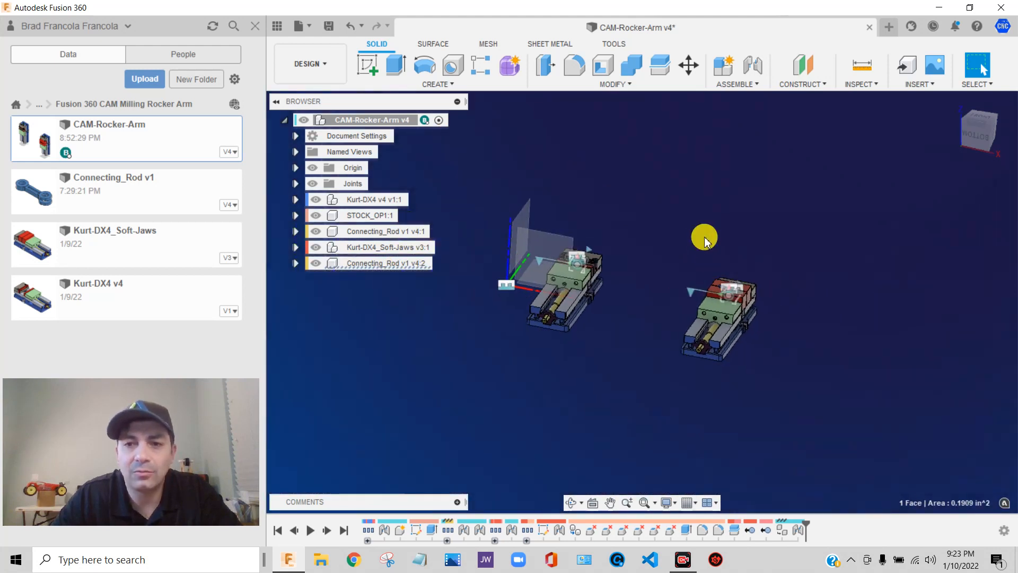
pyautogui.click(309, 64)
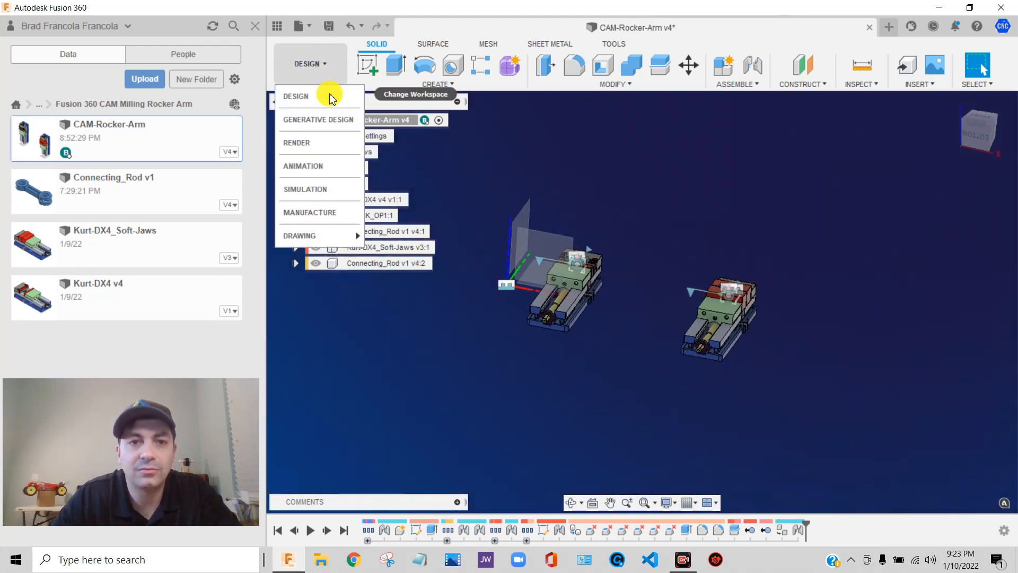
# Step: Start Setup2 with stock mode From preceding setup and Continue Rest Machining enabled
pyautogui.click(310, 213)
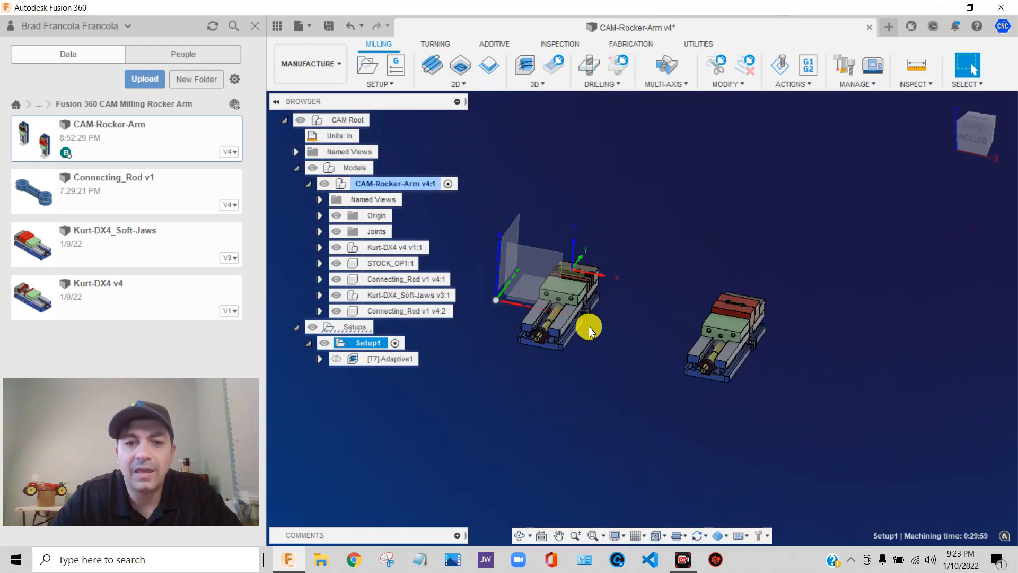
pyautogui.moveTo(392, 98)
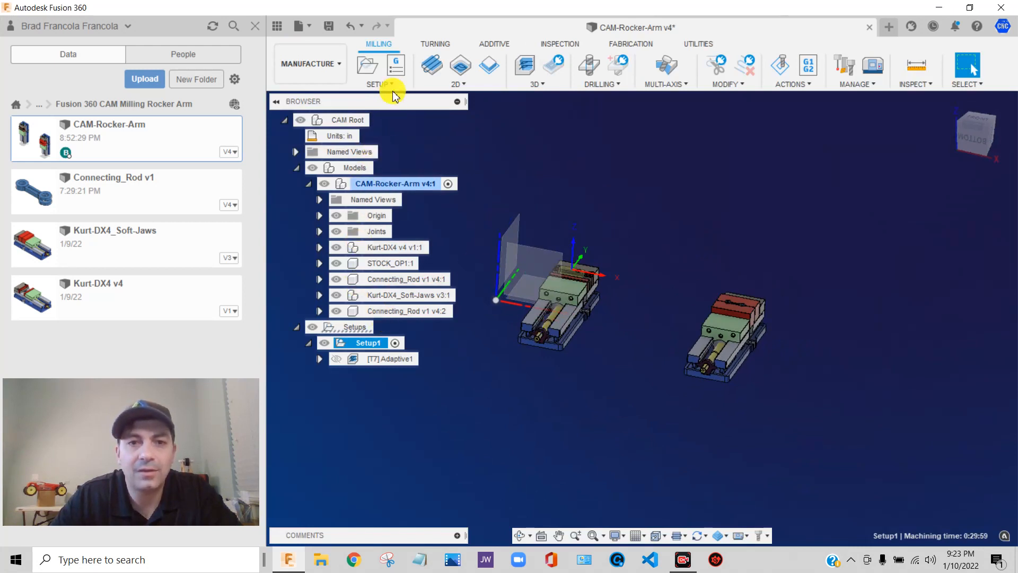
pyautogui.moveTo(801, 238)
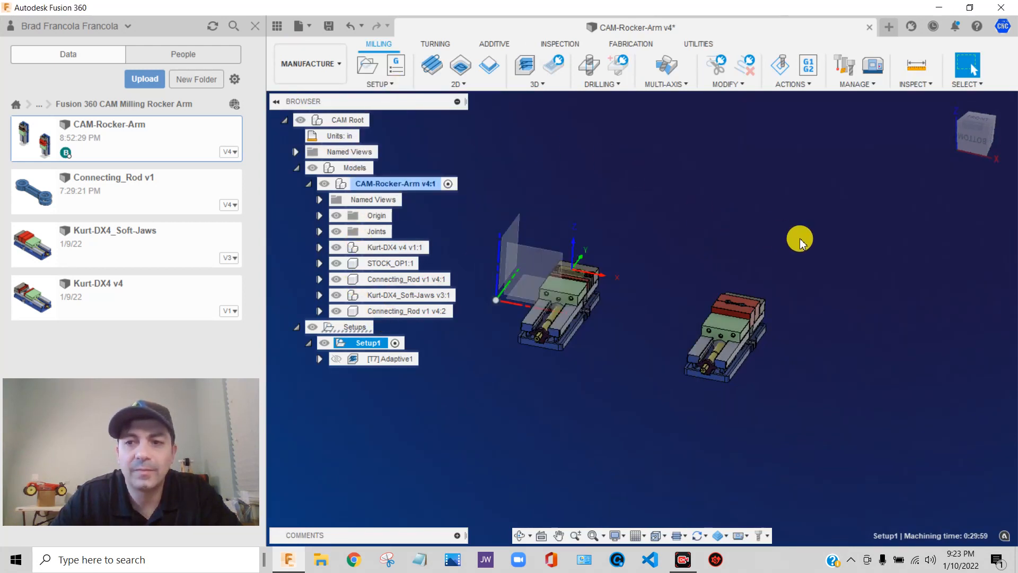
pyautogui.click(367, 65)
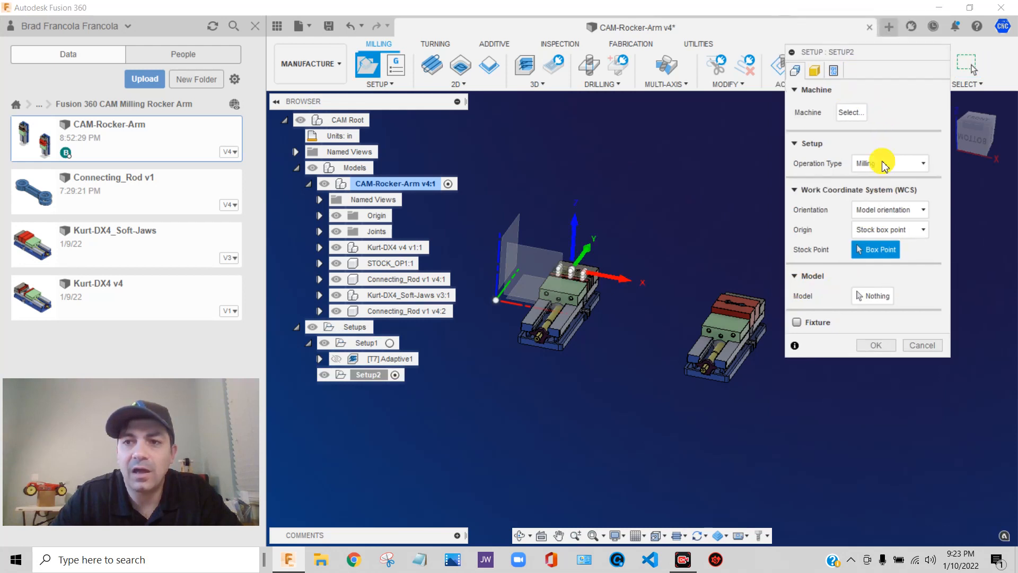
pyautogui.click(815, 70)
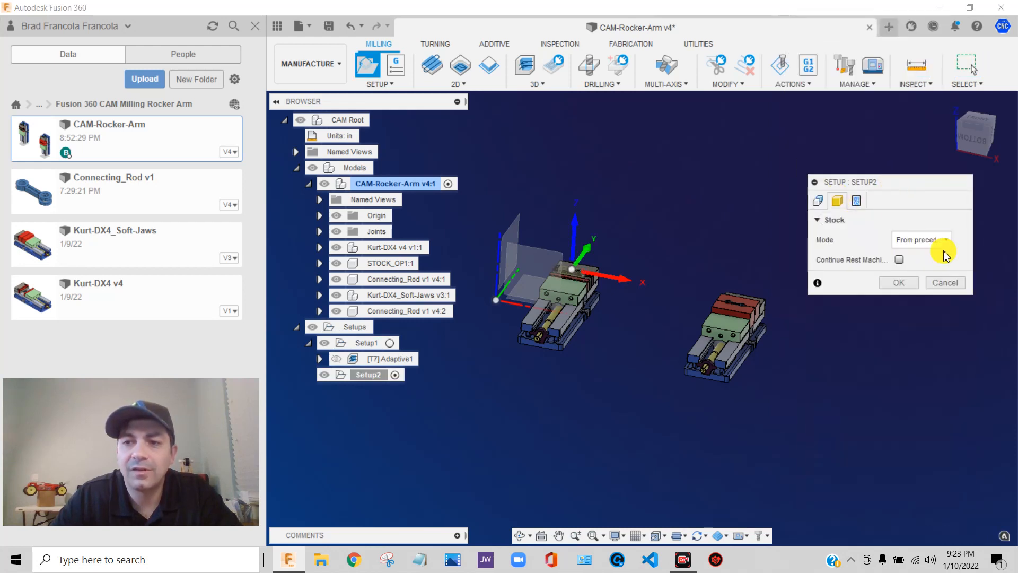
pyautogui.click(919, 240)
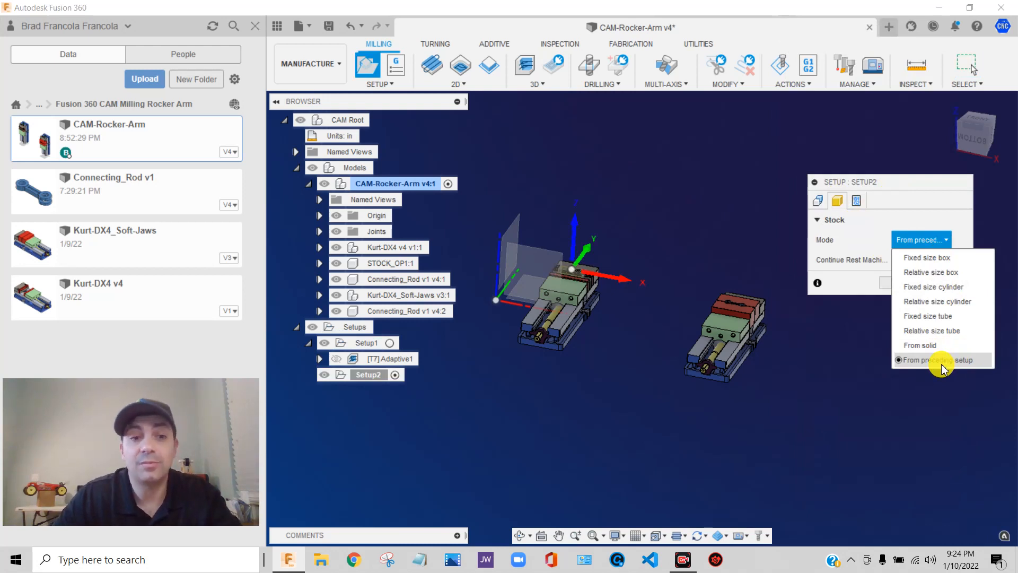
pyautogui.click(932, 360)
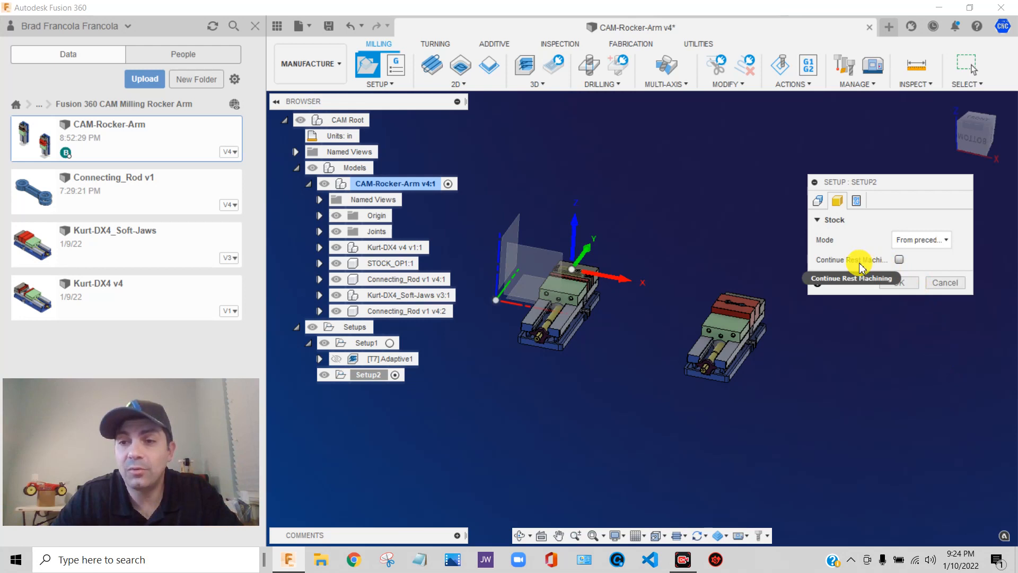
pyautogui.moveTo(830, 264)
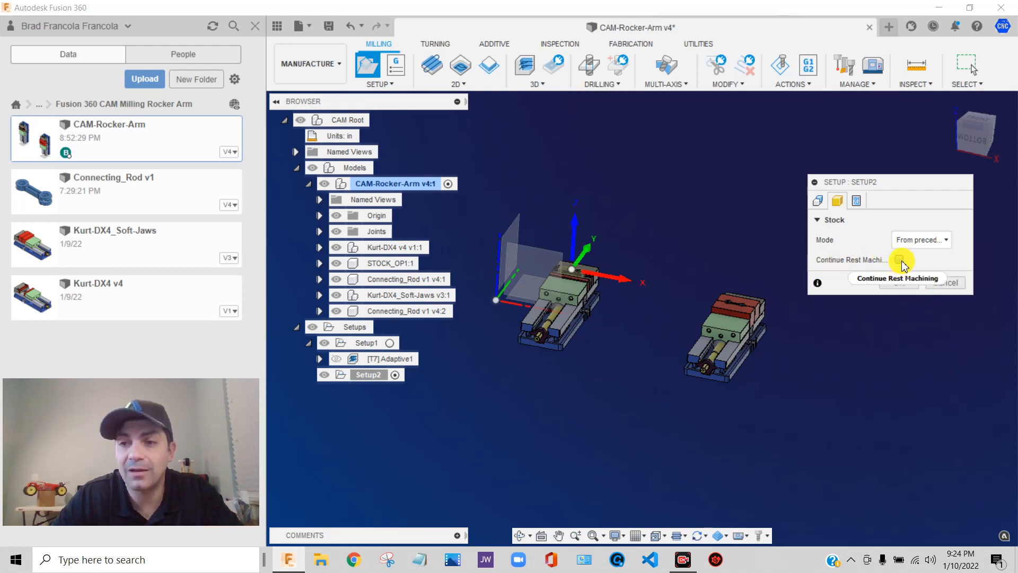
pyautogui.moveTo(901, 261)
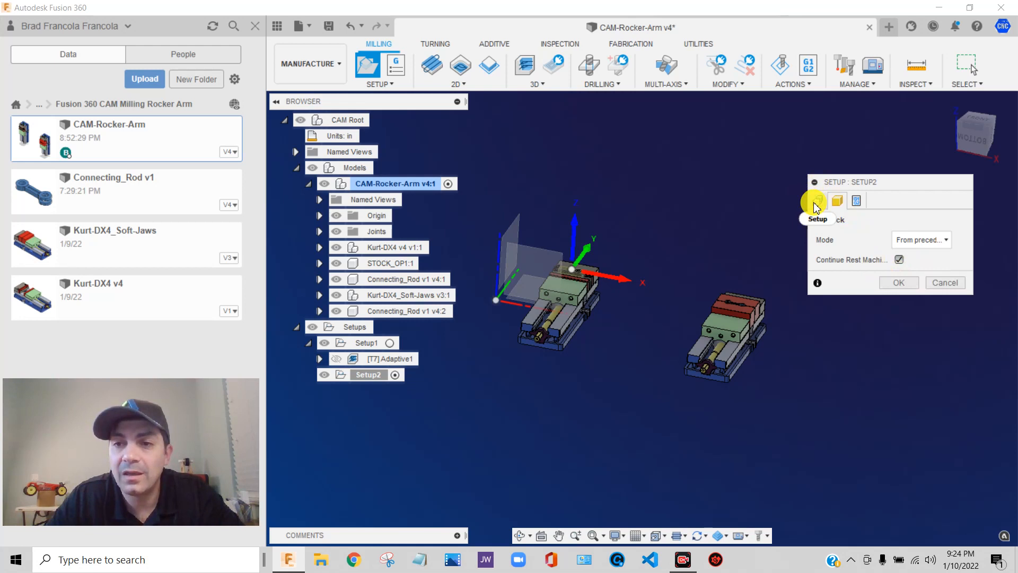
pyautogui.click(819, 200)
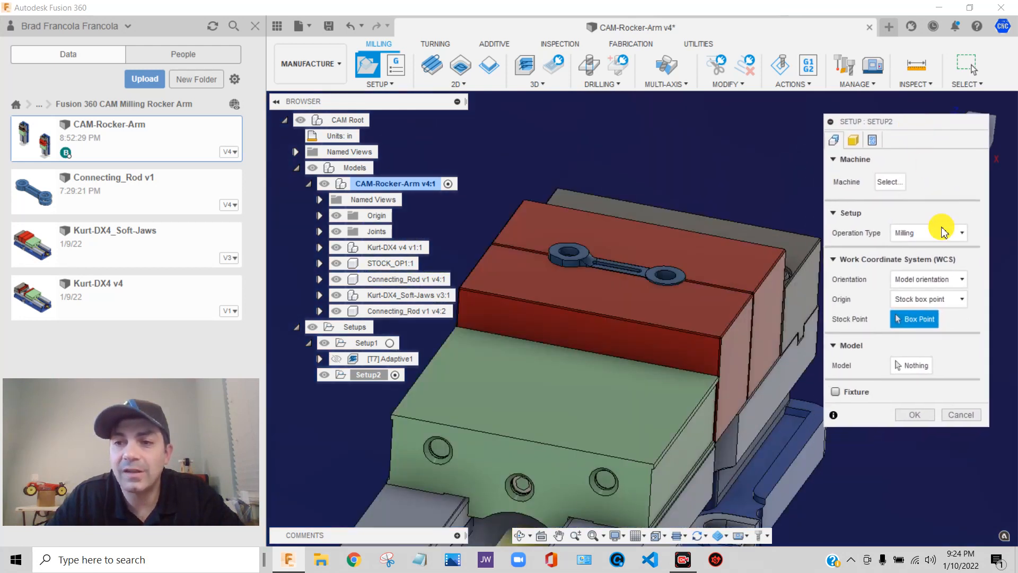
# Step: Keep Model orientation and choose Connecting_Rod v1 v4:2 as Setup2's model
pyautogui.click(928, 278)
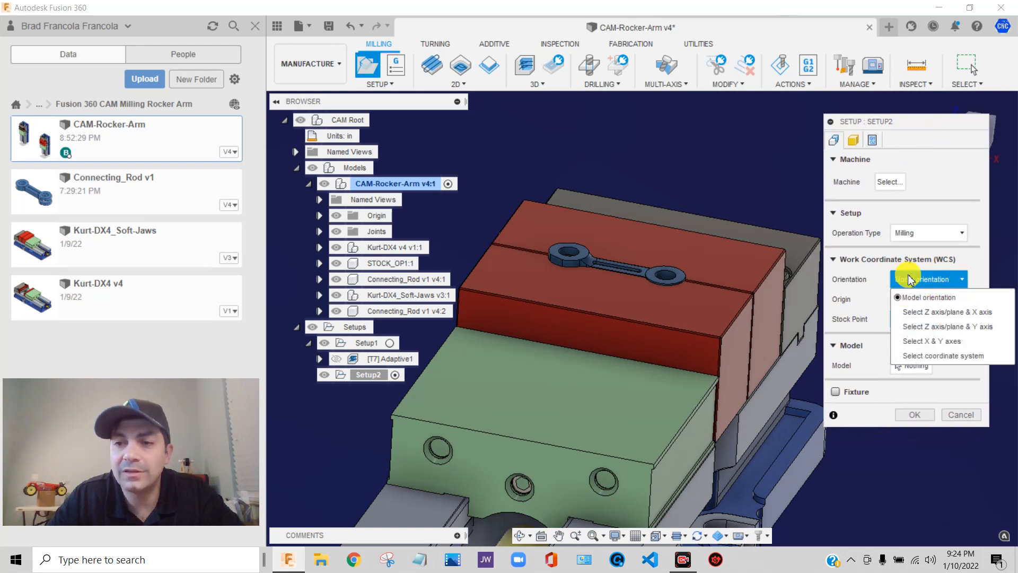
pyautogui.click(925, 297)
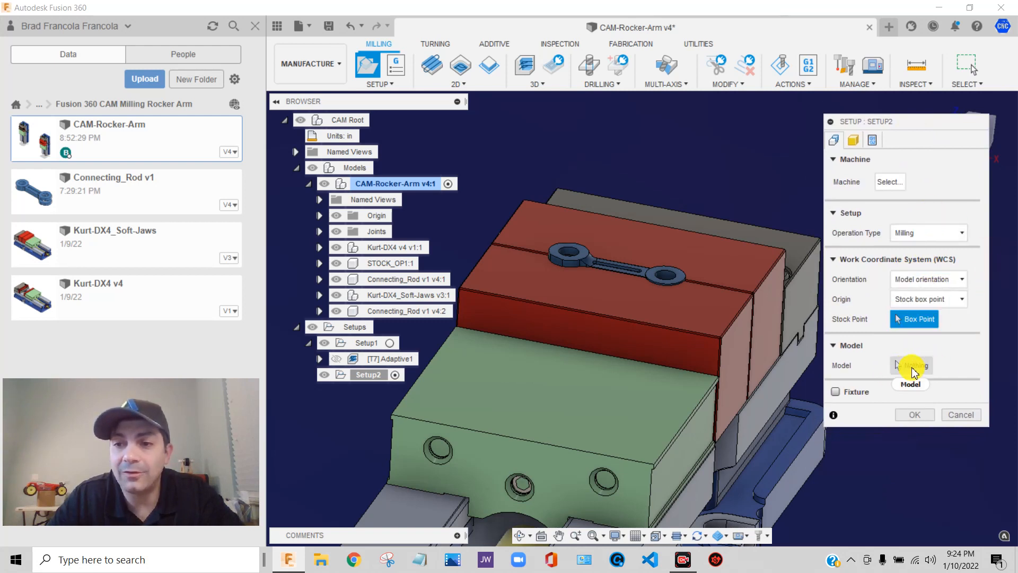
pyautogui.click(910, 365)
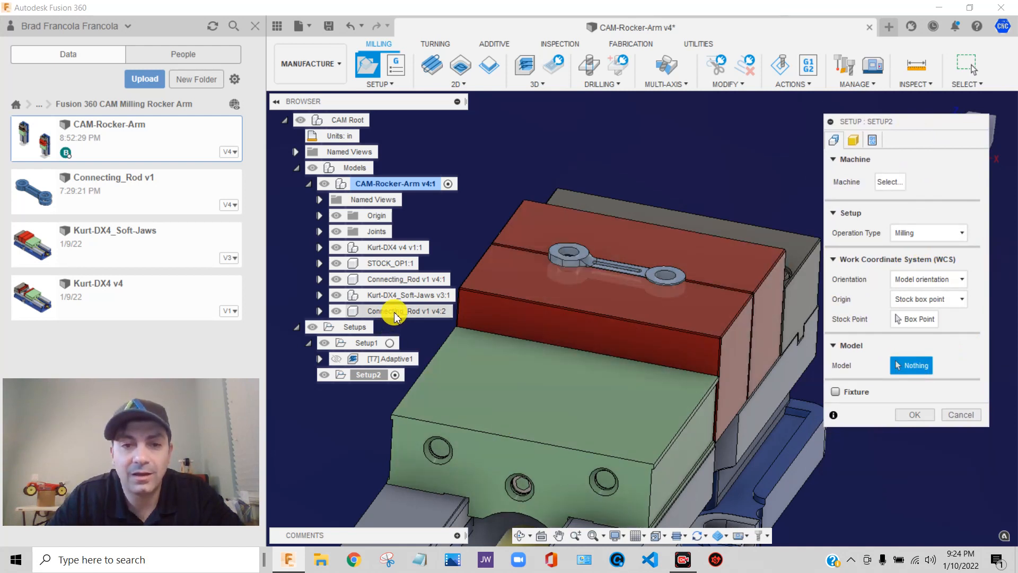
pyautogui.click(407, 310)
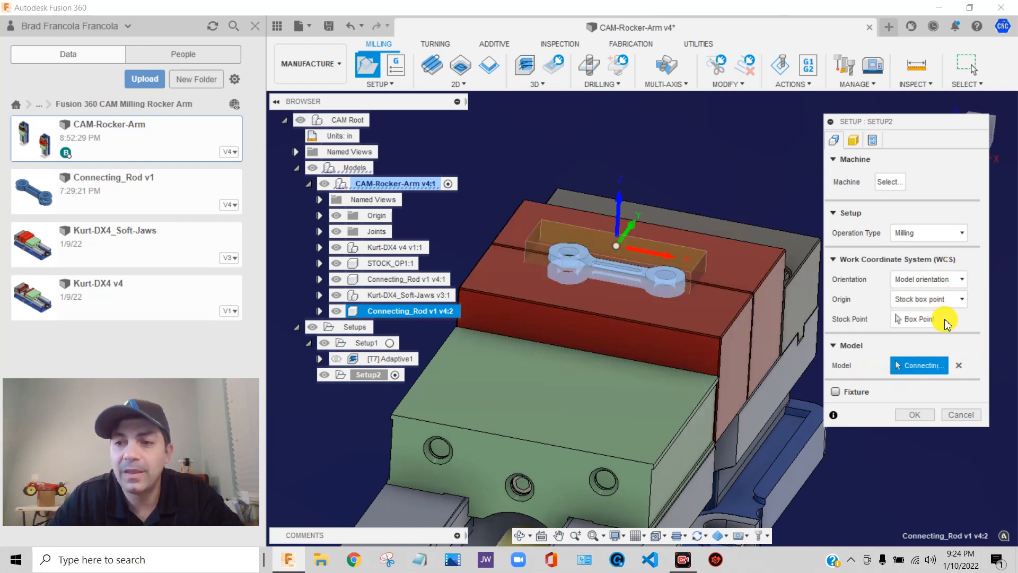
pyautogui.click(927, 279)
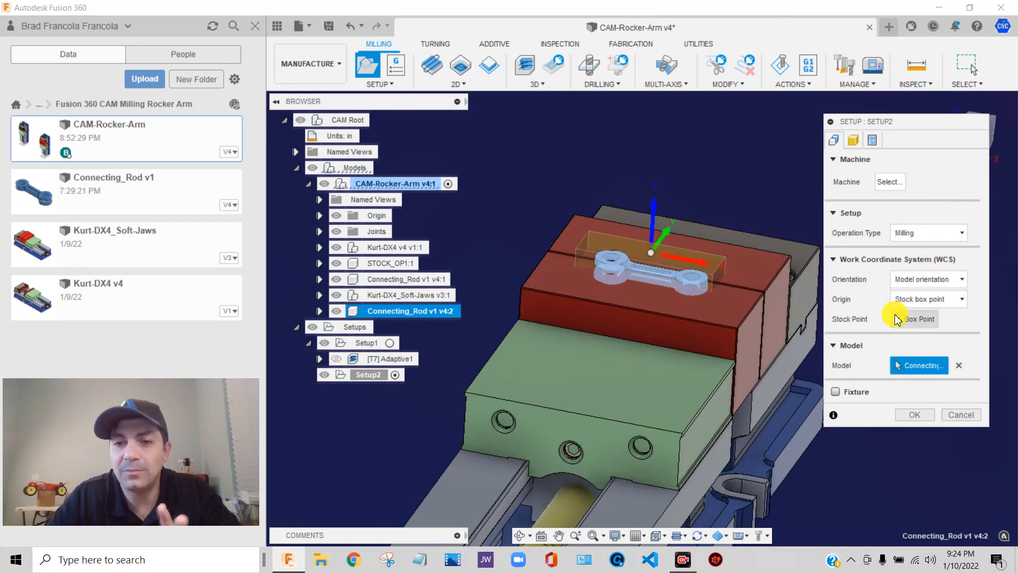
pyautogui.moveTo(928, 349)
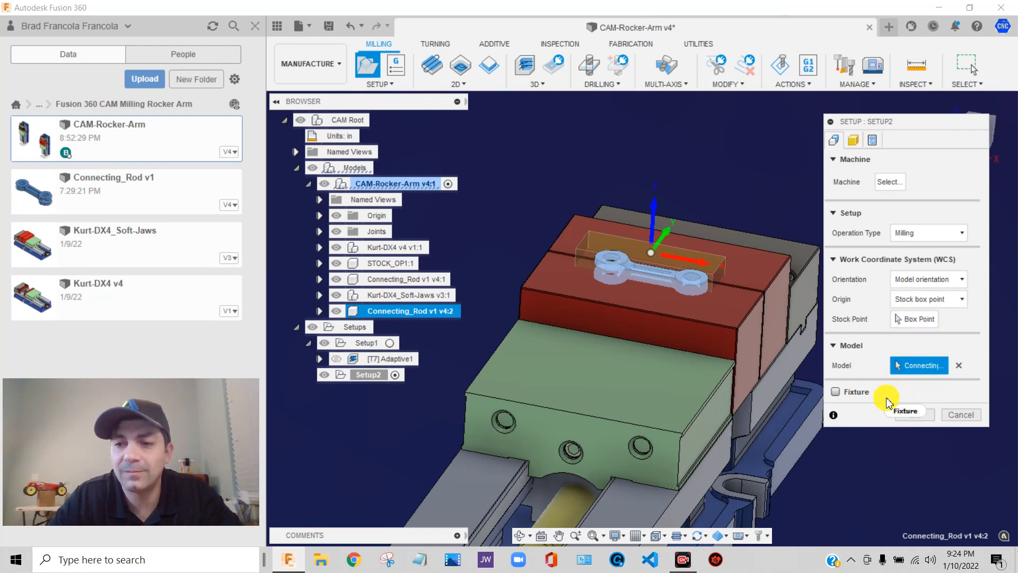
# Step: Enable Fixture with the two soft-jaw bodies and confirm Setup2
pyautogui.click(836, 391)
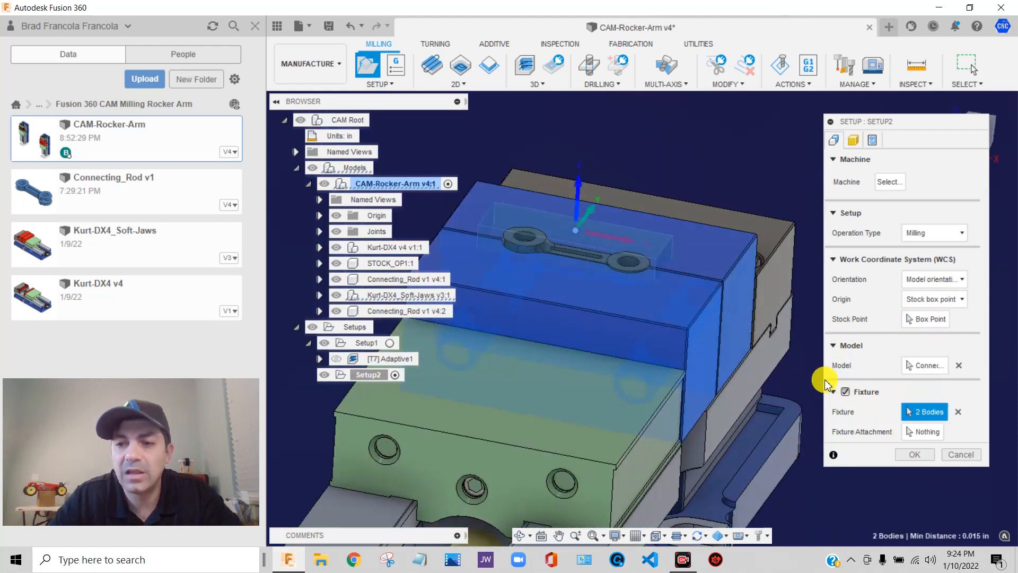
pyautogui.click(854, 140)
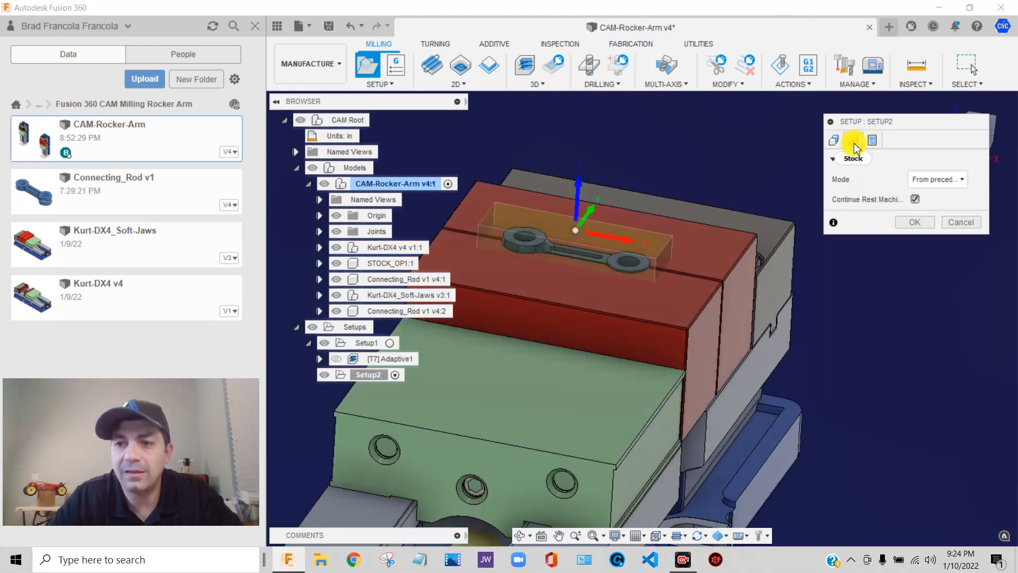
pyautogui.click(853, 139)
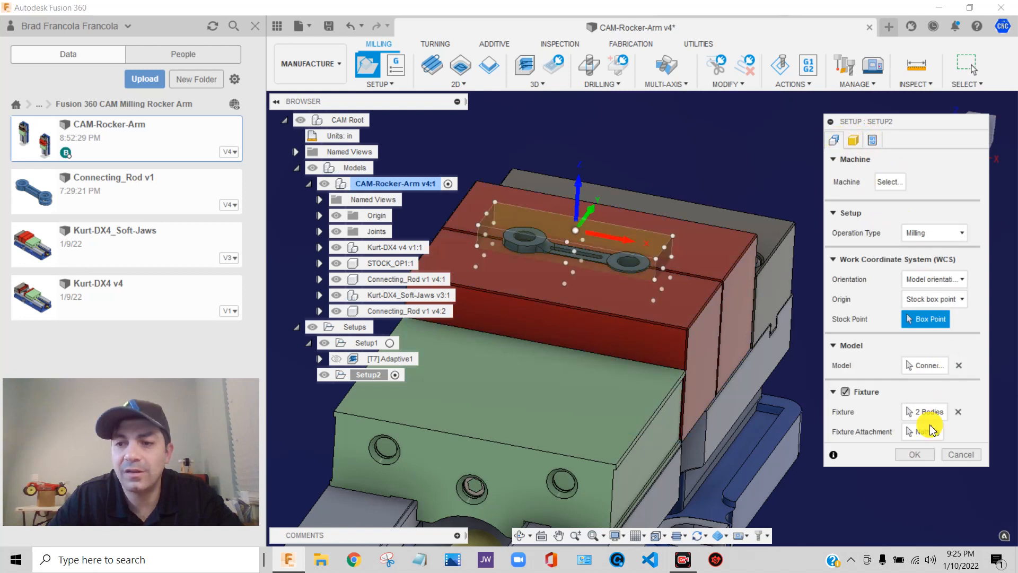
pyautogui.click(914, 454)
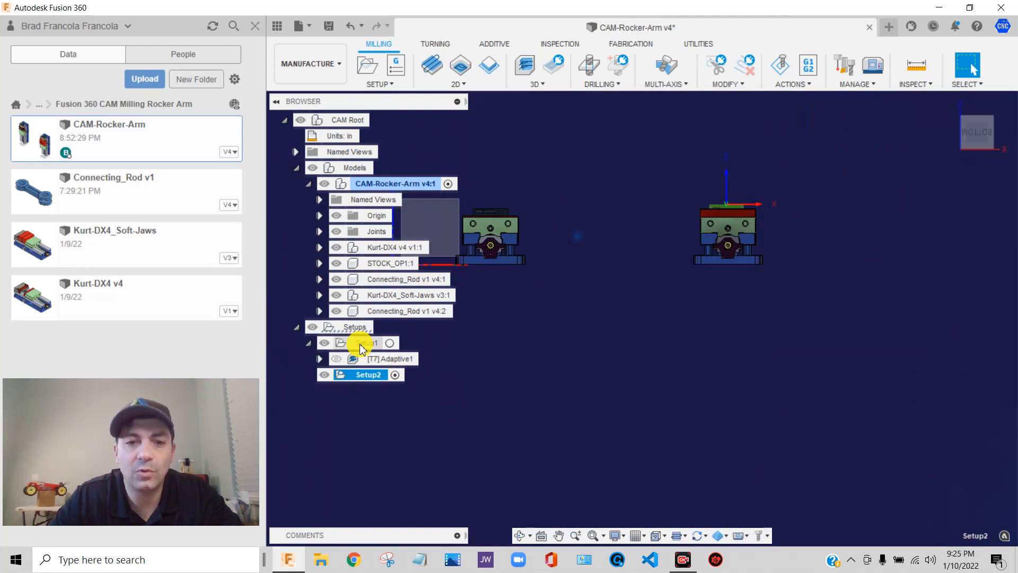
# Step: Activate Setup1 and bring up the actions for its Adaptive1 operation
pyautogui.click(359, 342)
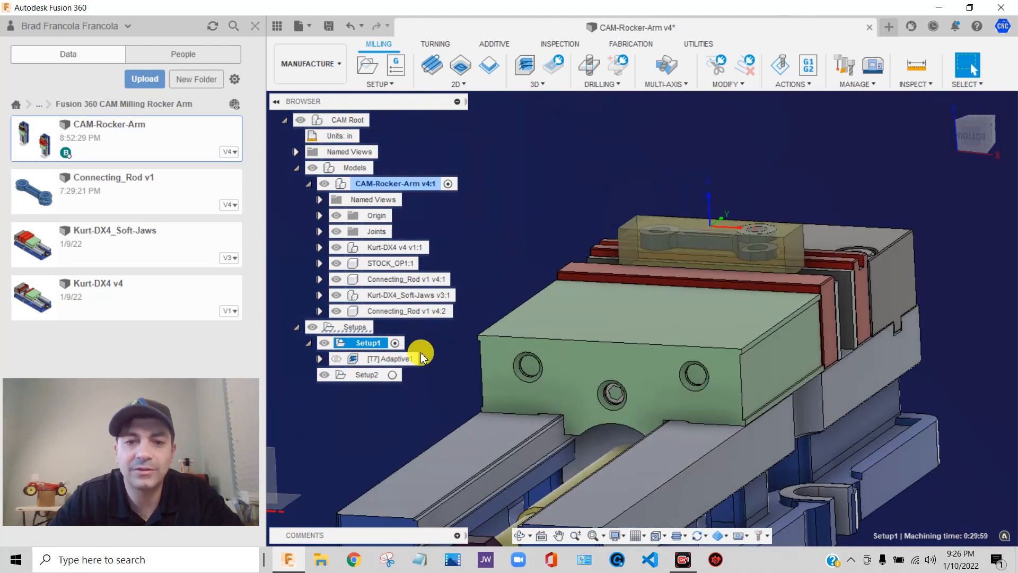
pyautogui.rightClick(383, 358)
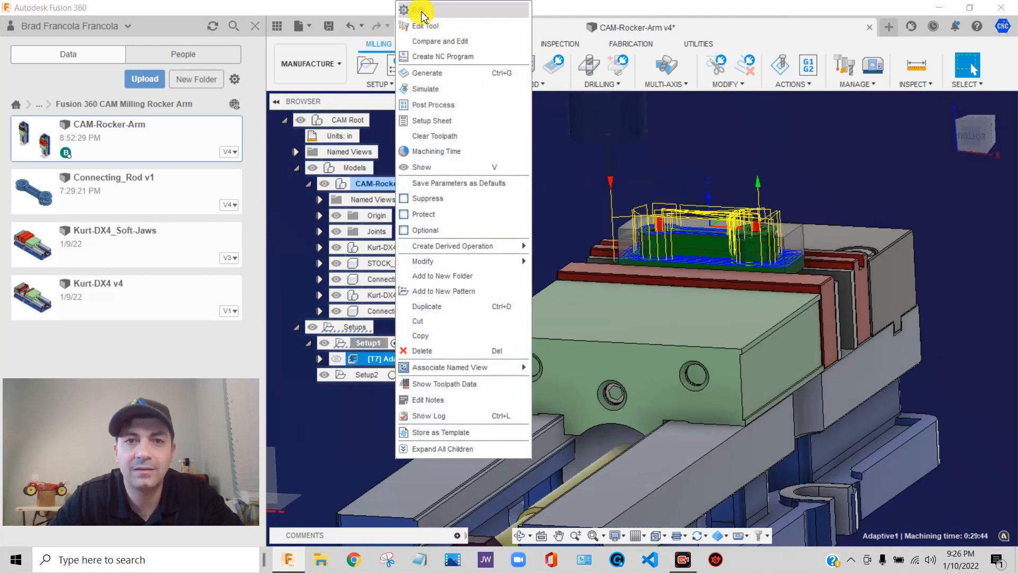
# Step: Review Adaptive1's Heights, bottom height 0.15 in from model bottom, then close it
pyautogui.click(419, 9)
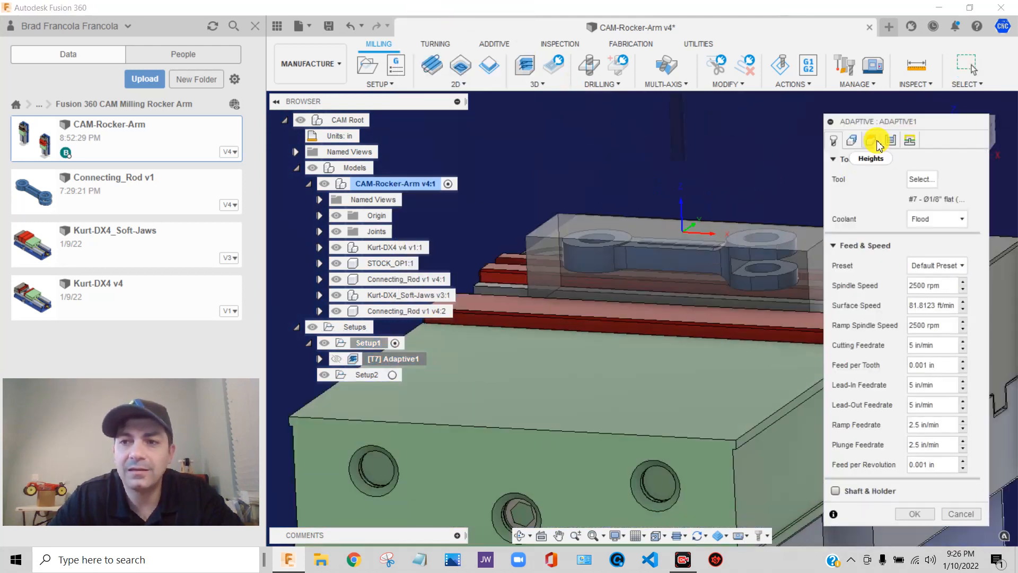
pyautogui.click(871, 140)
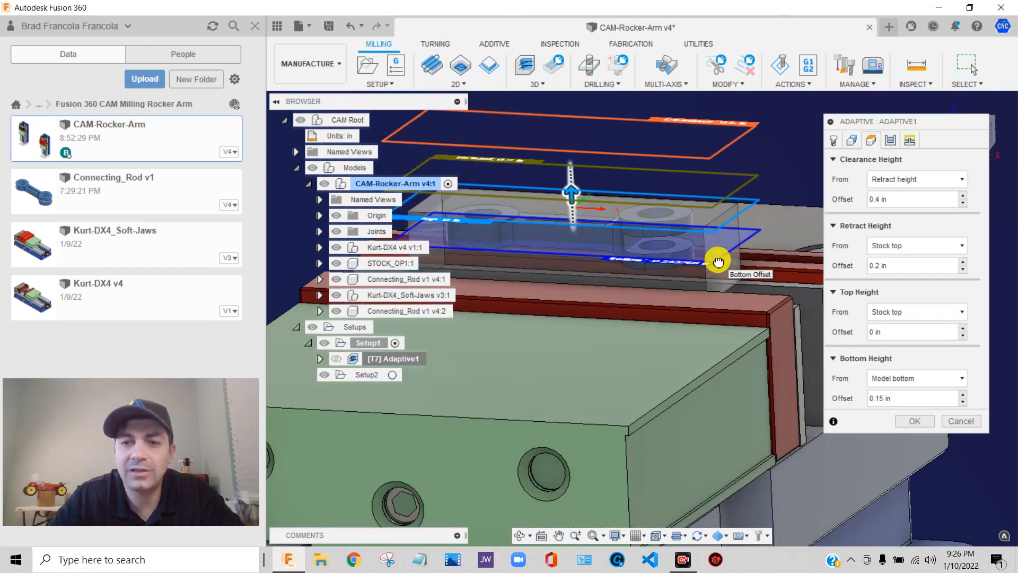
pyautogui.click(913, 421)
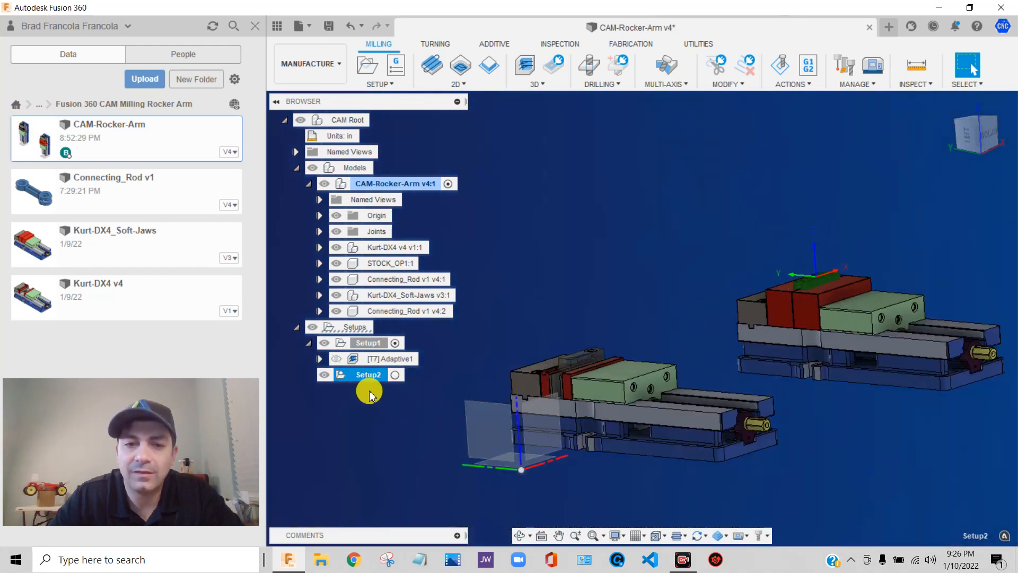
# Step: Change Adaptive1's Bottom Height offset to -0.05 in from model bottom and regenerate
pyautogui.rightClick(395, 359)
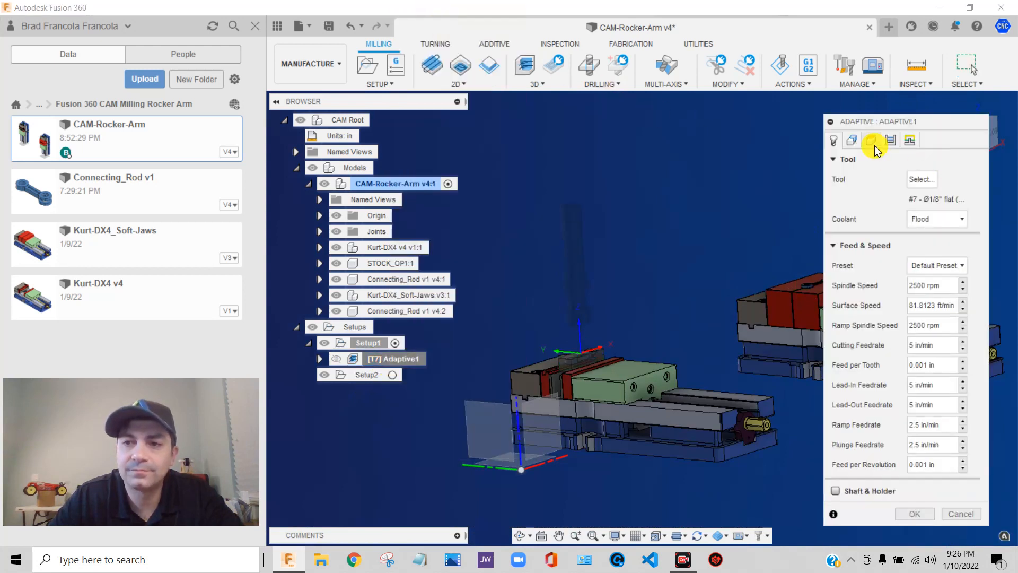
pyautogui.click(871, 140)
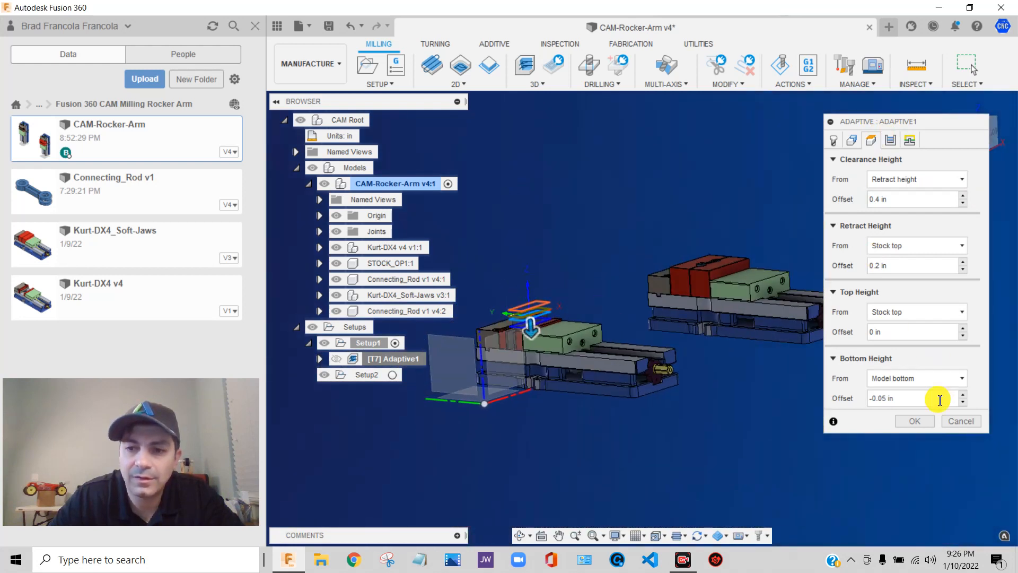
pyautogui.click(914, 420)
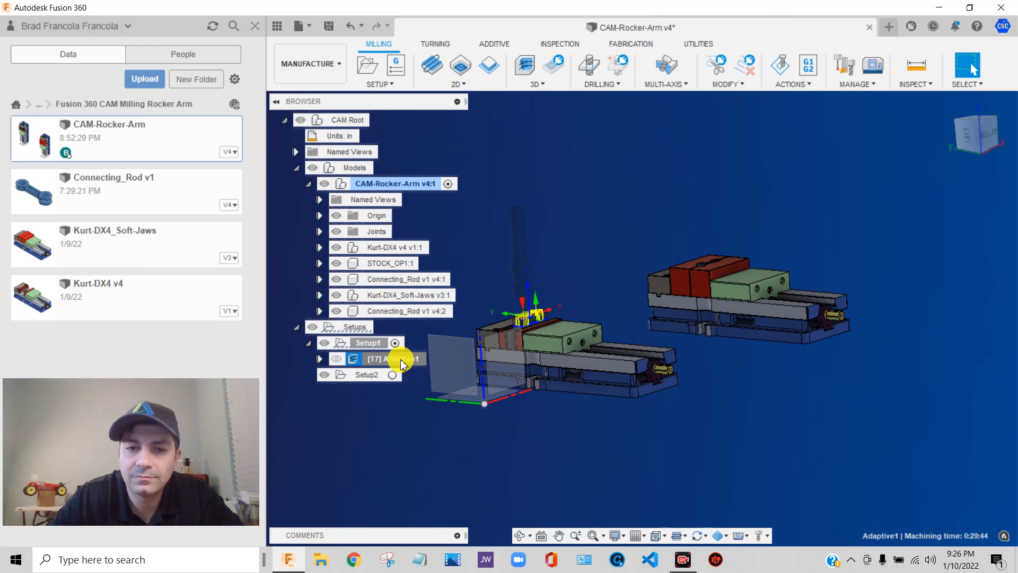
pyautogui.click(367, 374)
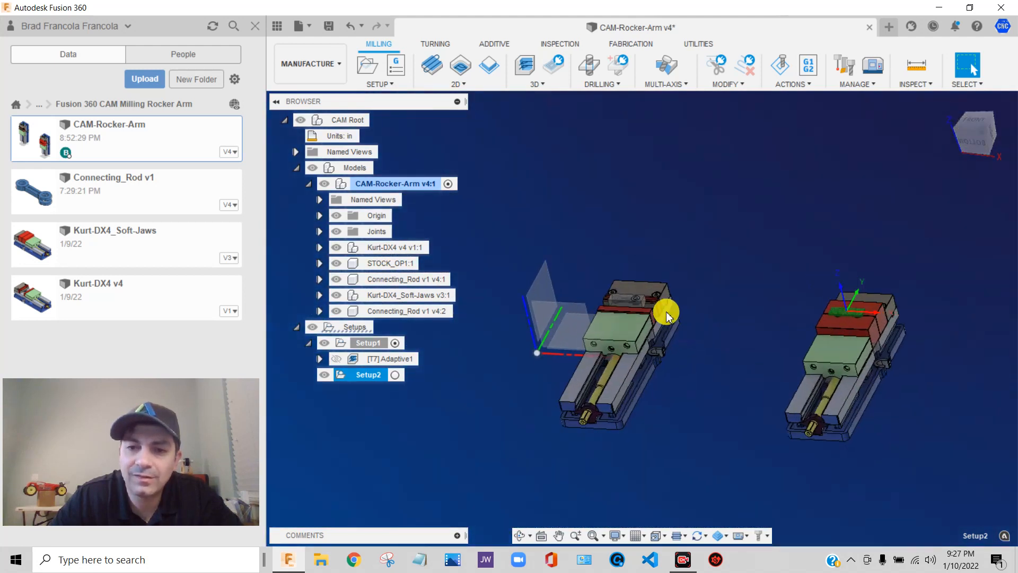
pyautogui.moveTo(651, 305)
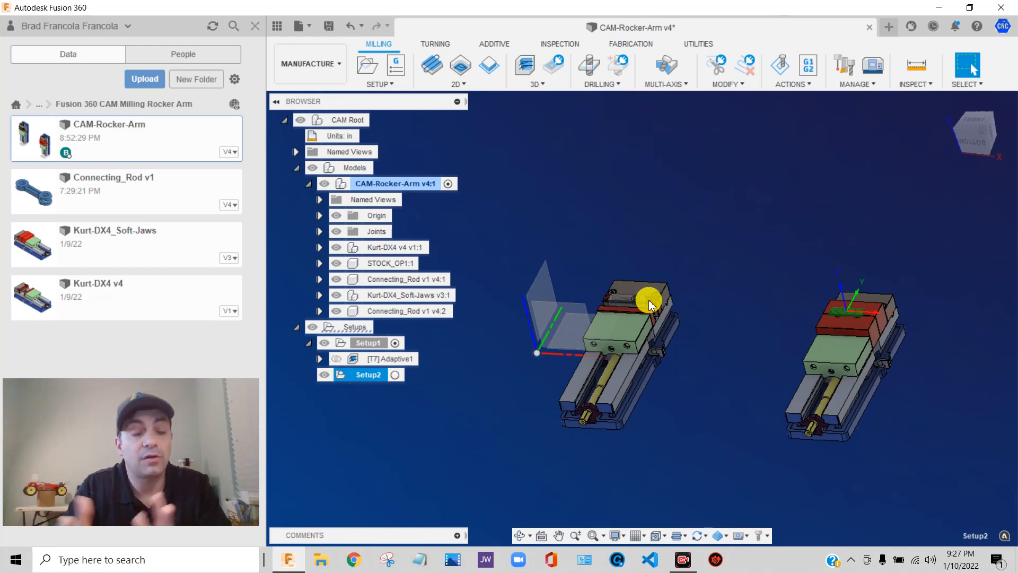
pyautogui.moveTo(306, 189)
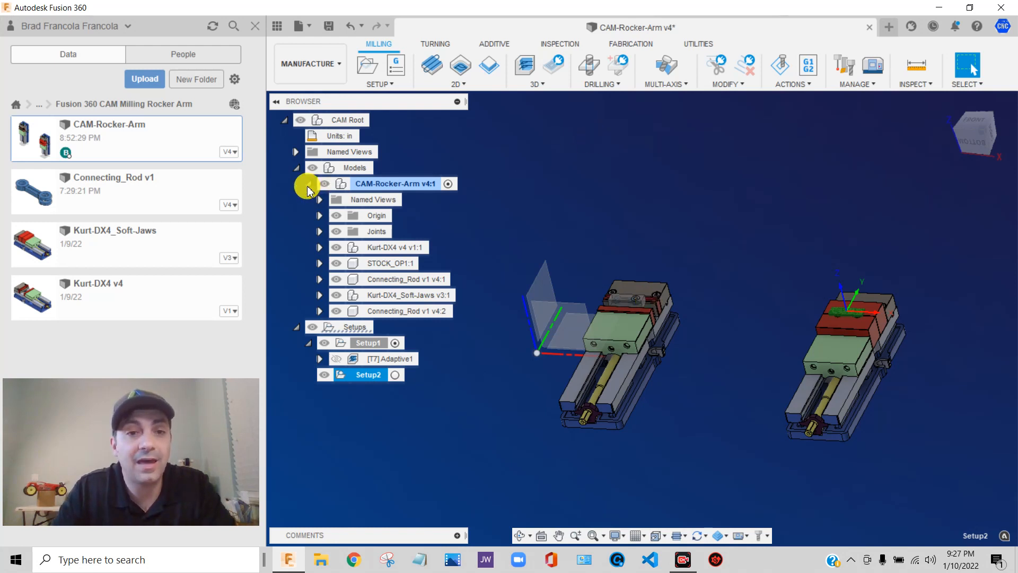
pyautogui.click(310, 63)
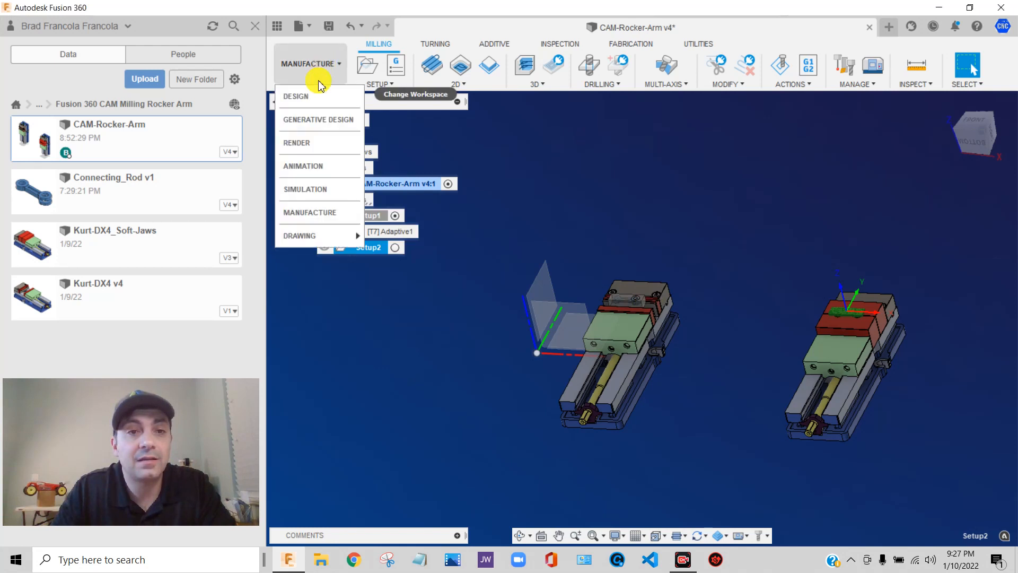
# Step: Return to the Design workspace and expand Connecting_Rod v1 v4:1 down to its Bodies folder
pyautogui.click(296, 96)
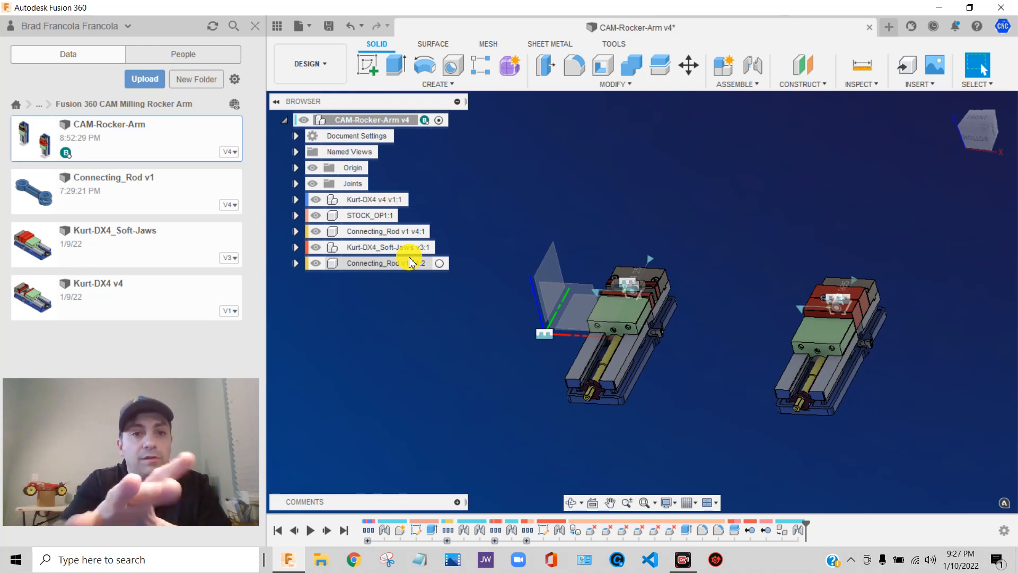
pyautogui.moveTo(452, 272)
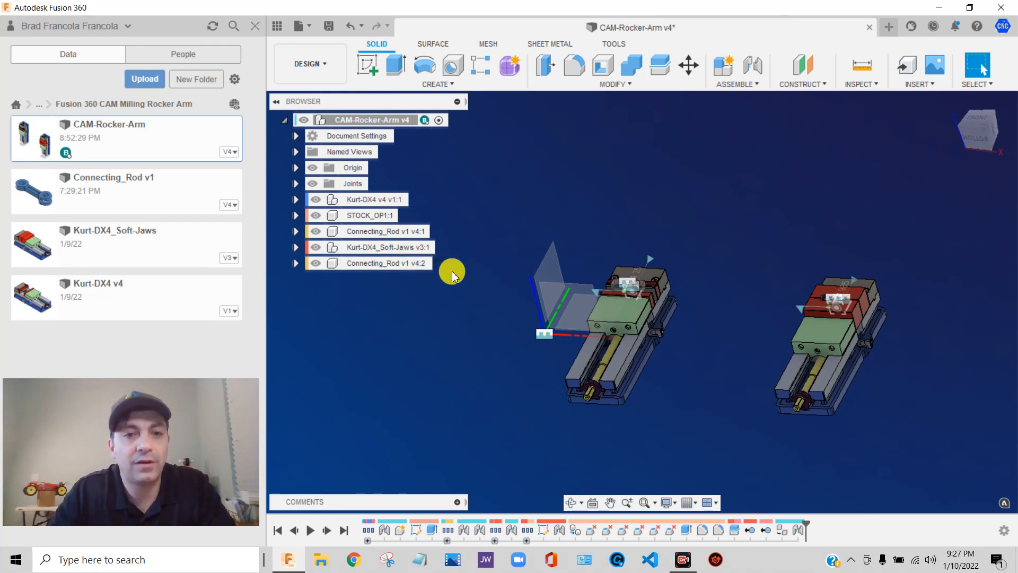
pyautogui.click(385, 231)
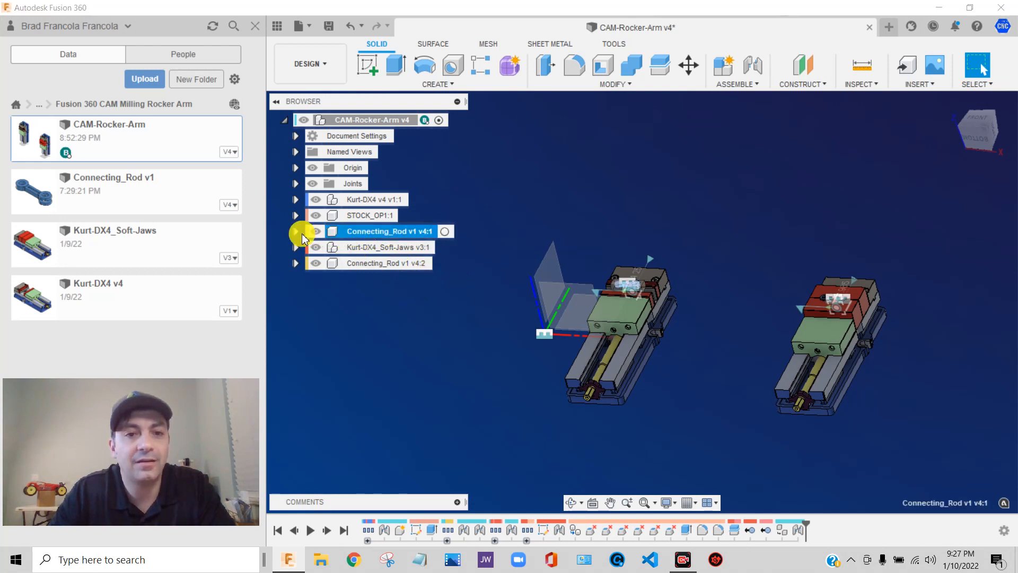
pyautogui.click(296, 231)
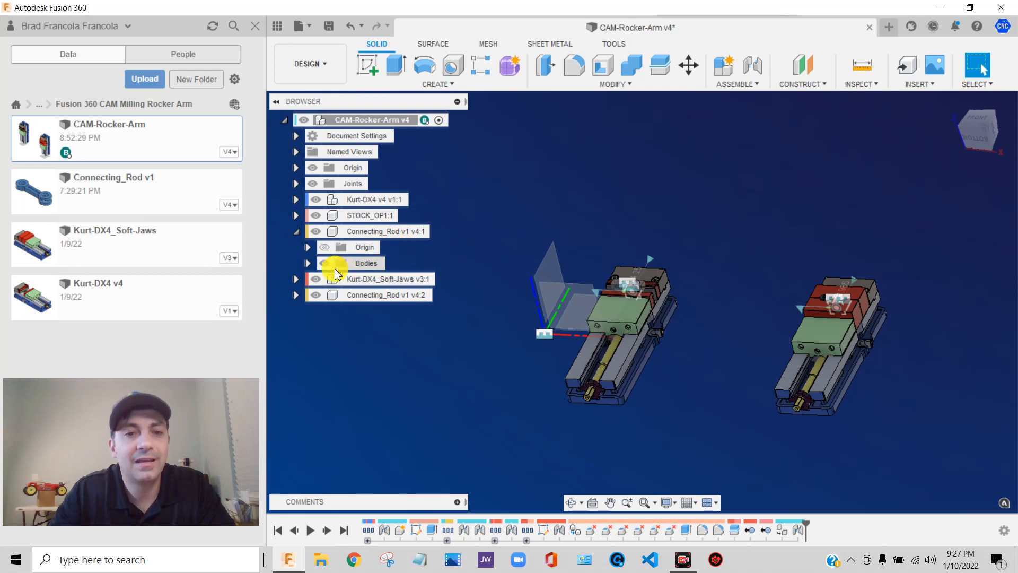
pyautogui.click(308, 263)
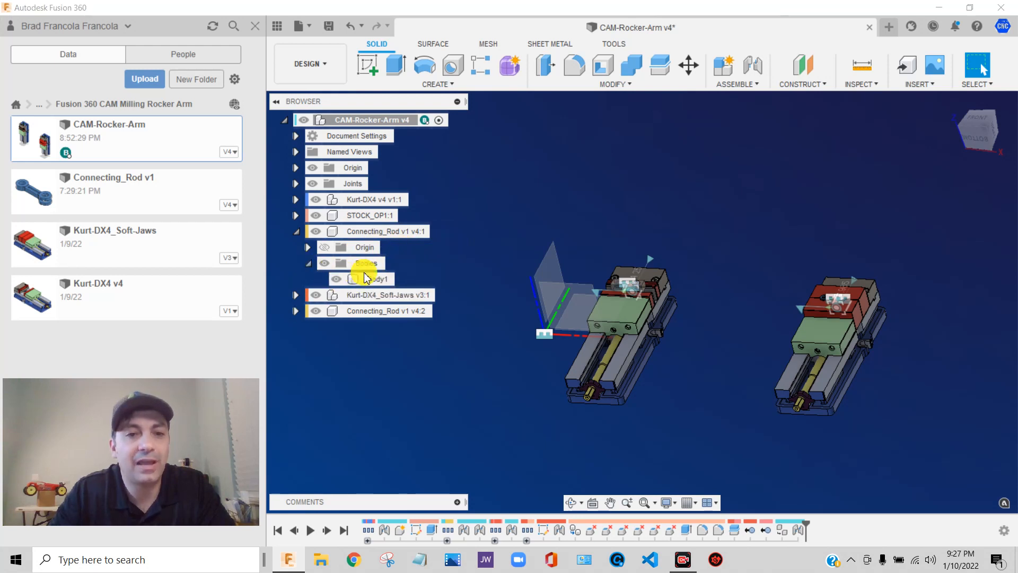
# Step: Select the first Connecting_Rod component and its single body, Body1
pyautogui.click(385, 231)
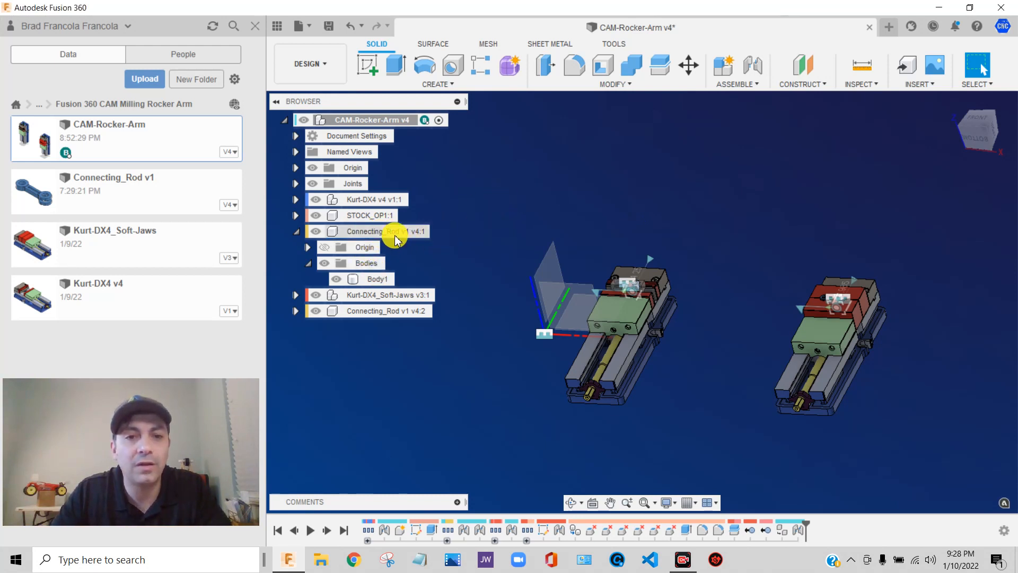
pyautogui.click(370, 231)
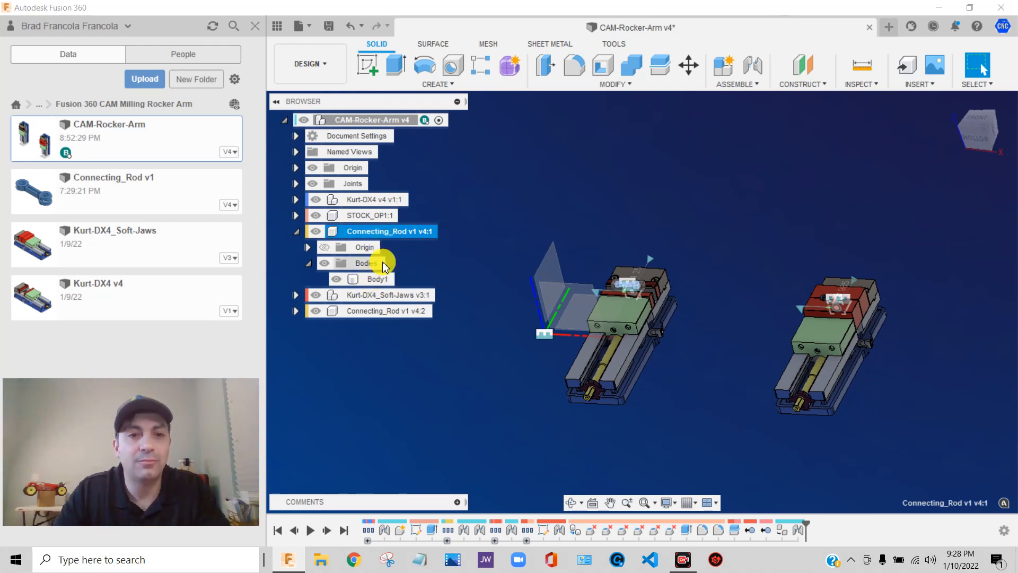
pyautogui.click(377, 279)
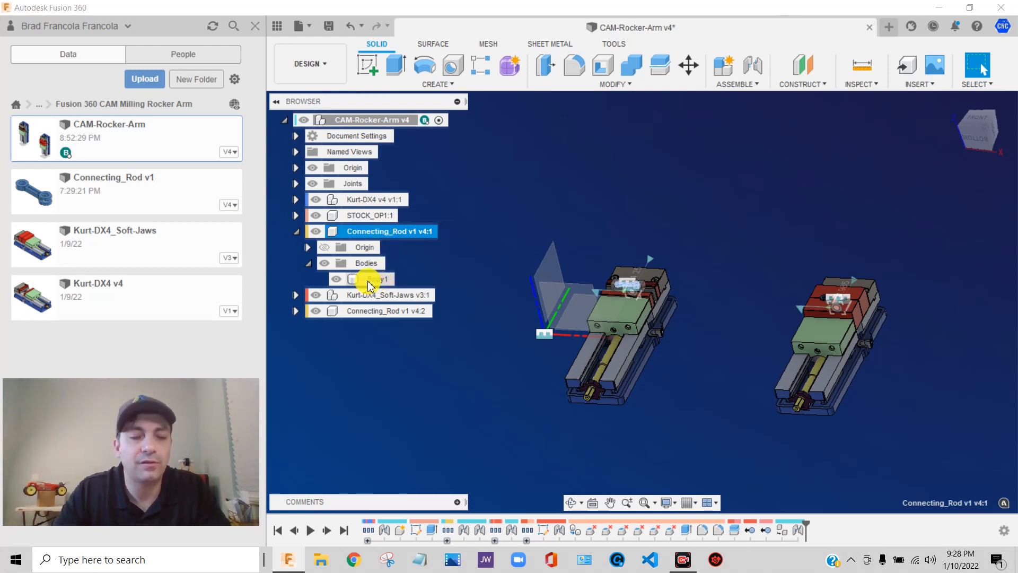
# Step: Copy Body1 and paste it into Connecting_Rod v1 v4:1 as Body2
pyautogui.rightClick(369, 279)
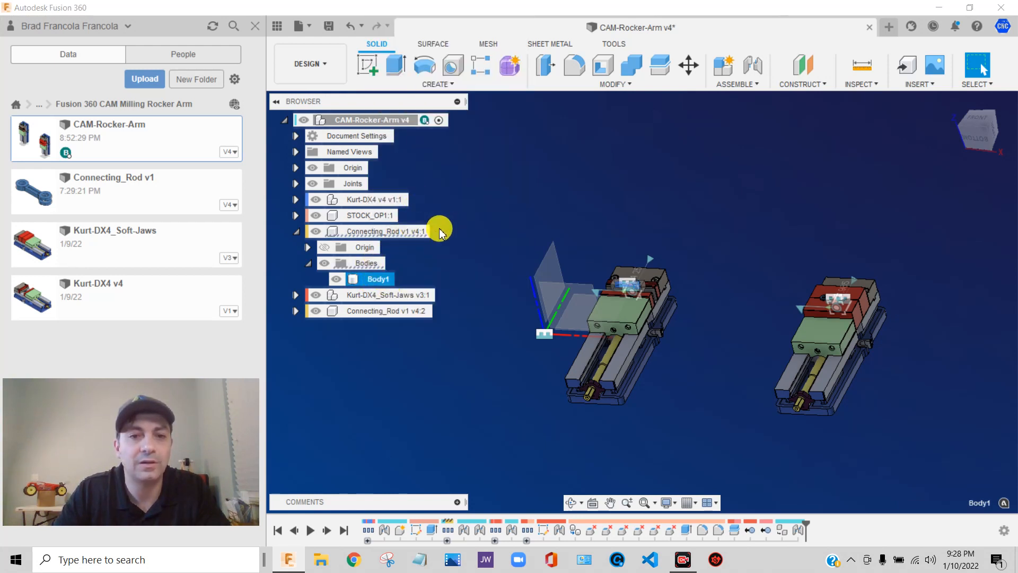
pyautogui.click(384, 231)
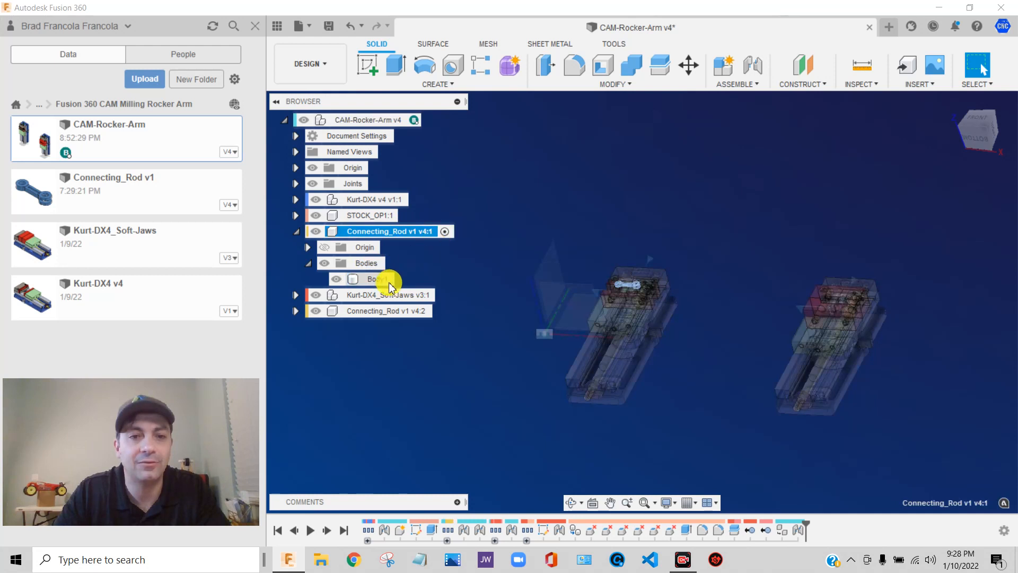
pyautogui.rightClick(374, 278)
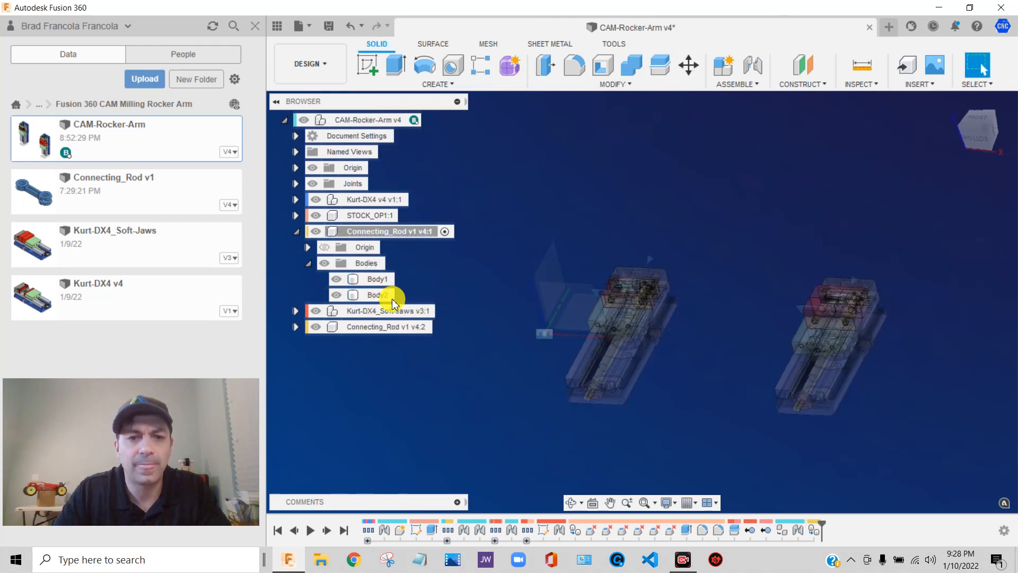
pyautogui.click(375, 294)
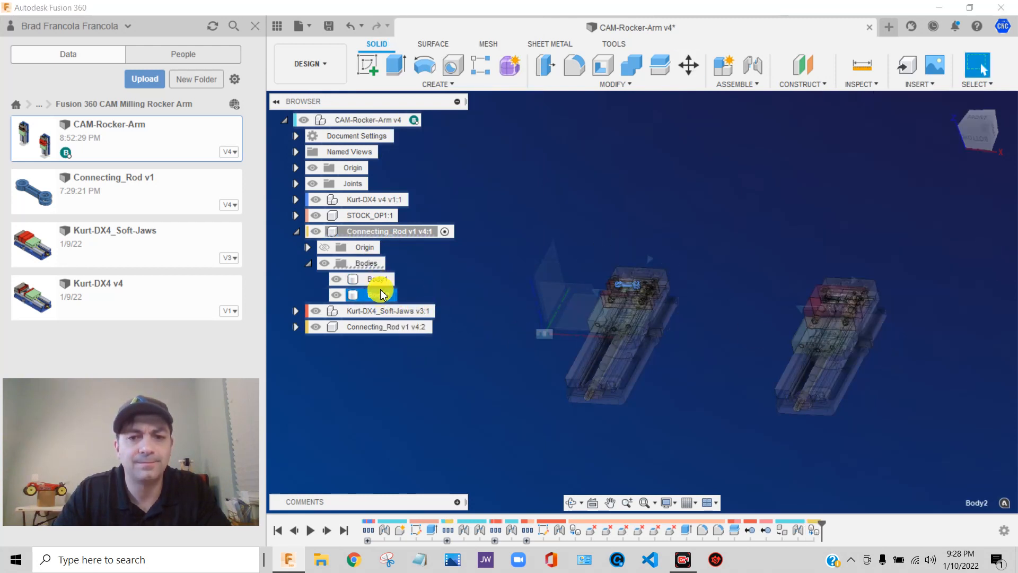
pyautogui.click(378, 294)
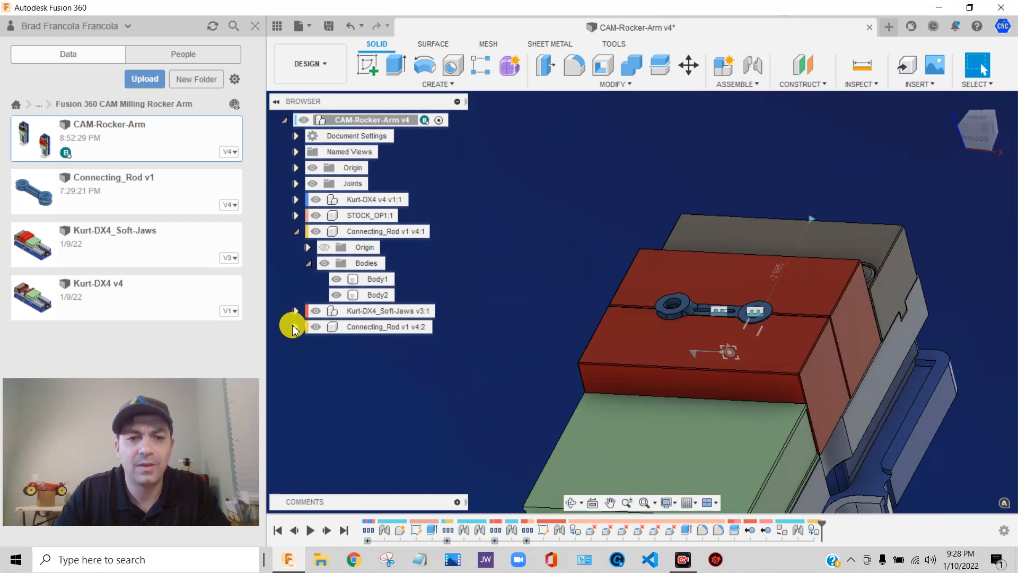
# Step: Expand Connecting_Rod v1 v4:2 to confirm it also holds Body2, then collapse the tree
pyautogui.click(308, 326)
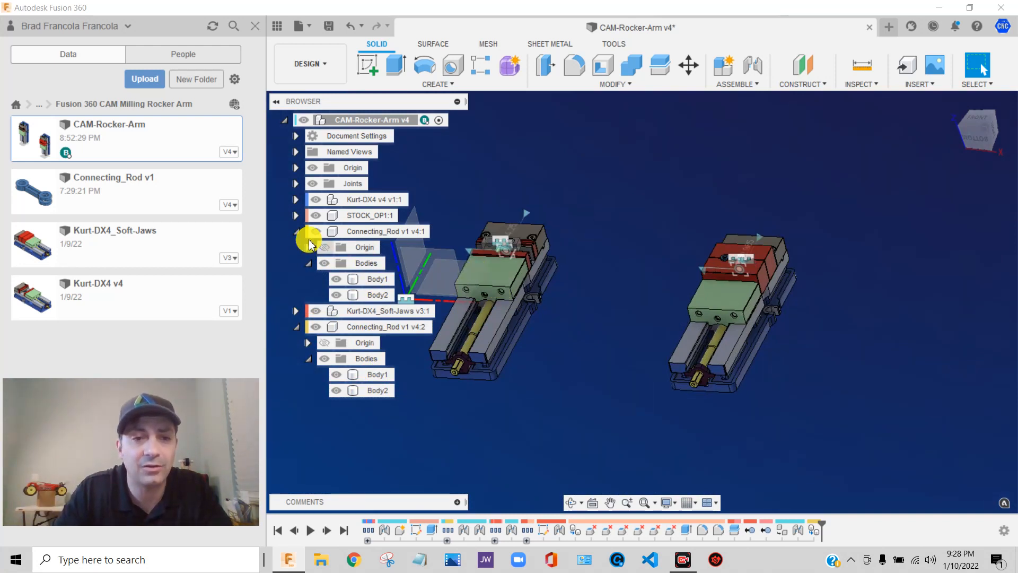
pyautogui.click(296, 231)
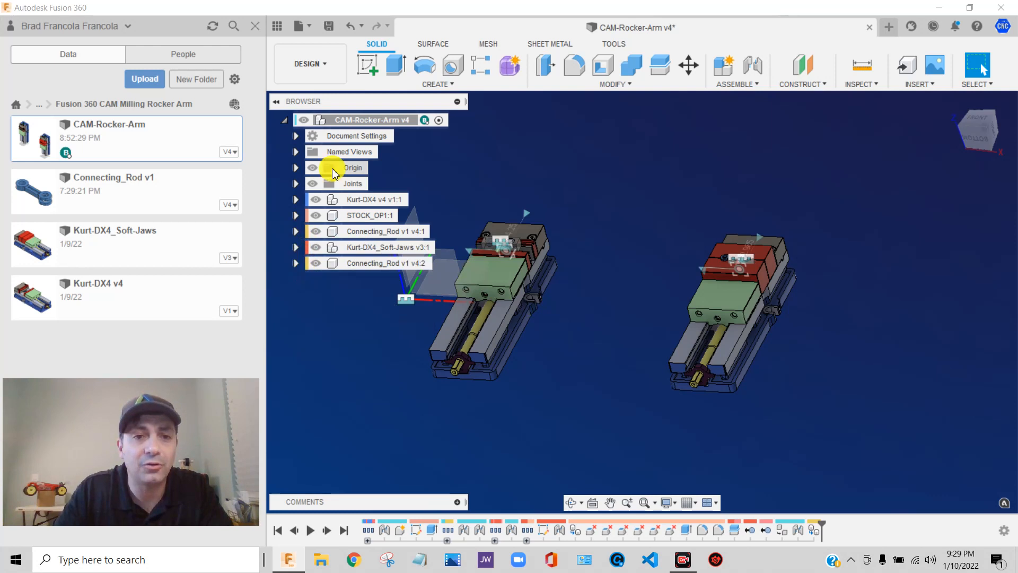
pyautogui.moveTo(357, 285)
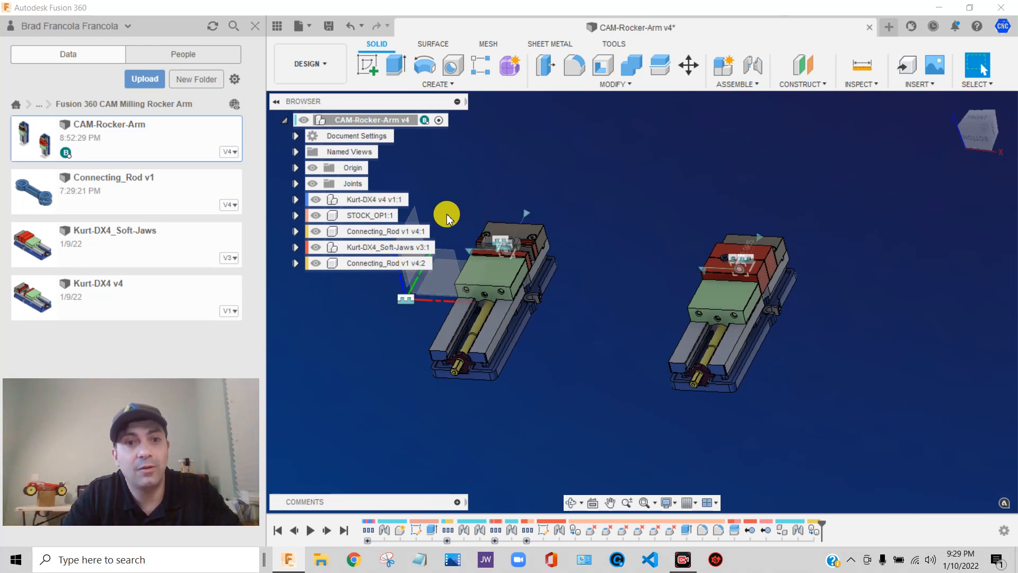
pyautogui.moveTo(399, 279)
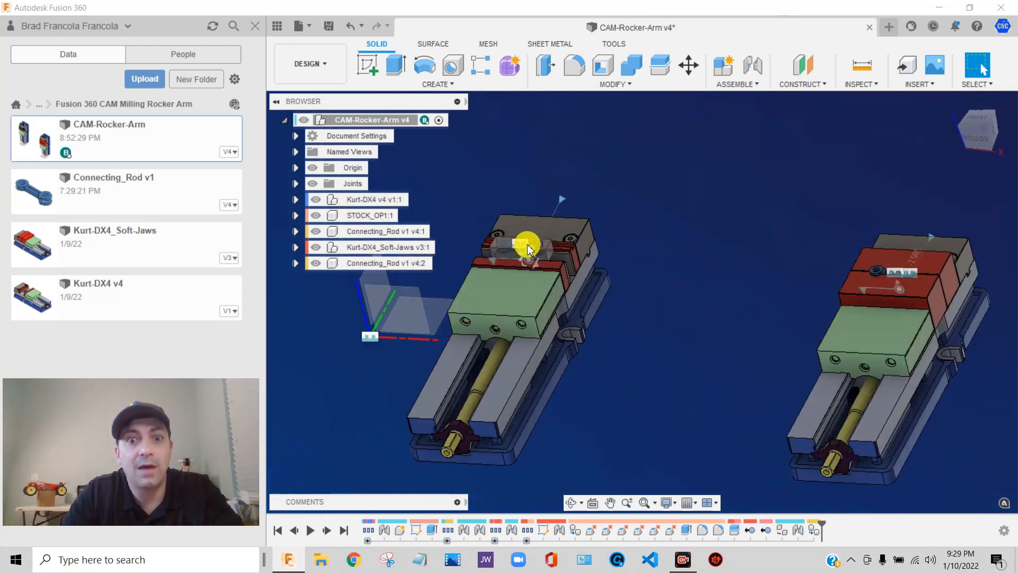
pyautogui.moveTo(608, 253)
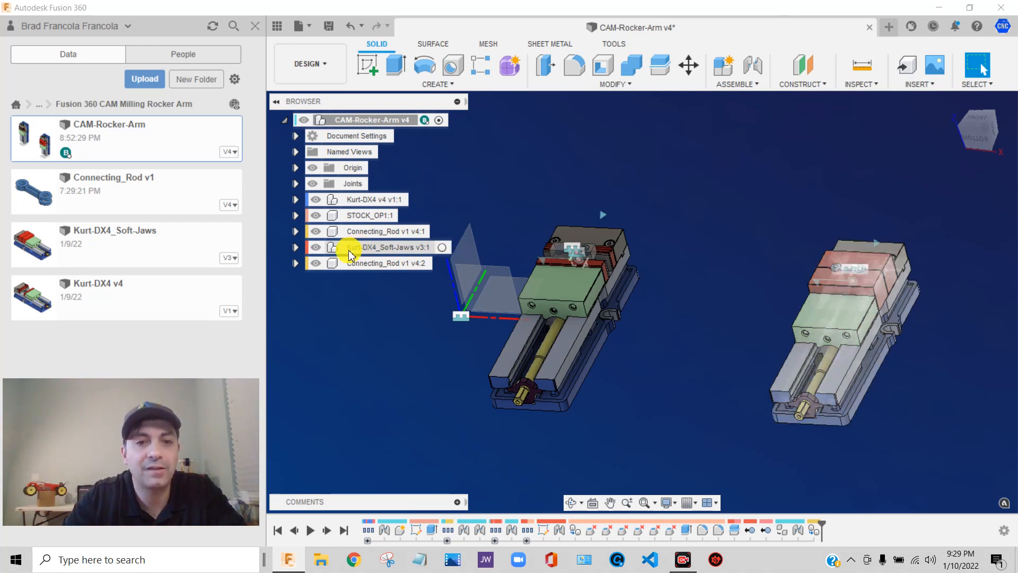
pyautogui.click(385, 230)
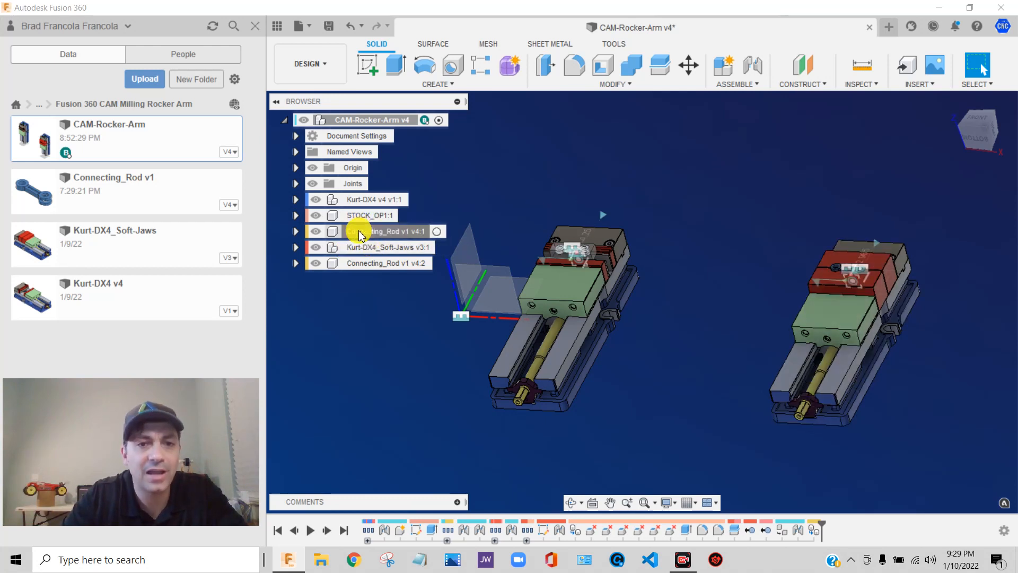
pyautogui.click(380, 231)
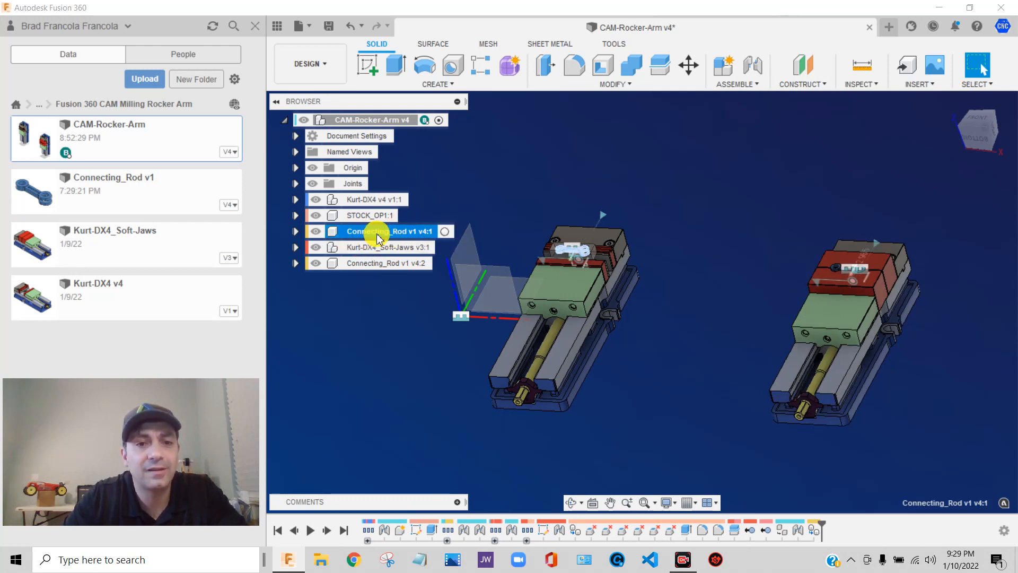
pyautogui.moveTo(389, 233)
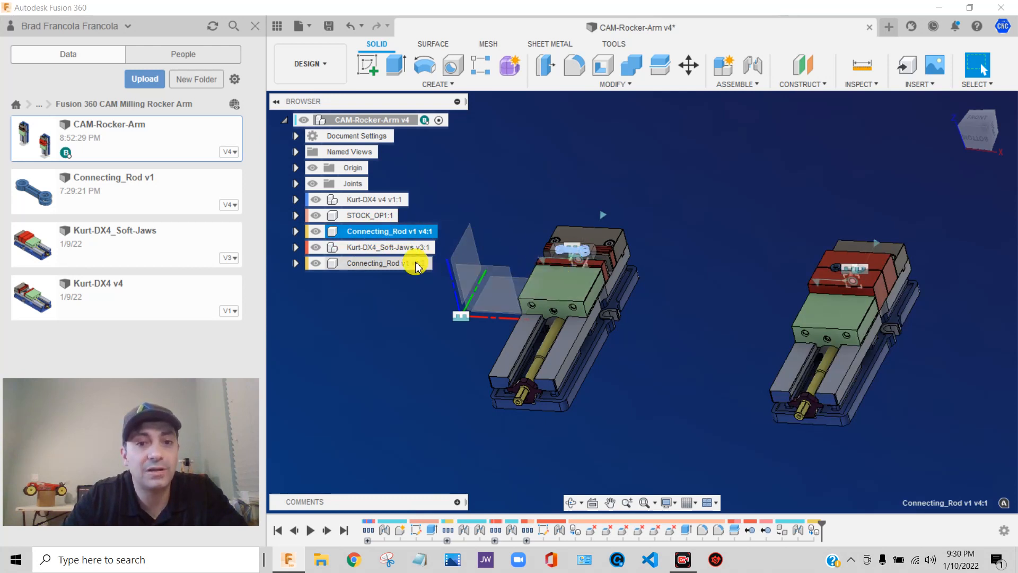
pyautogui.click(383, 231)
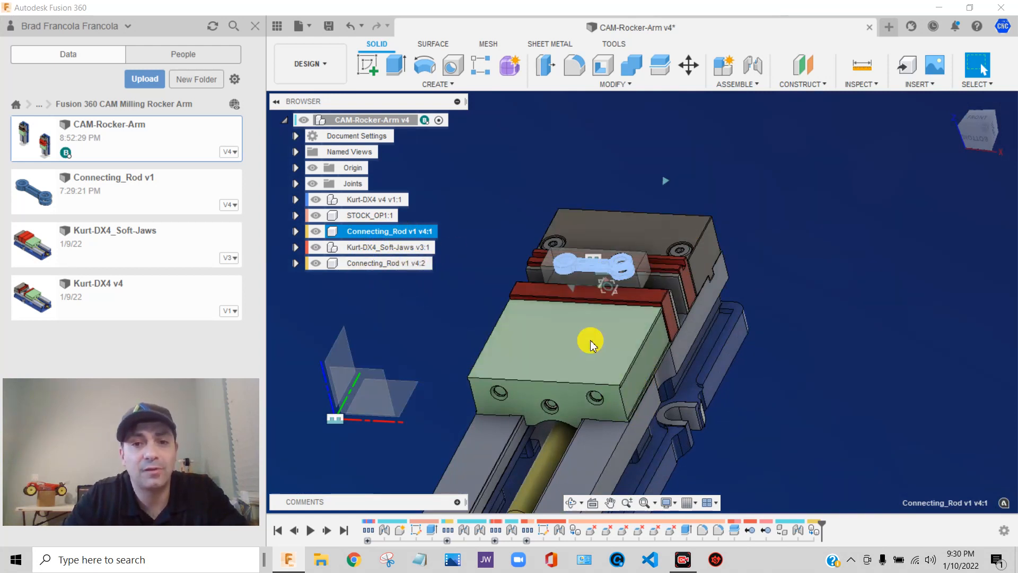
pyautogui.moveTo(677, 206)
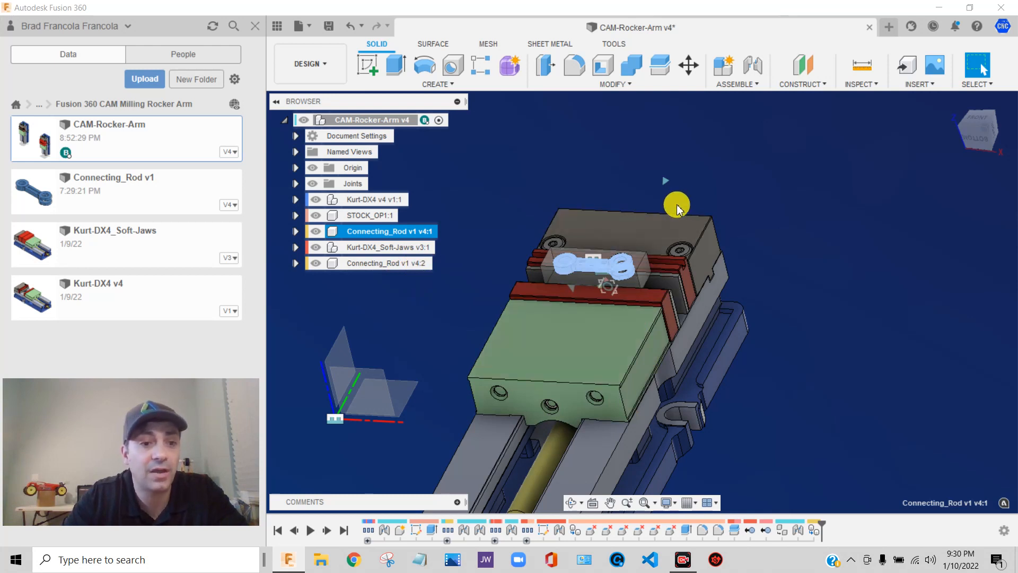
pyautogui.moveTo(675, 208)
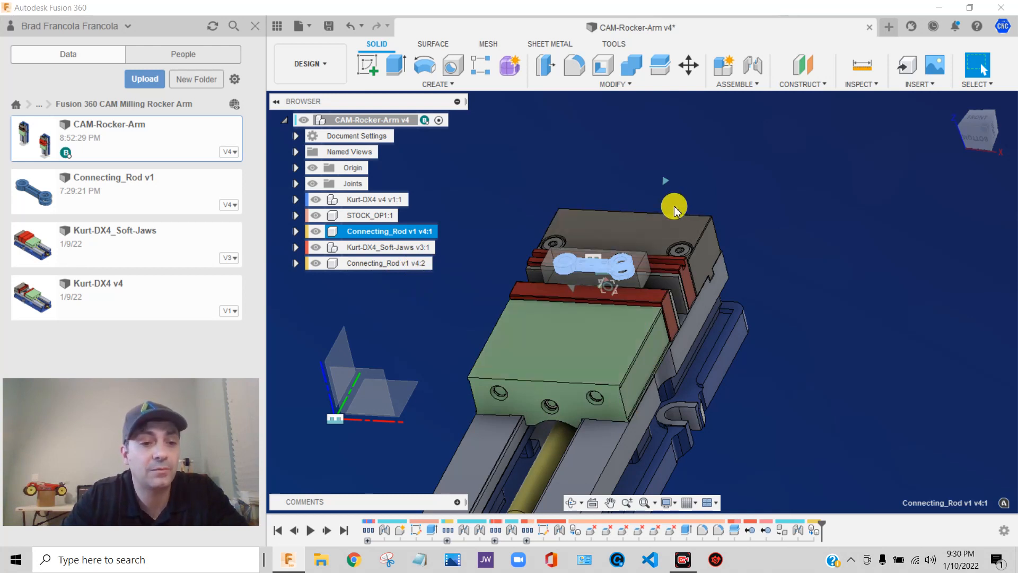
pyautogui.moveTo(582, 284)
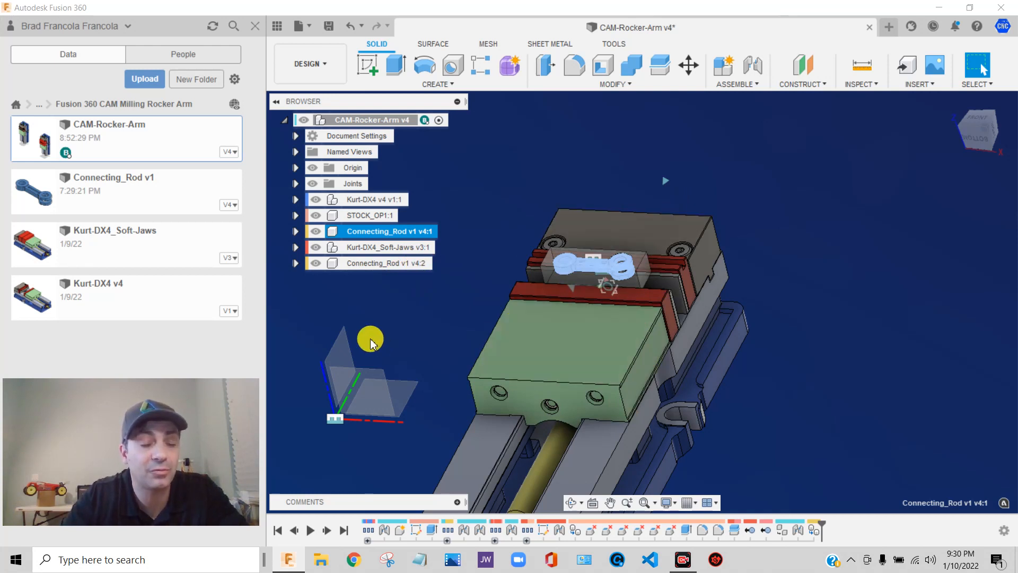
pyautogui.click(471, 186)
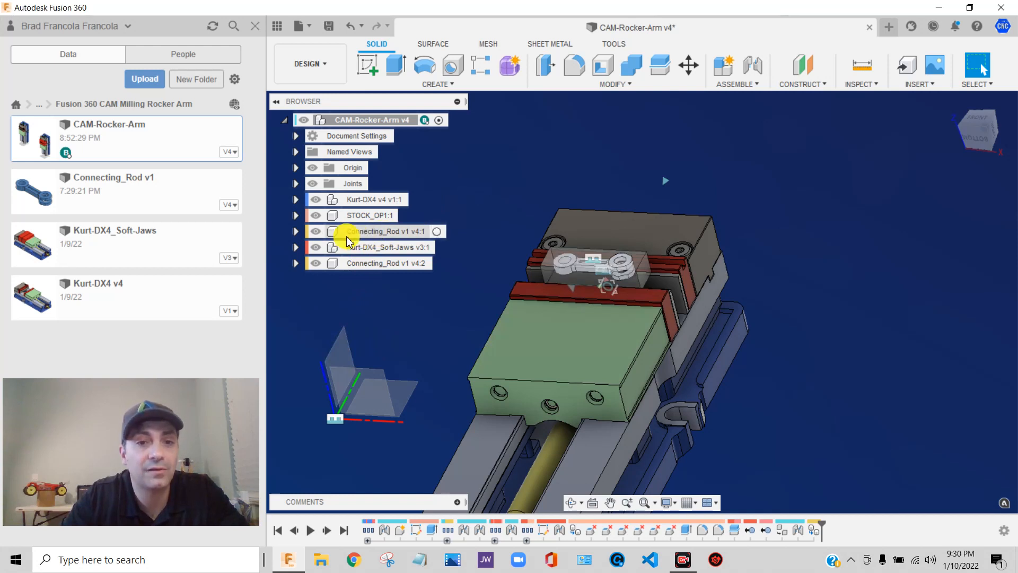
pyautogui.moveTo(361, 235)
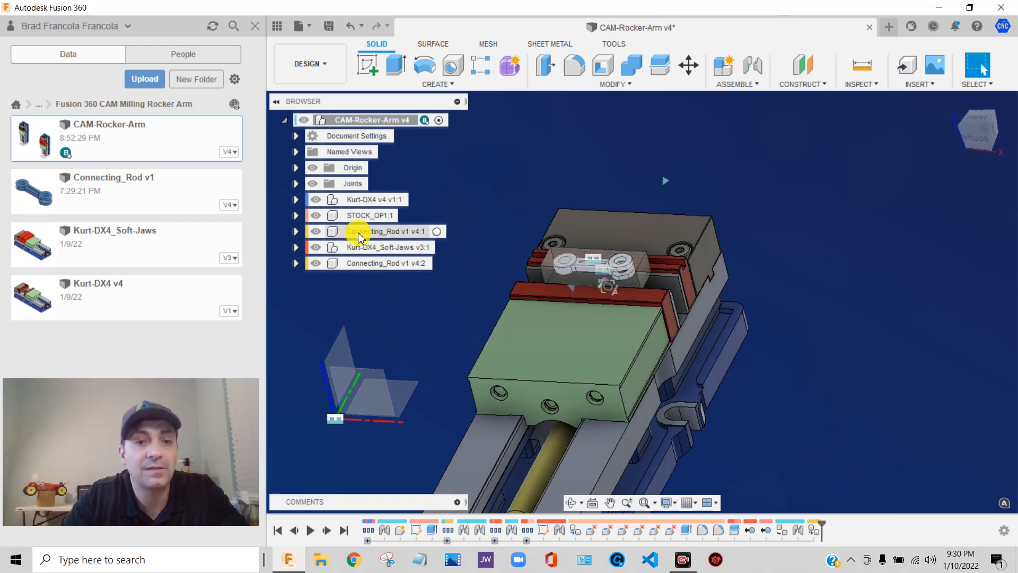